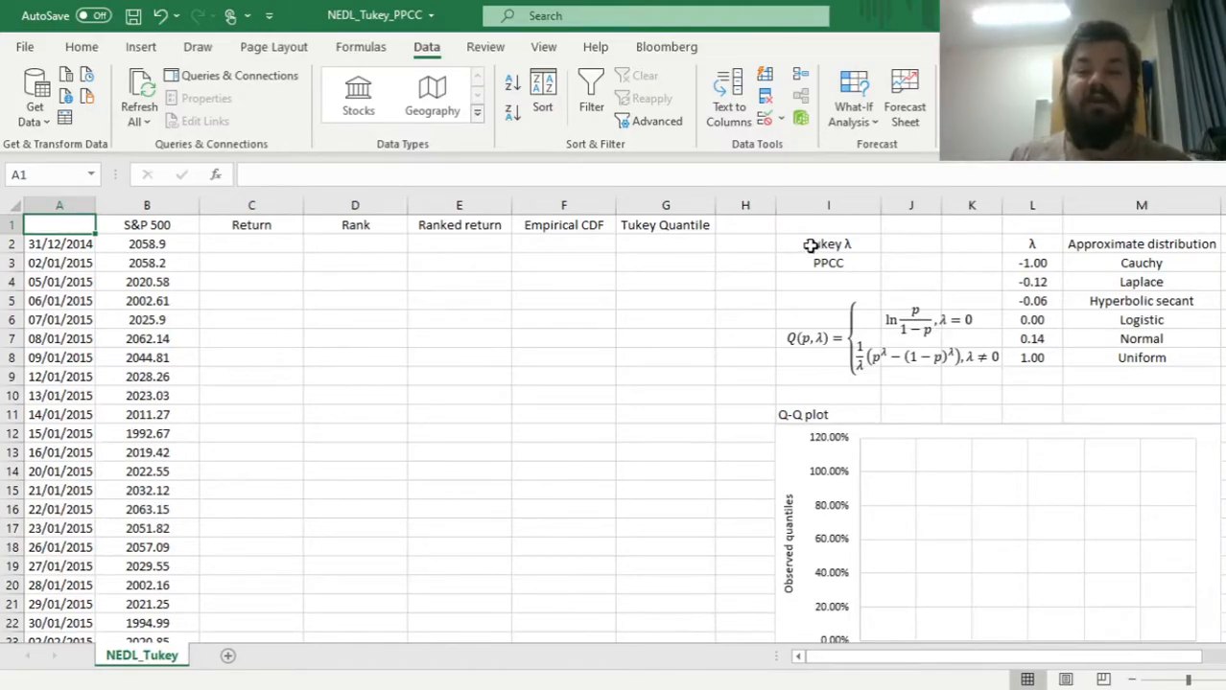
Review the Tukey quantile formula, noting its λ = 0 and λ ≠ 0 cases.
click(827, 244)
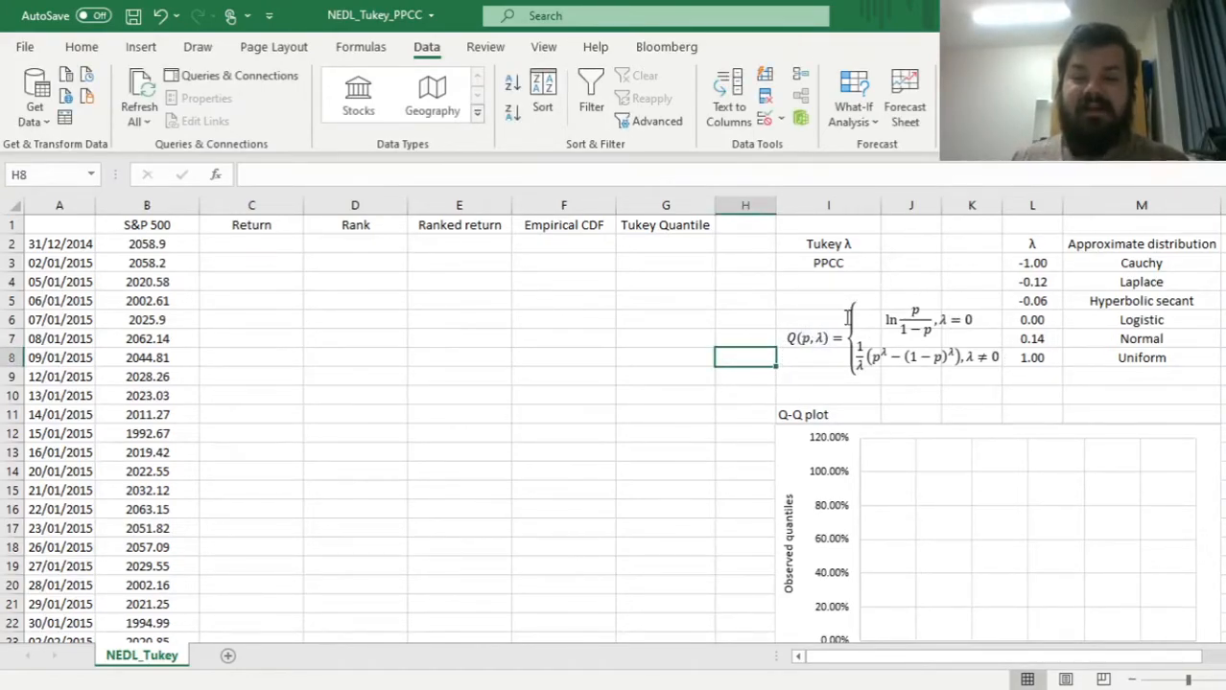
click(892, 337)
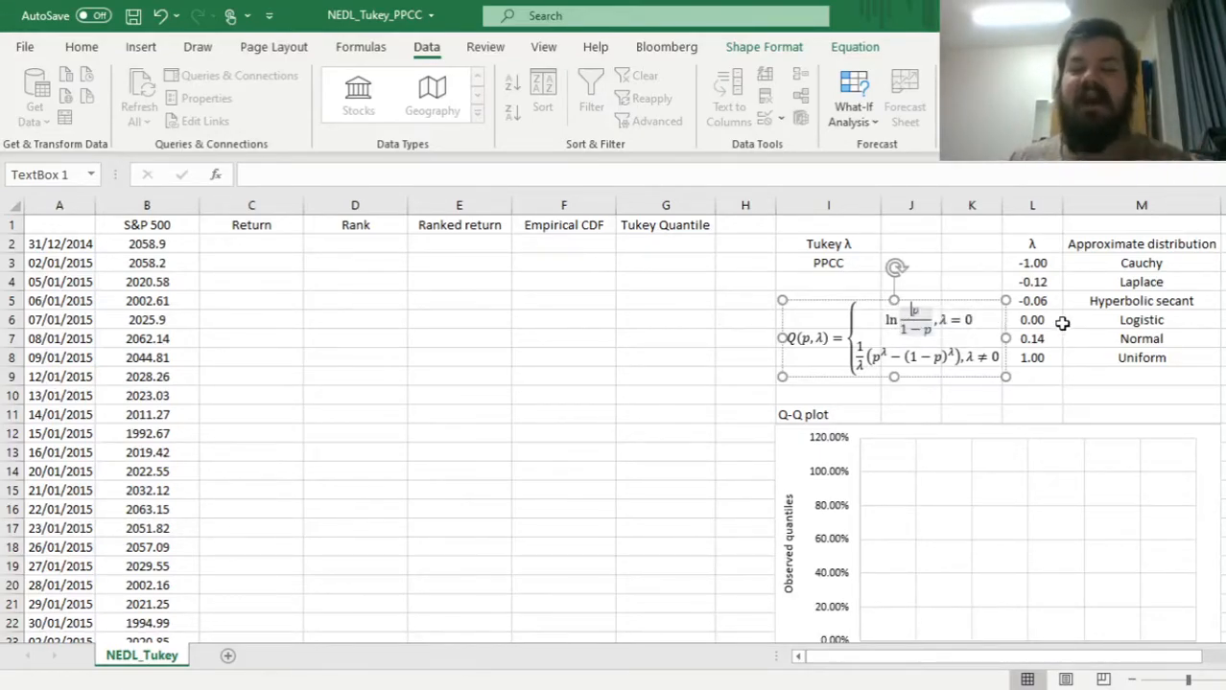
mouse_move(1109, 314)
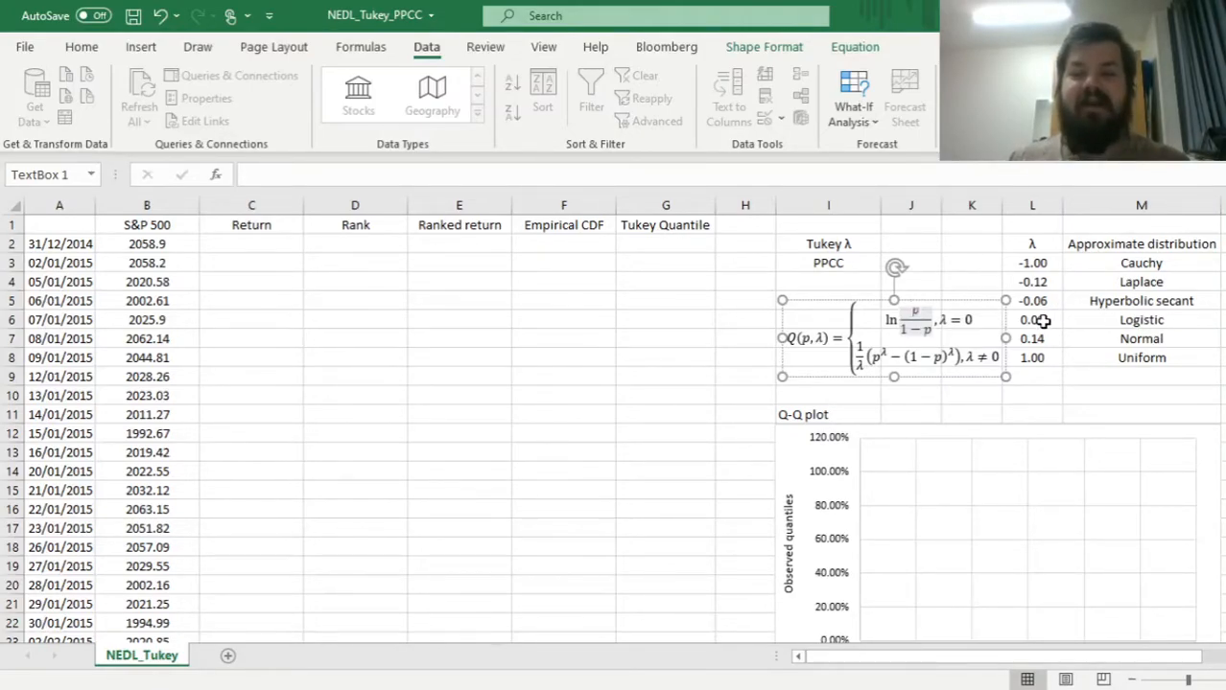
click(1031, 320)
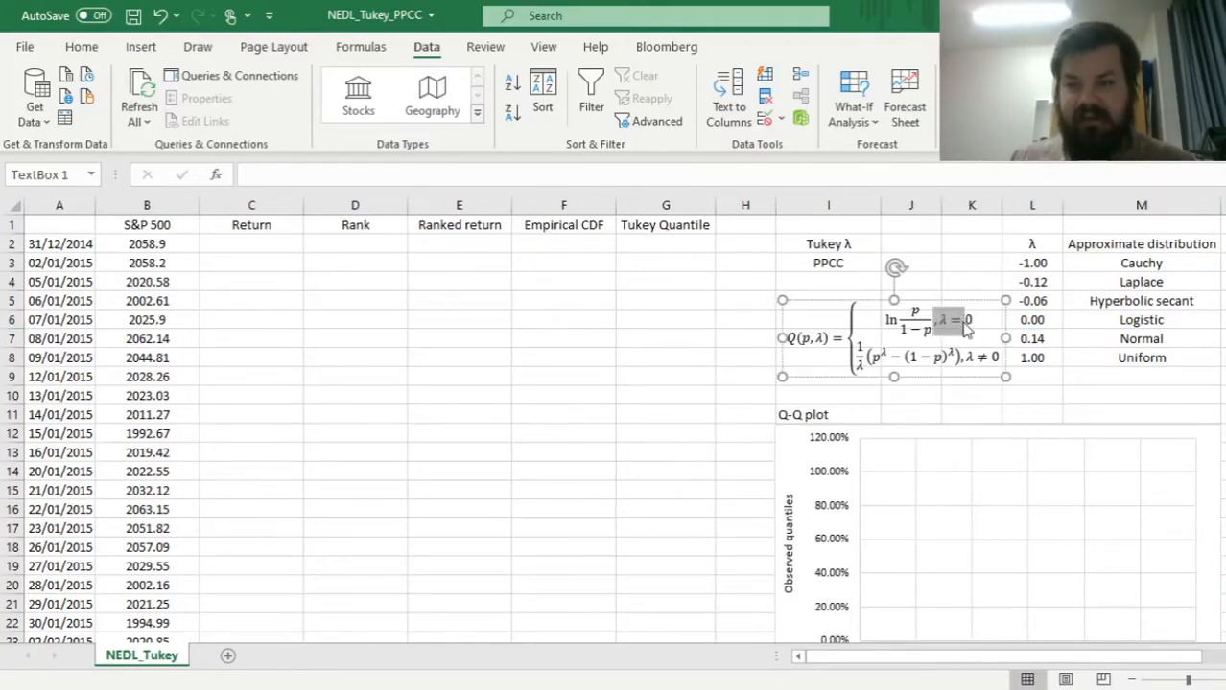
click(945, 320)
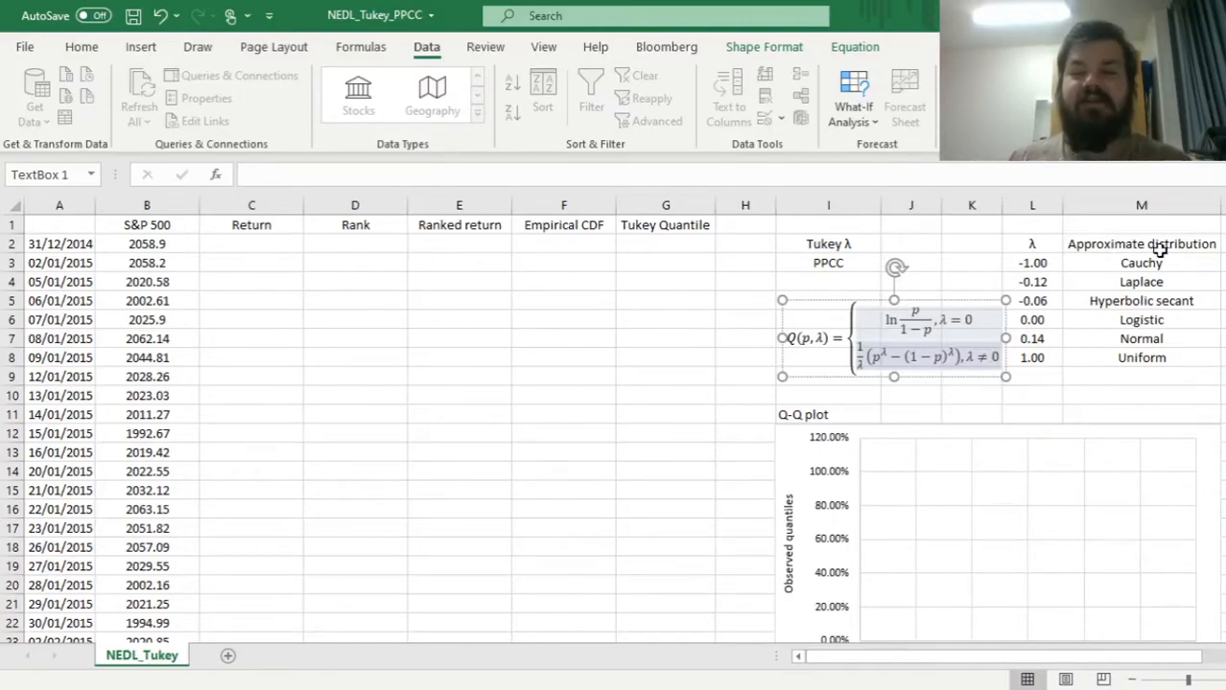
click(1141, 357)
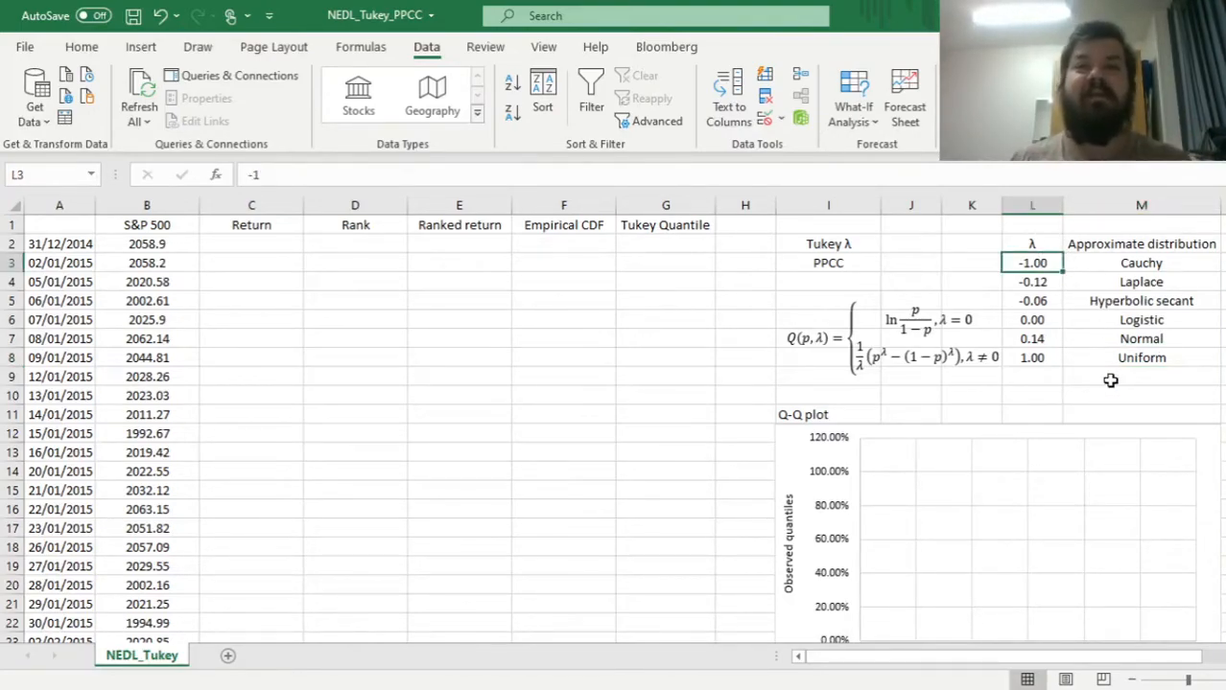
Review the distribution λ table: Laplace -0.12, hyperbolic secant -0.06, logistic 0, normal 0.14, uniform 1.
click(1141, 263)
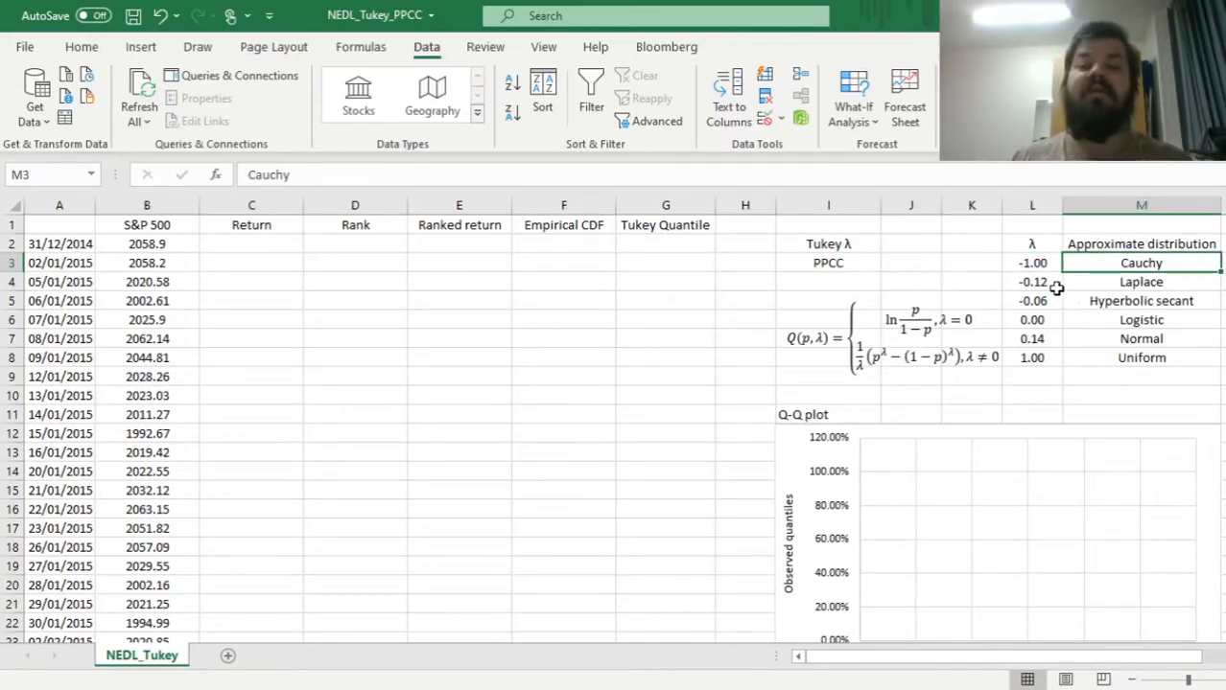
click(1032, 281)
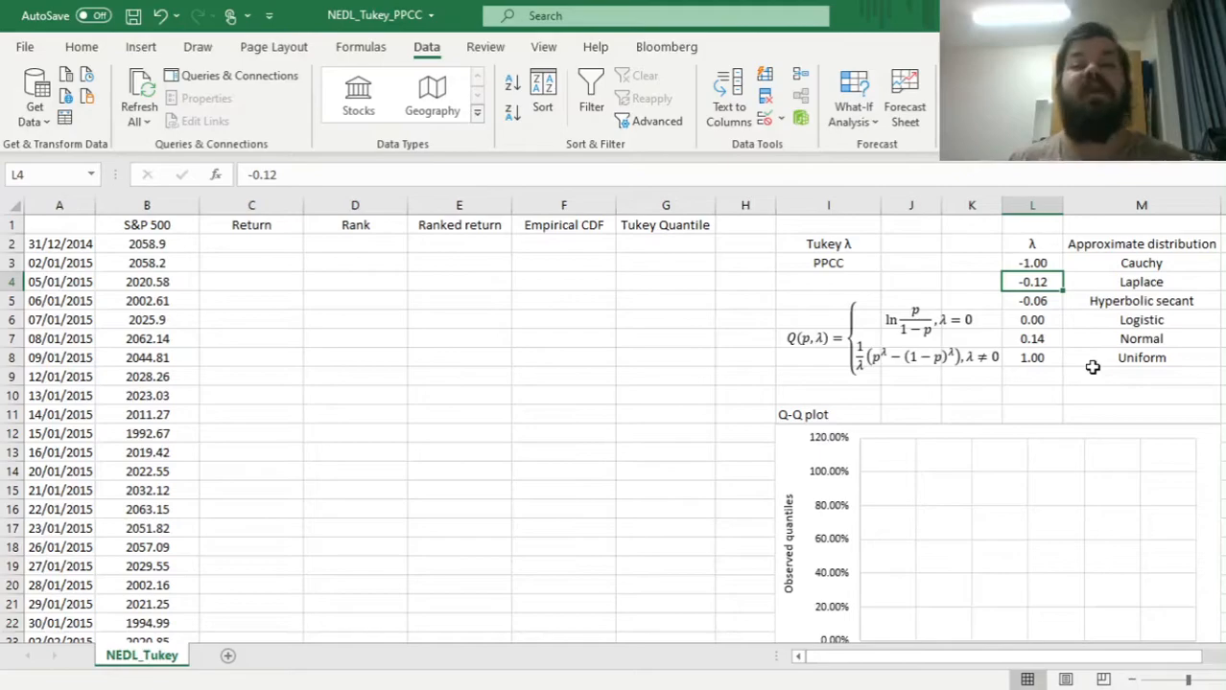
click(1032, 300)
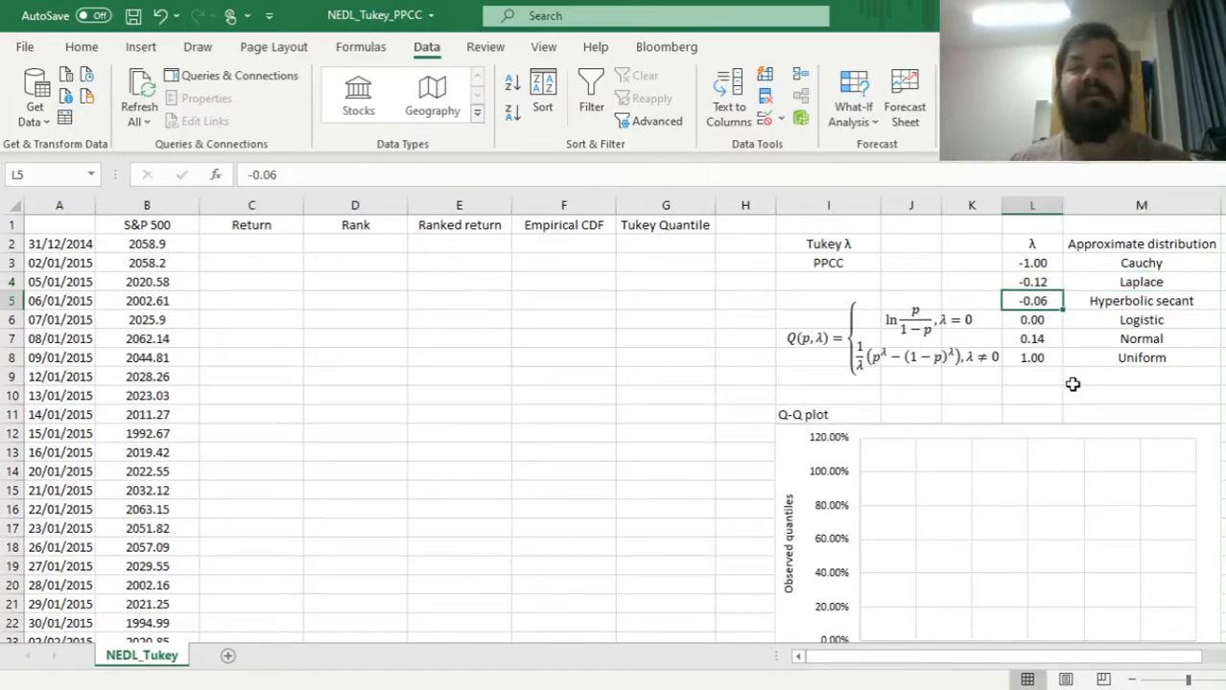
click(1140, 300)
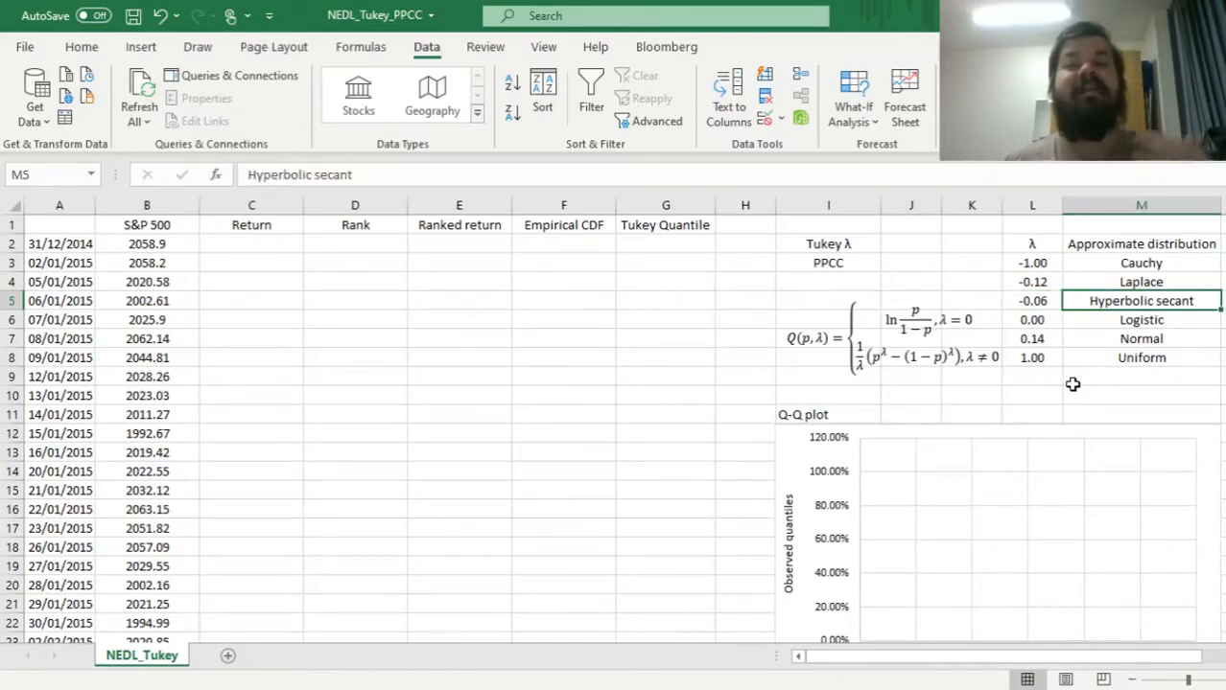
click(1032, 320)
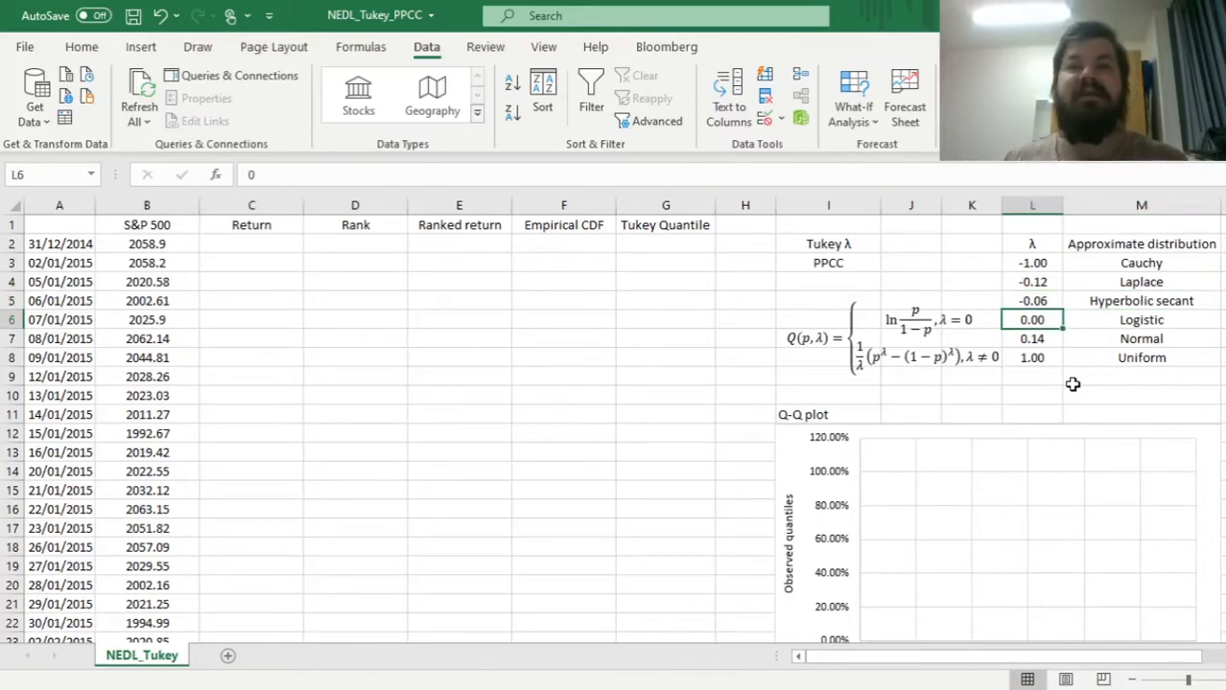
click(1140, 319)
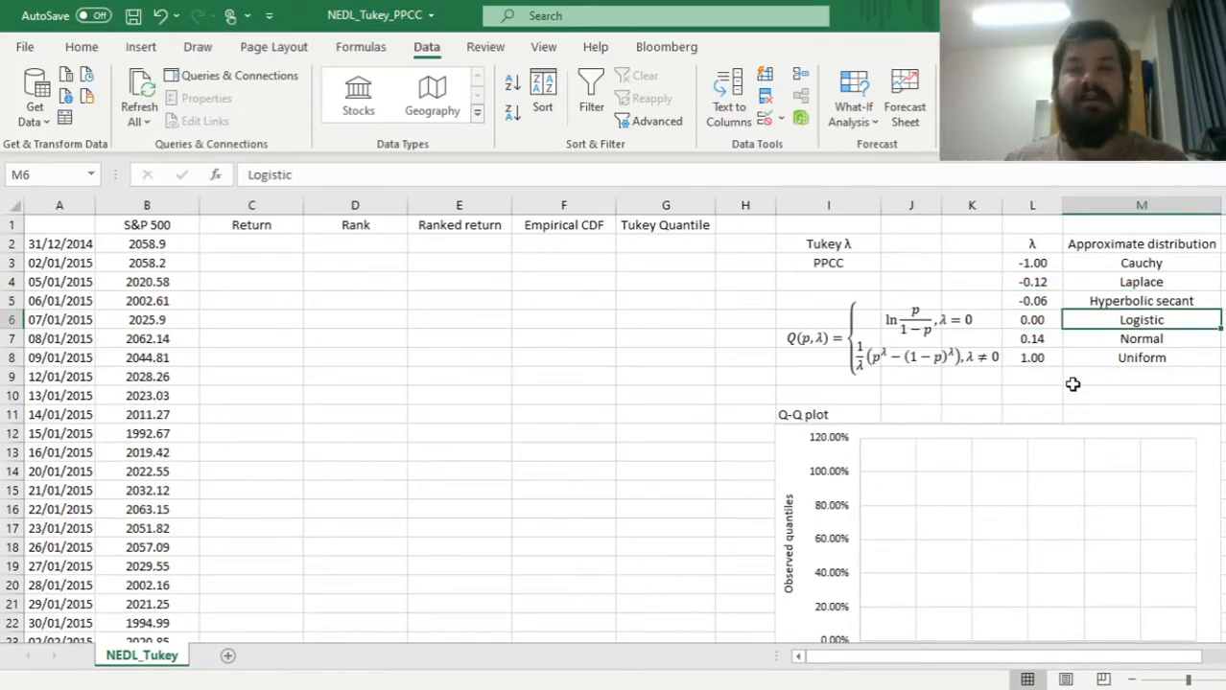
click(1031, 339)
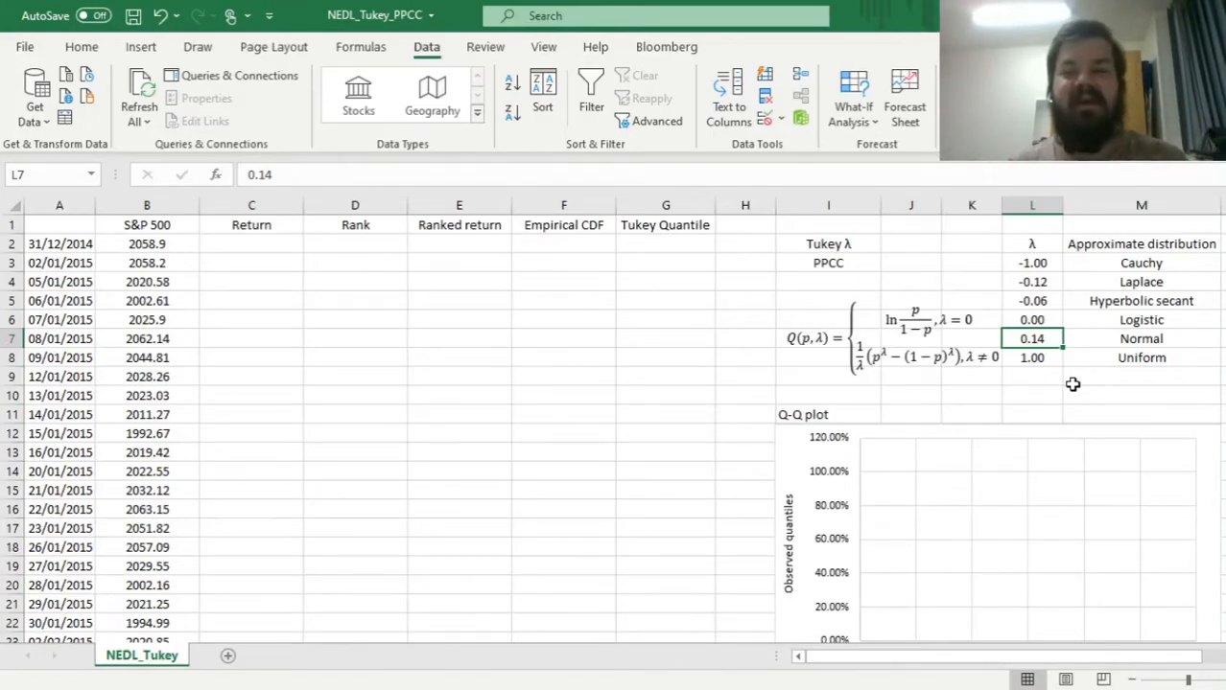
click(1142, 357)
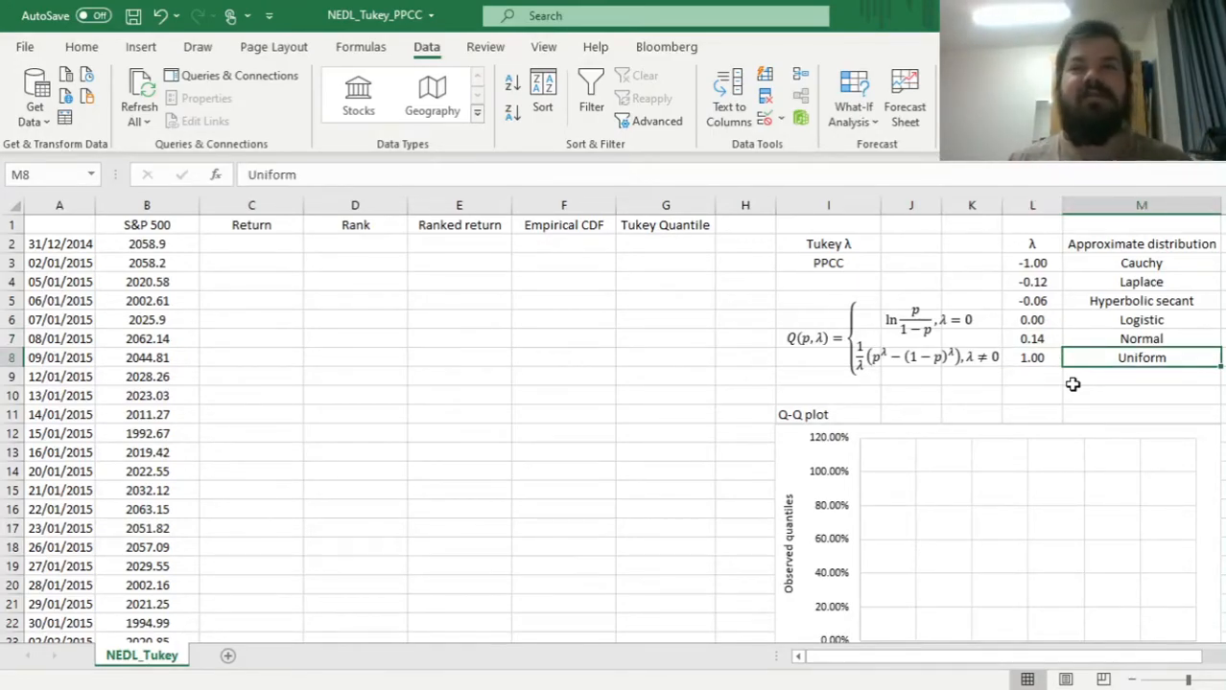
click(1032, 357)
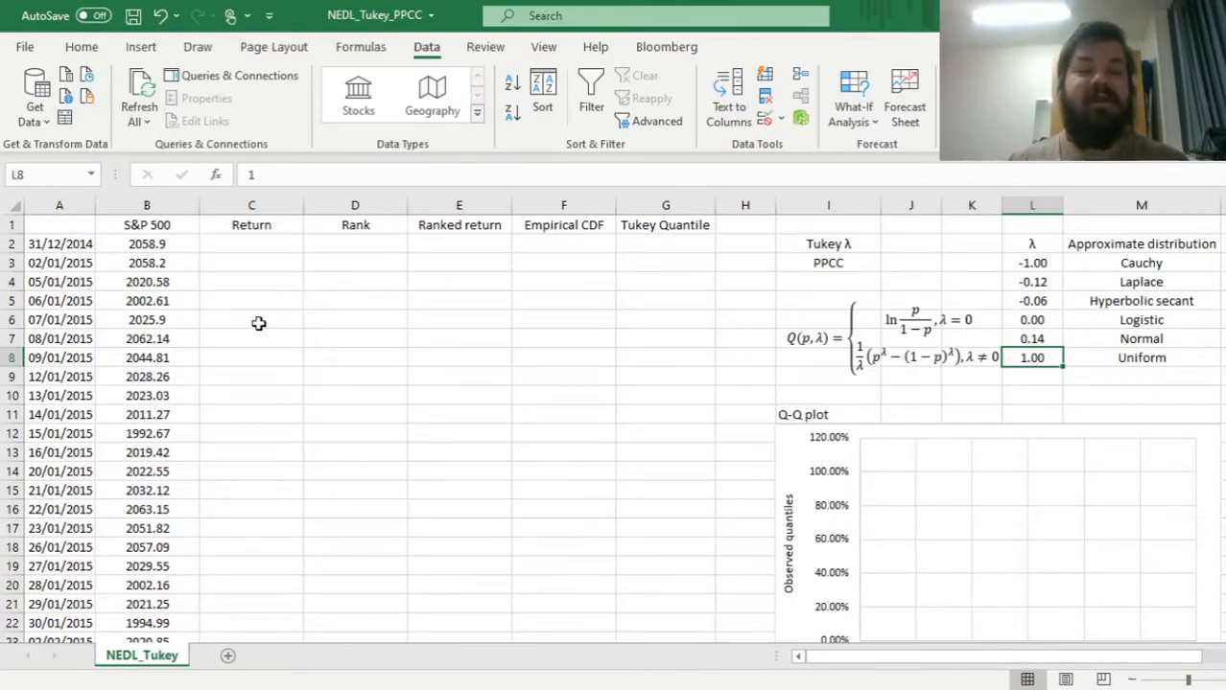
mouse_move(172, 320)
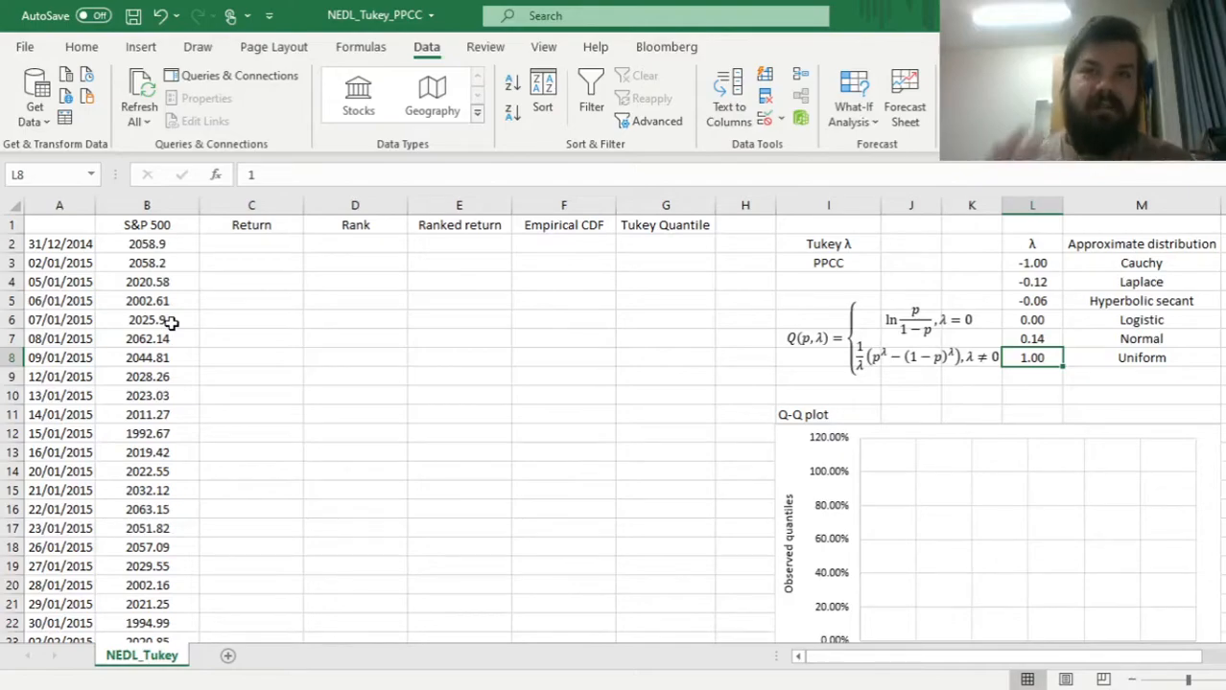
Enter the return formula in C3, extend the rank numbering, and sort ranked returns smallest to largest.
click(147, 244)
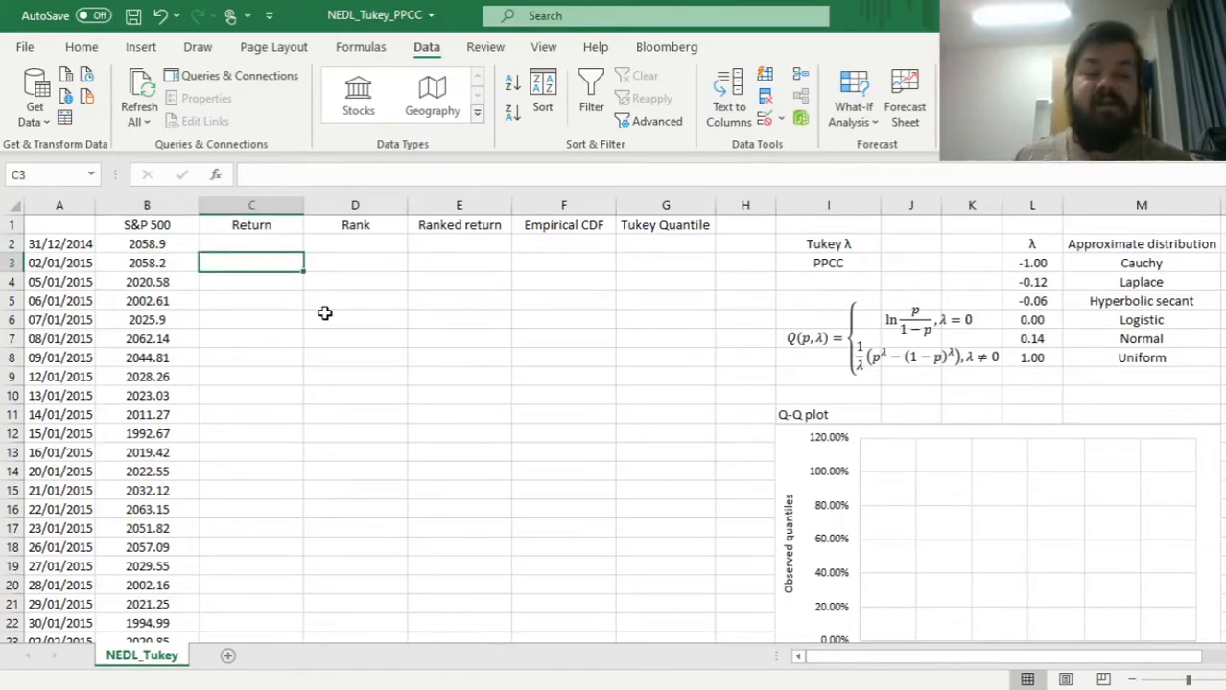
text(=B3/B3)
click(355, 281)
text(2)
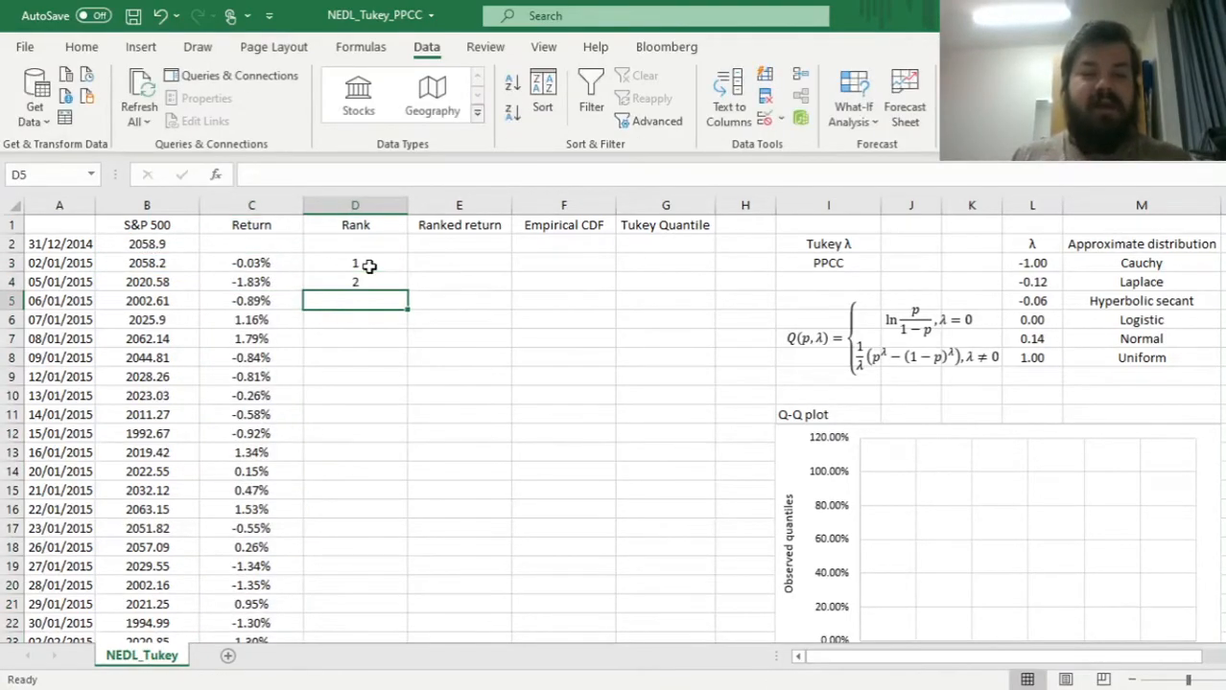
drag(355, 263, 355, 282)
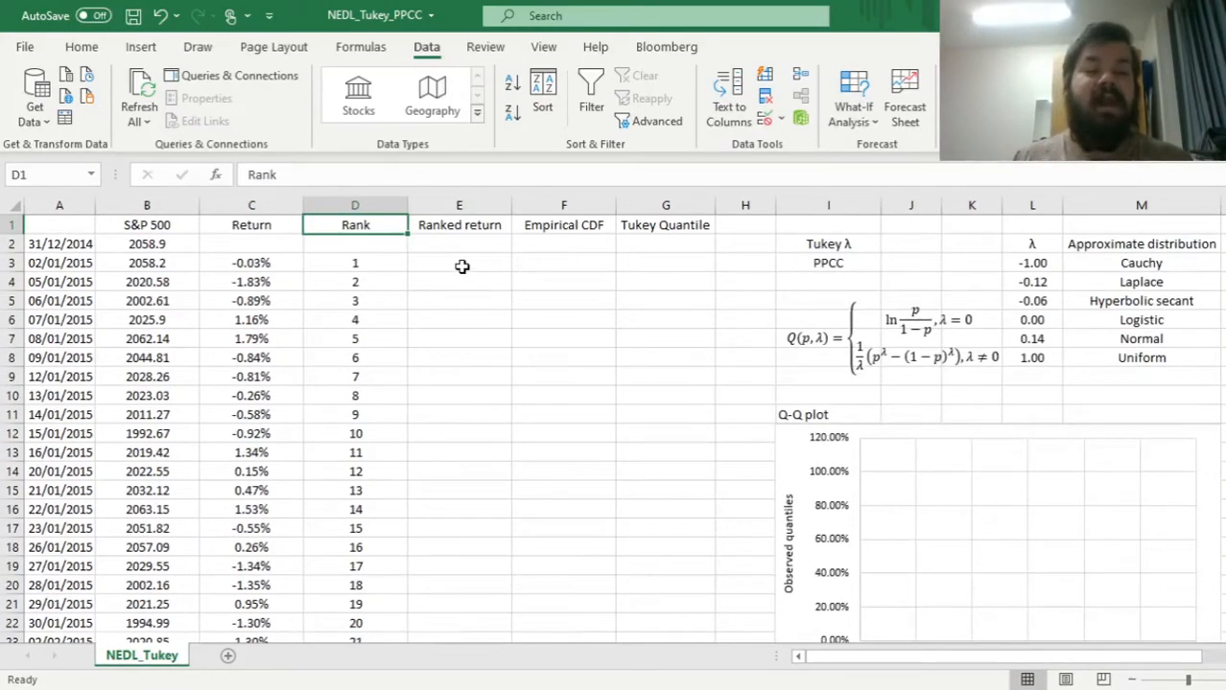
click(251, 262)
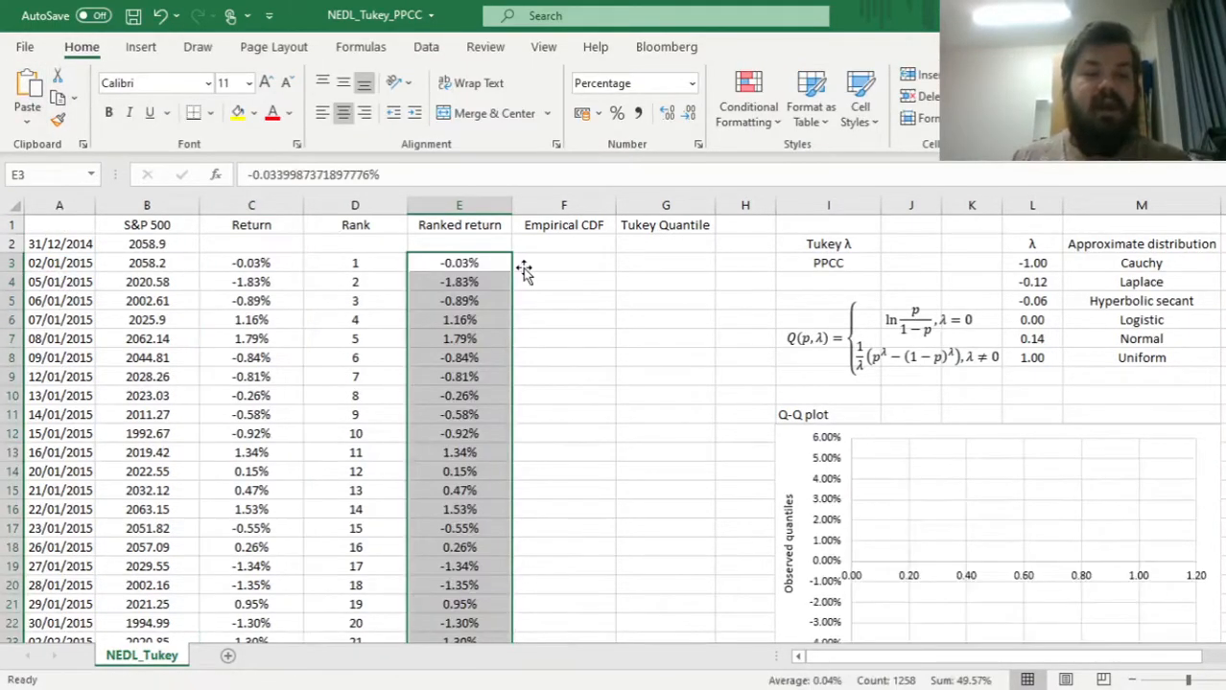
click(426, 46)
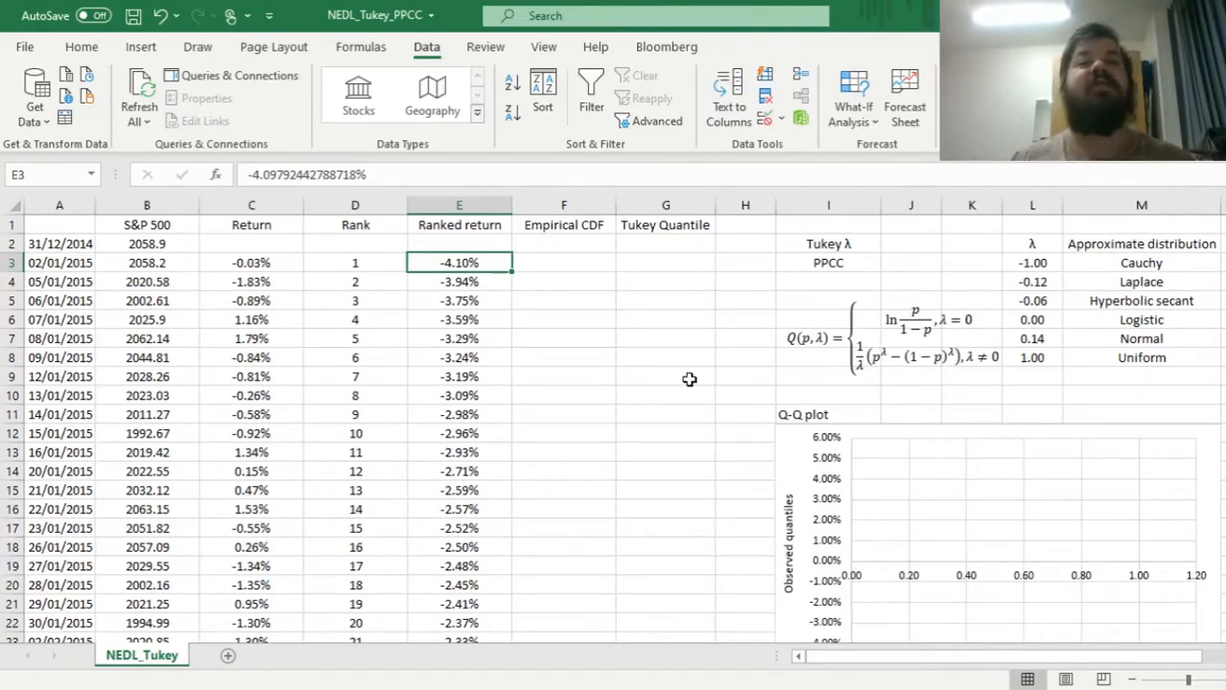
scroll(down, 3)
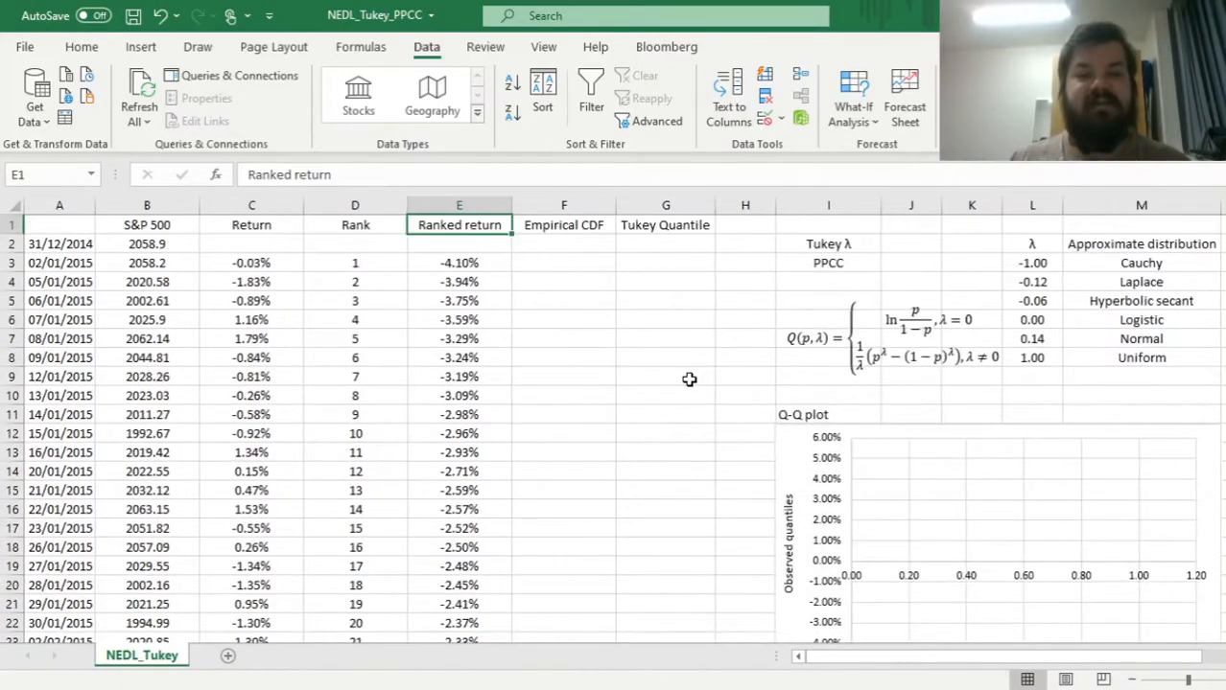
Enter =D3/(1258+1) as the first Empirical CDF value, rank divided by 1259.
click(355, 262)
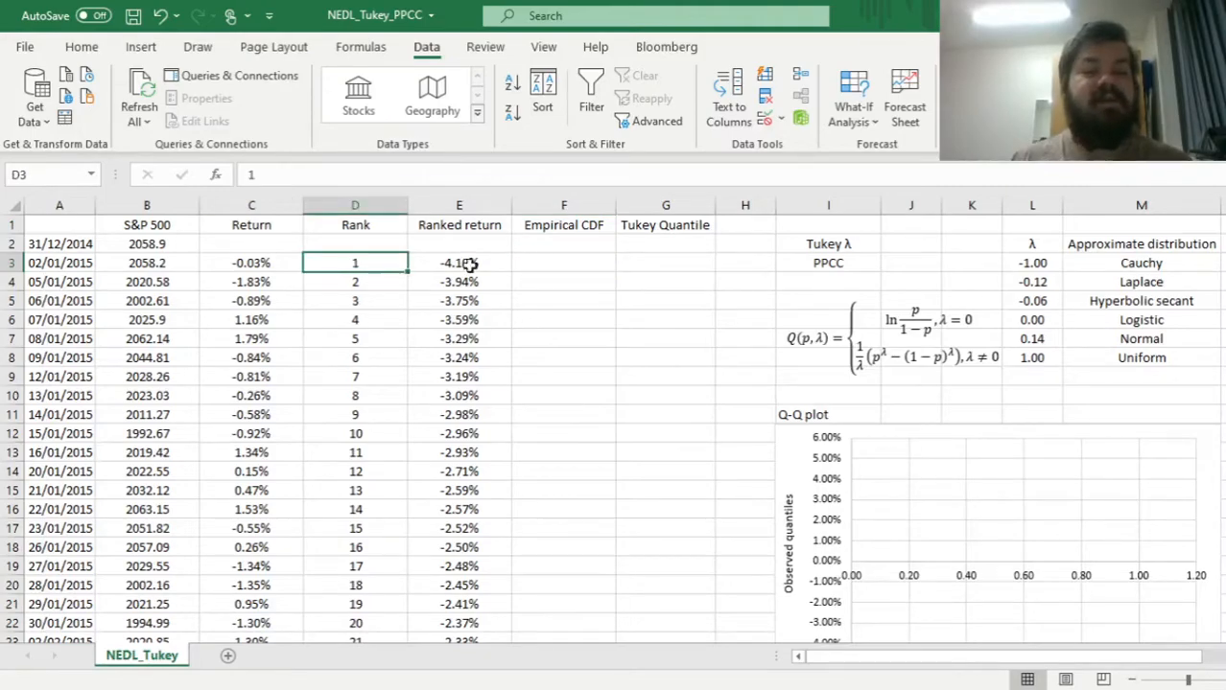
click(563, 262)
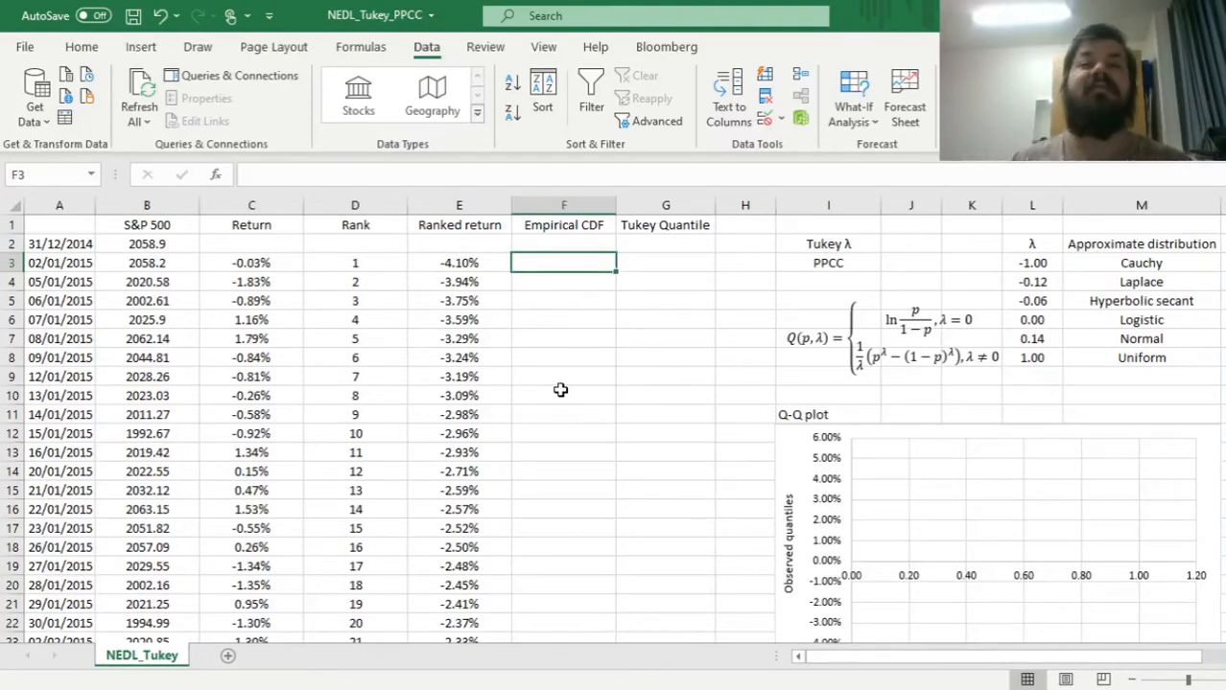
text(=)
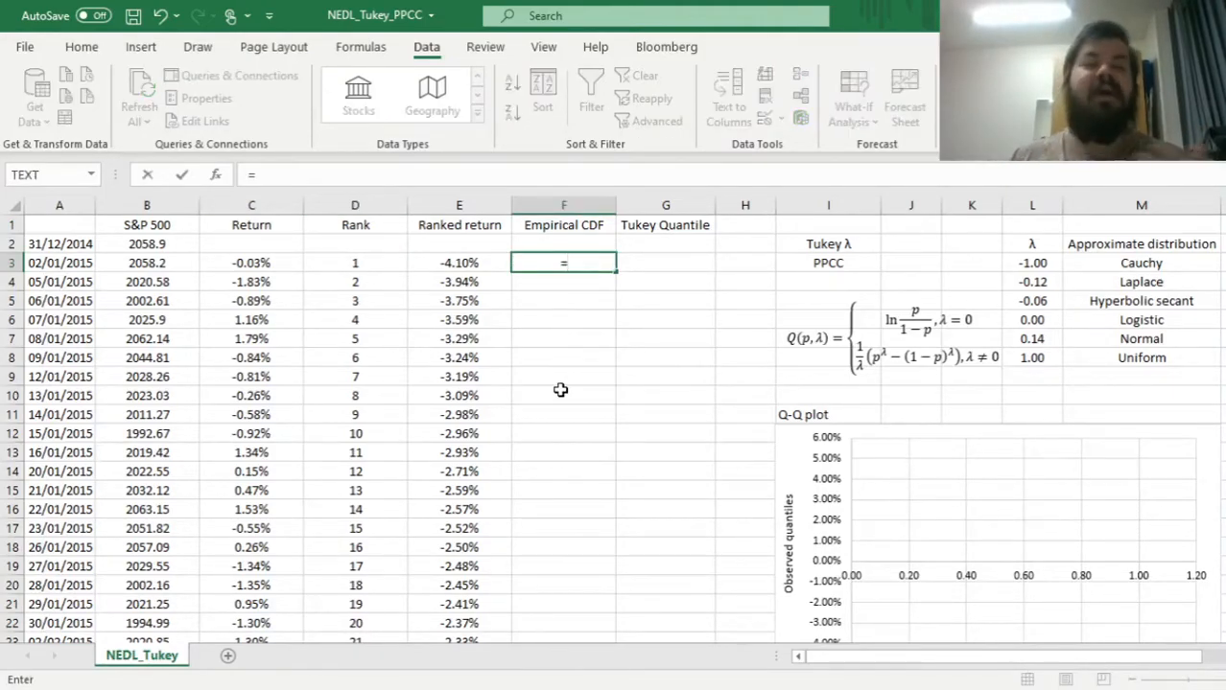
text(D3/()
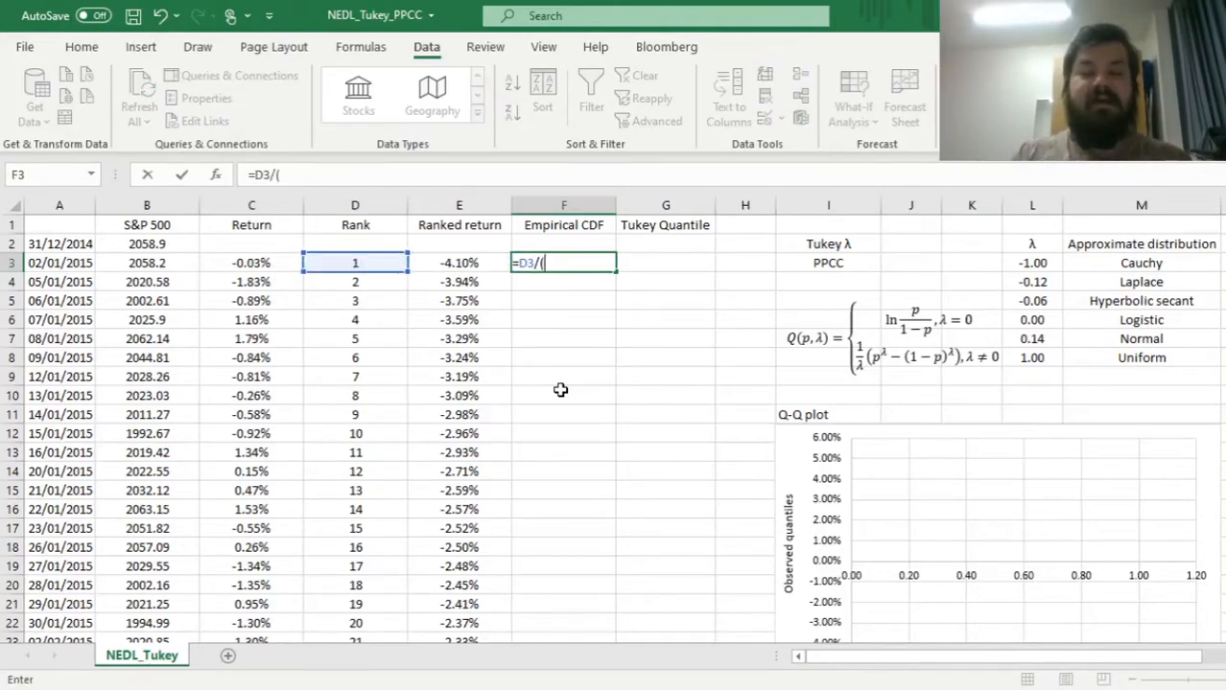
text(1258+1))
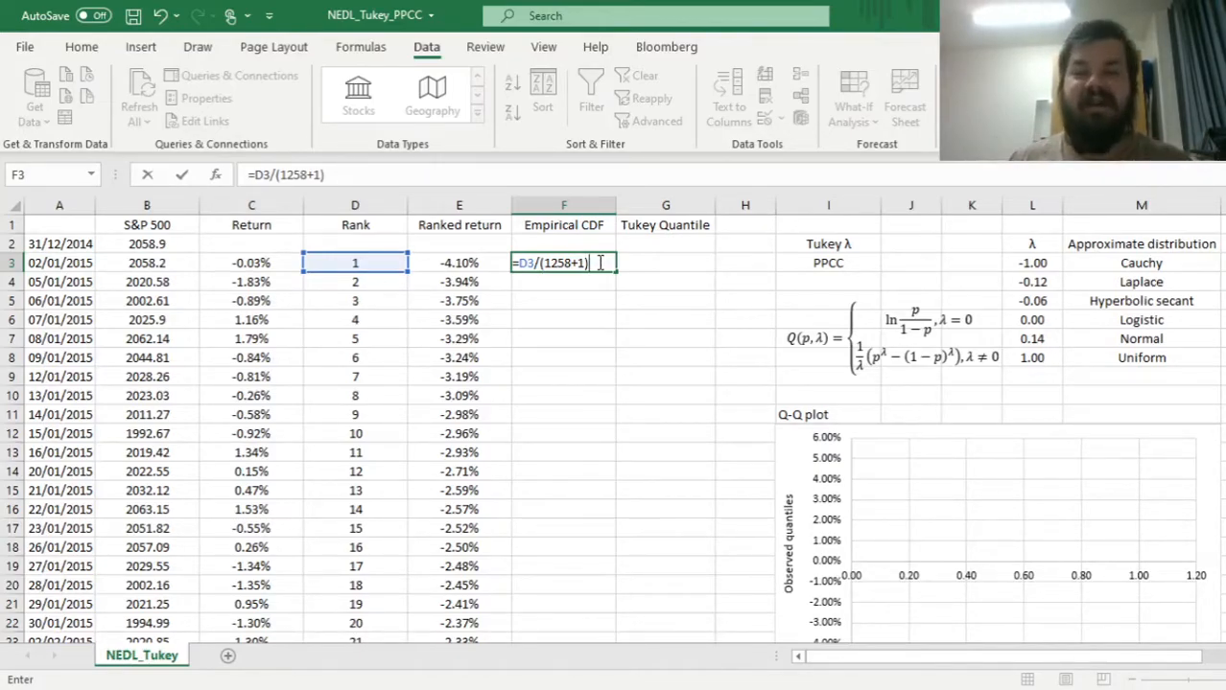
mouse_move(707, 240)
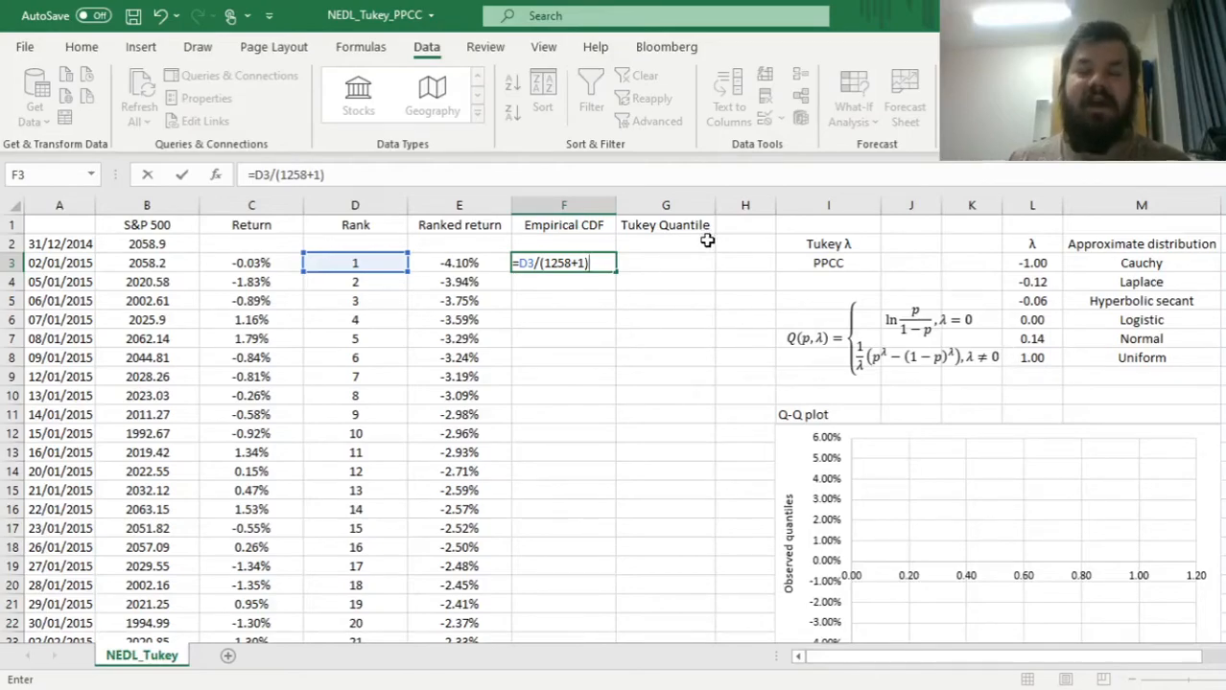
mouse_move(641, 311)
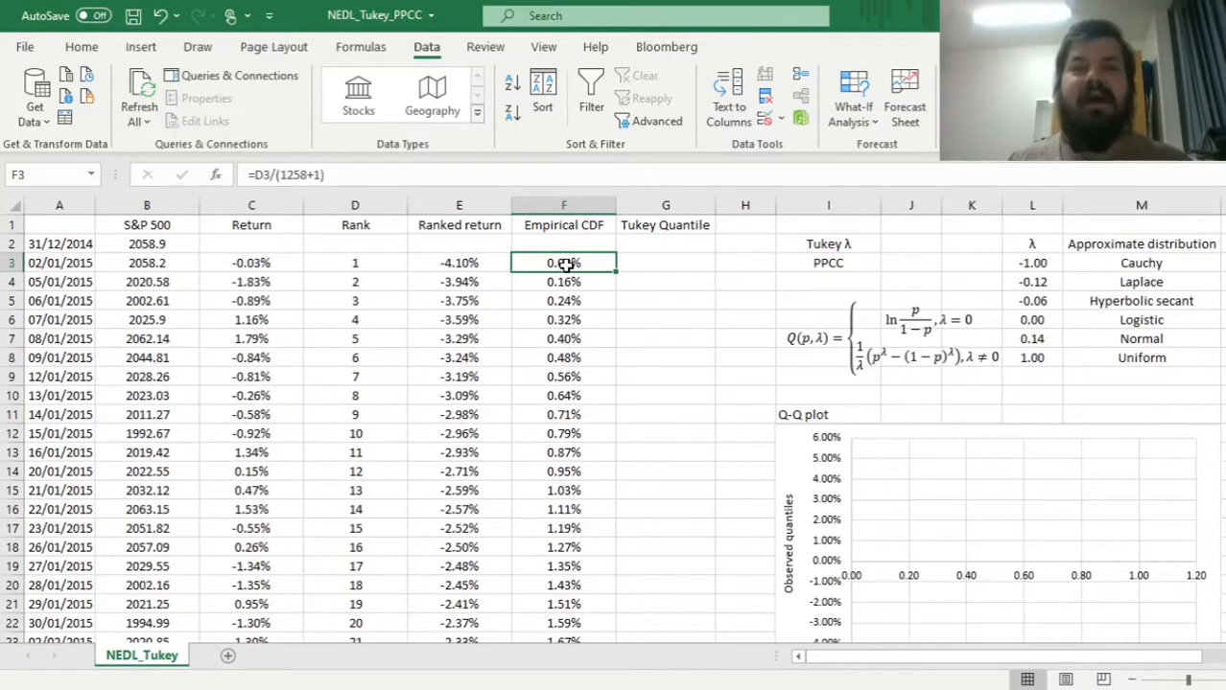
Set the Tukey λ value in J2 to 0.14 and check the empirical CDF formula.
click(665, 263)
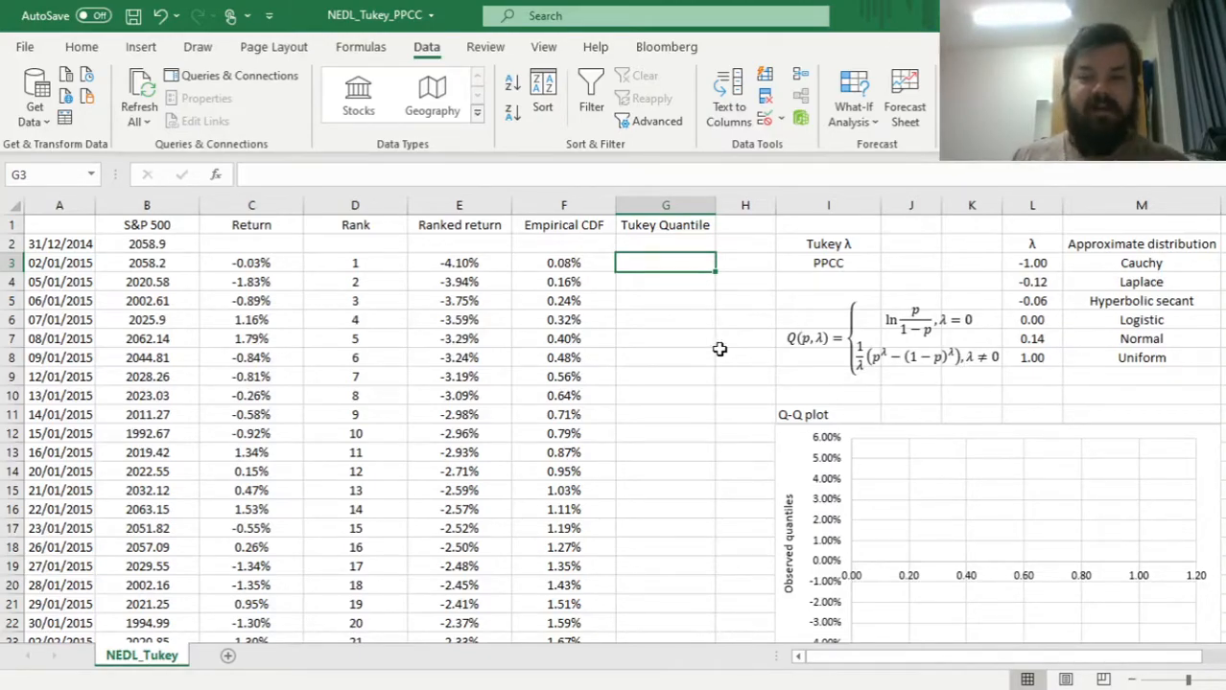
click(910, 244)
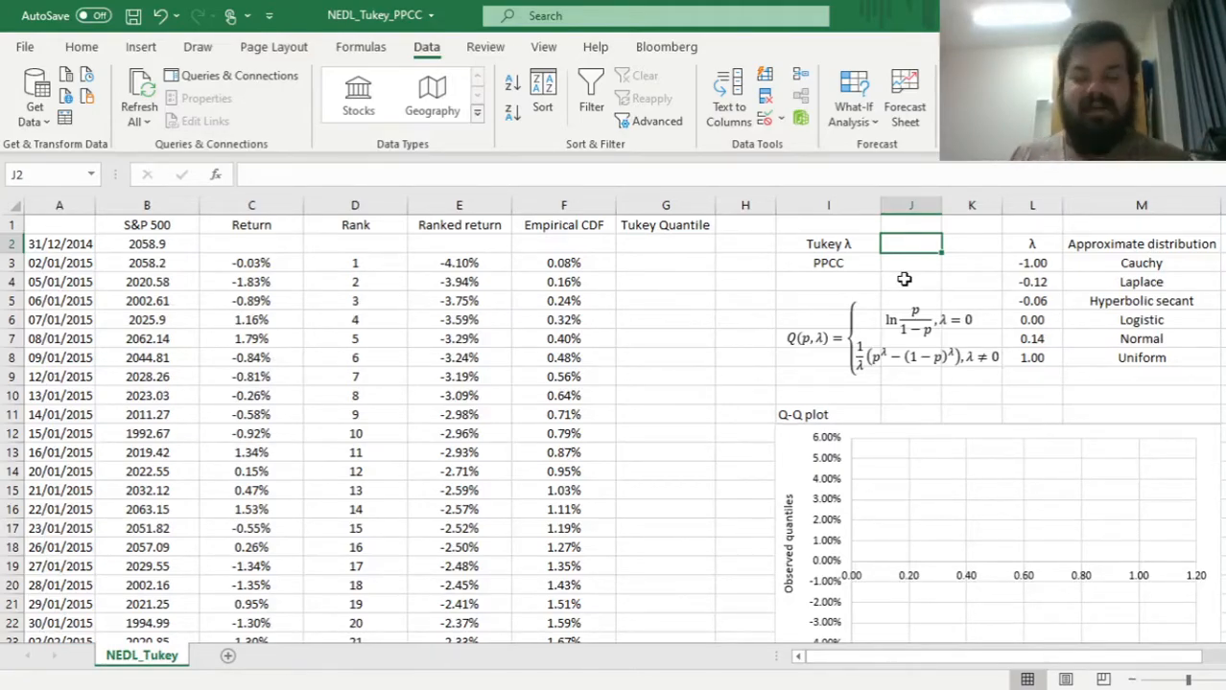
text(0.14)
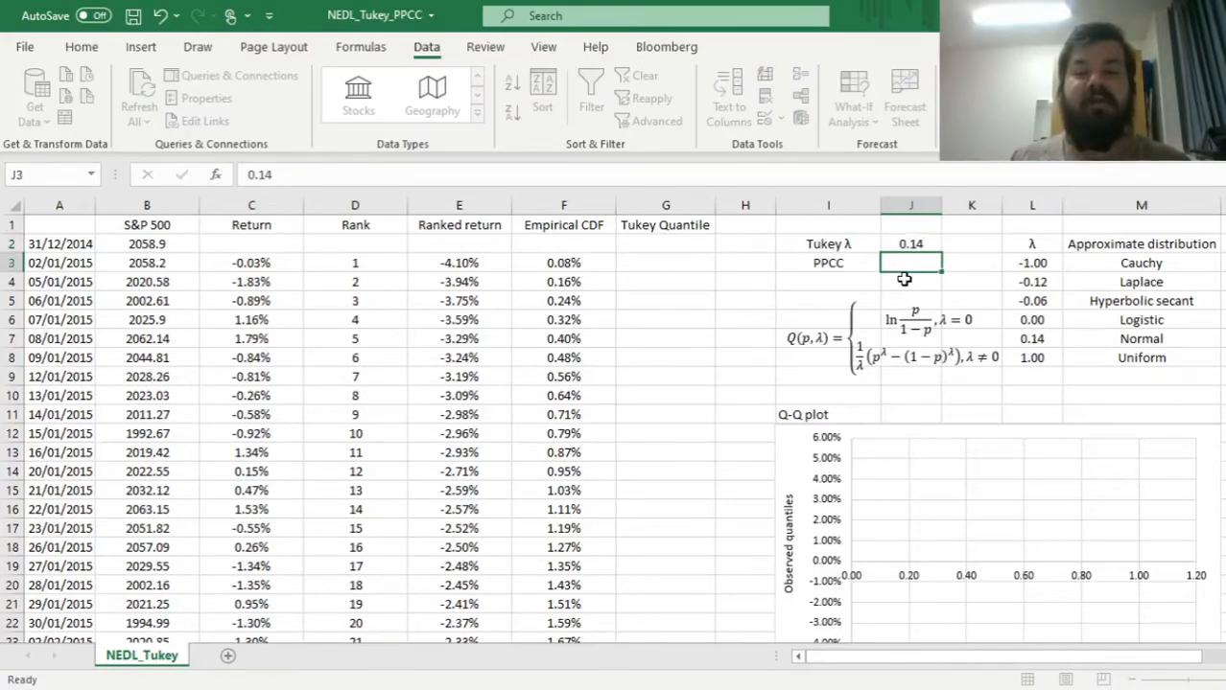
click(665, 262)
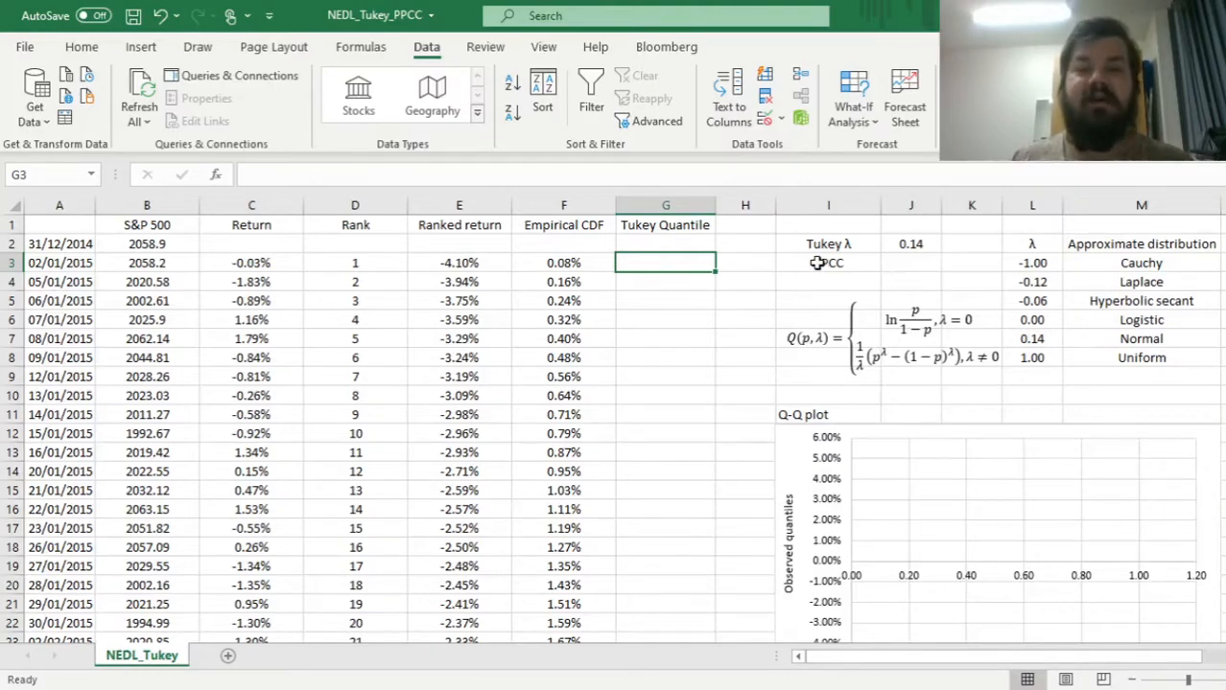
click(563, 262)
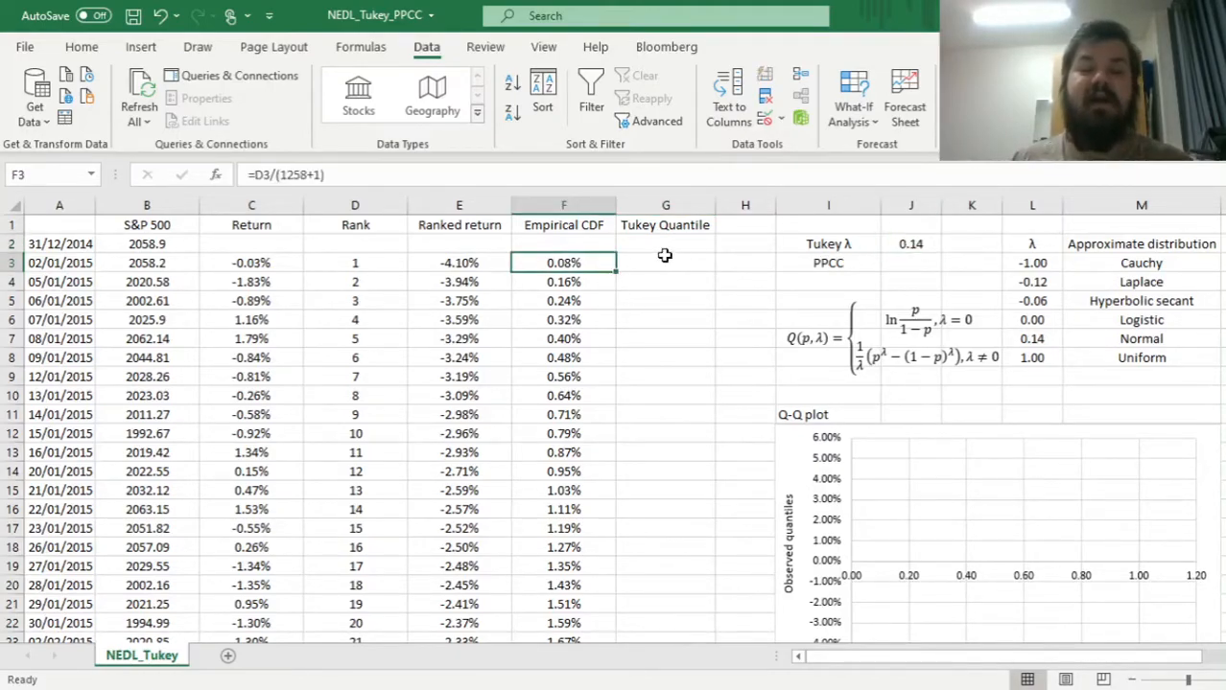
Enter the Tukey quantile formula =IF($J$2=0,LN(F3/(1-F3)),1/$J$2*(F3^$J$2-(1-F3)^$J$2)) in G3.
click(665, 262)
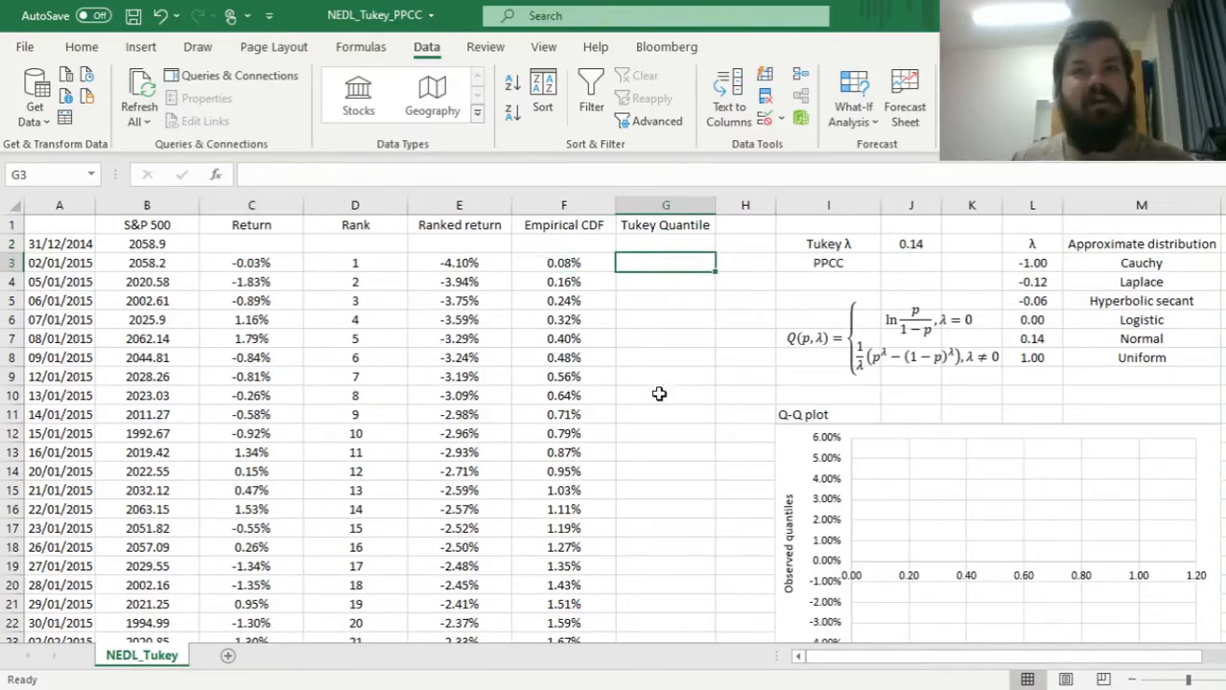
text(=I)
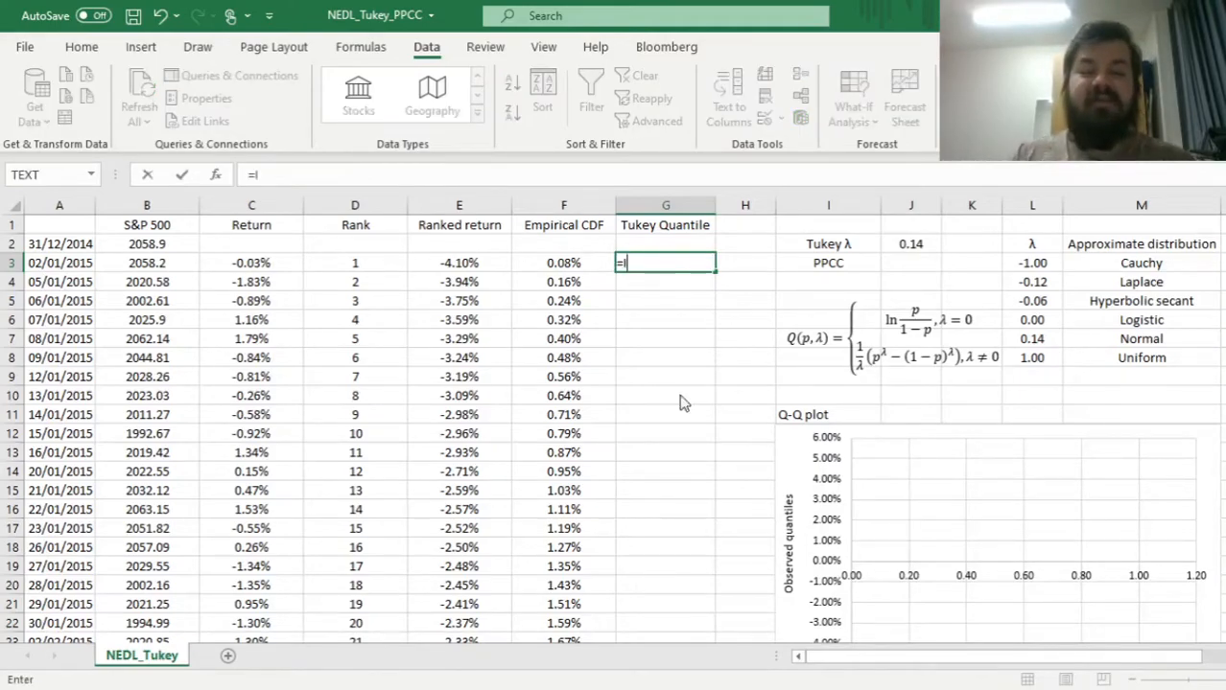
click(910, 243)
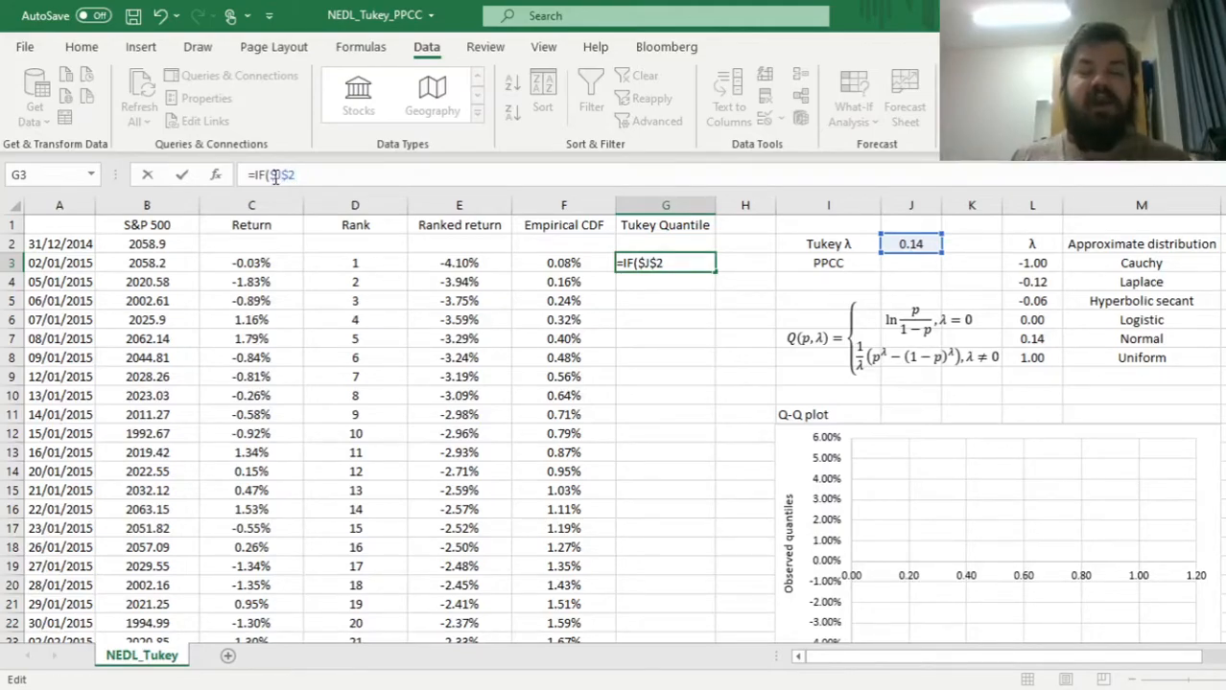
text(=0)
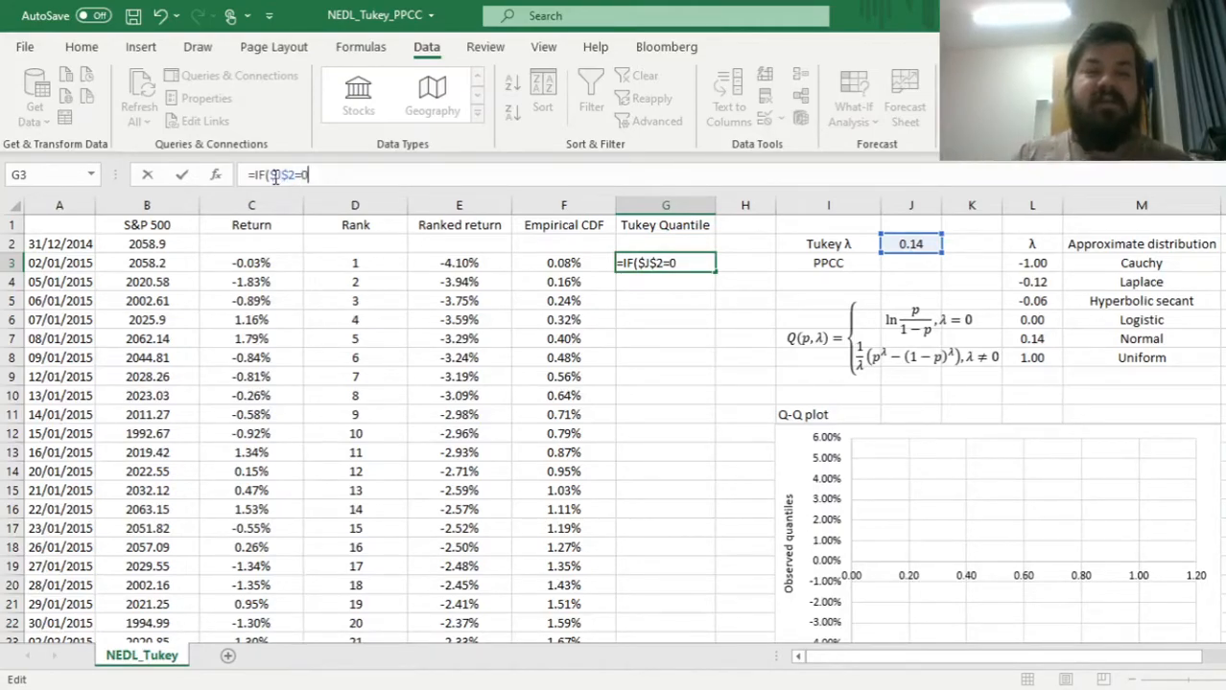
text(,)
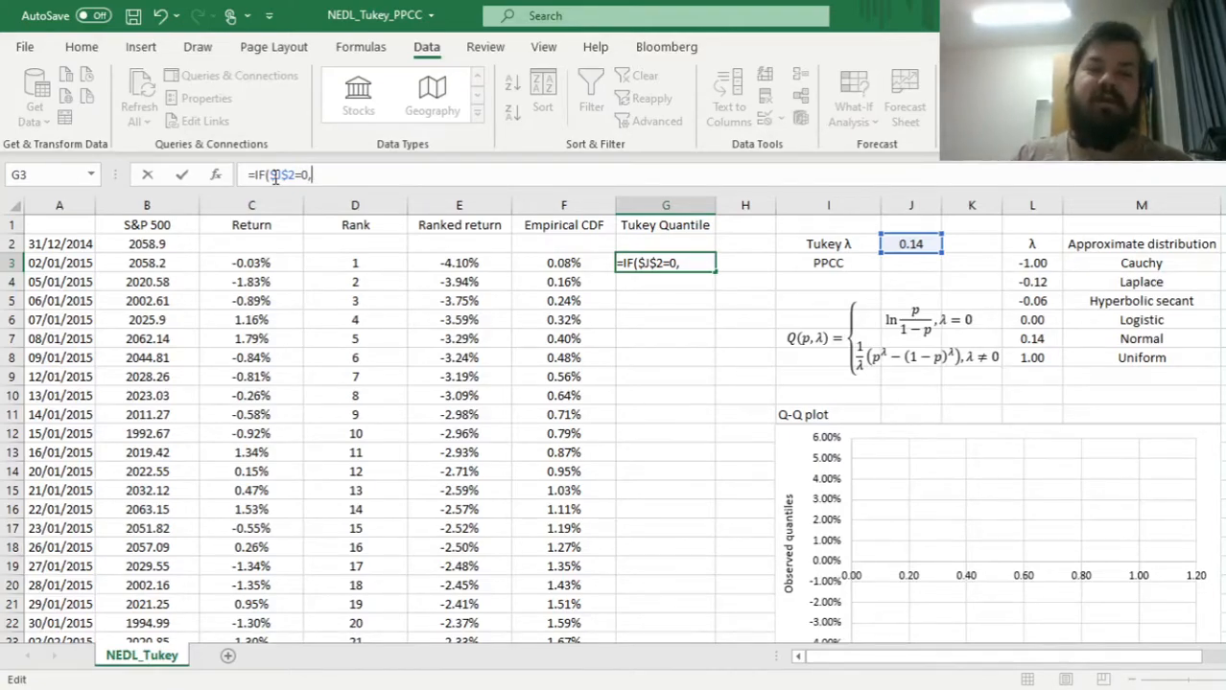
text(LN()
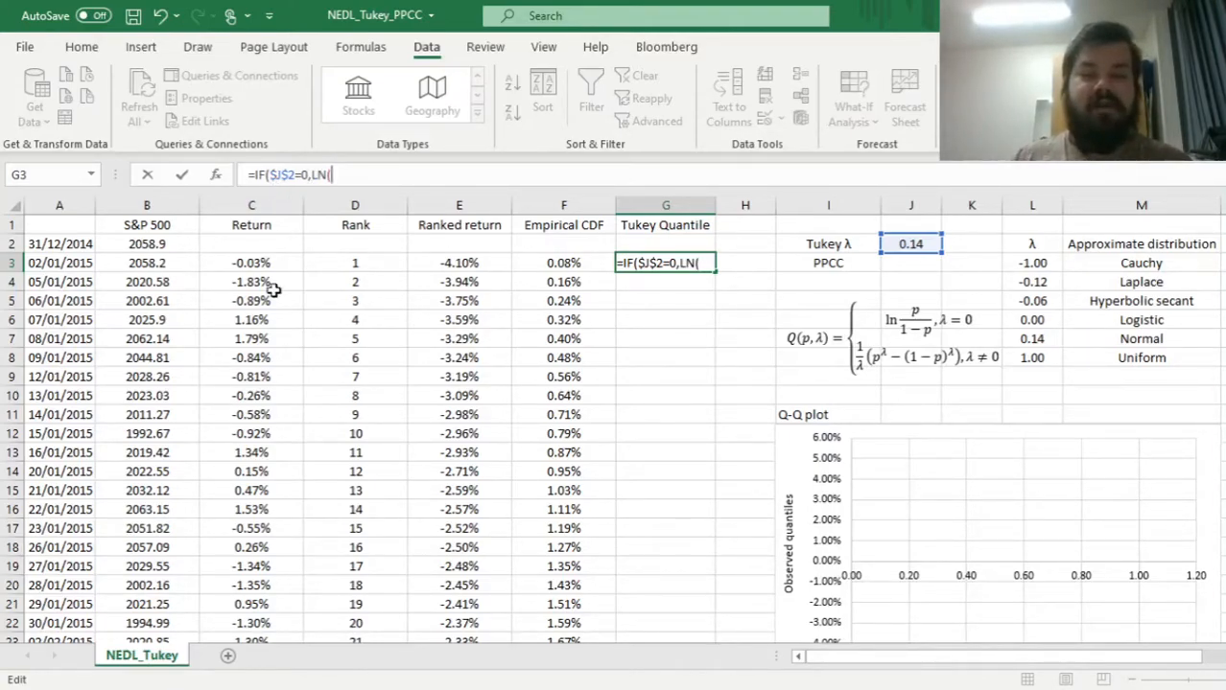
text(F3/(1-F3)),)
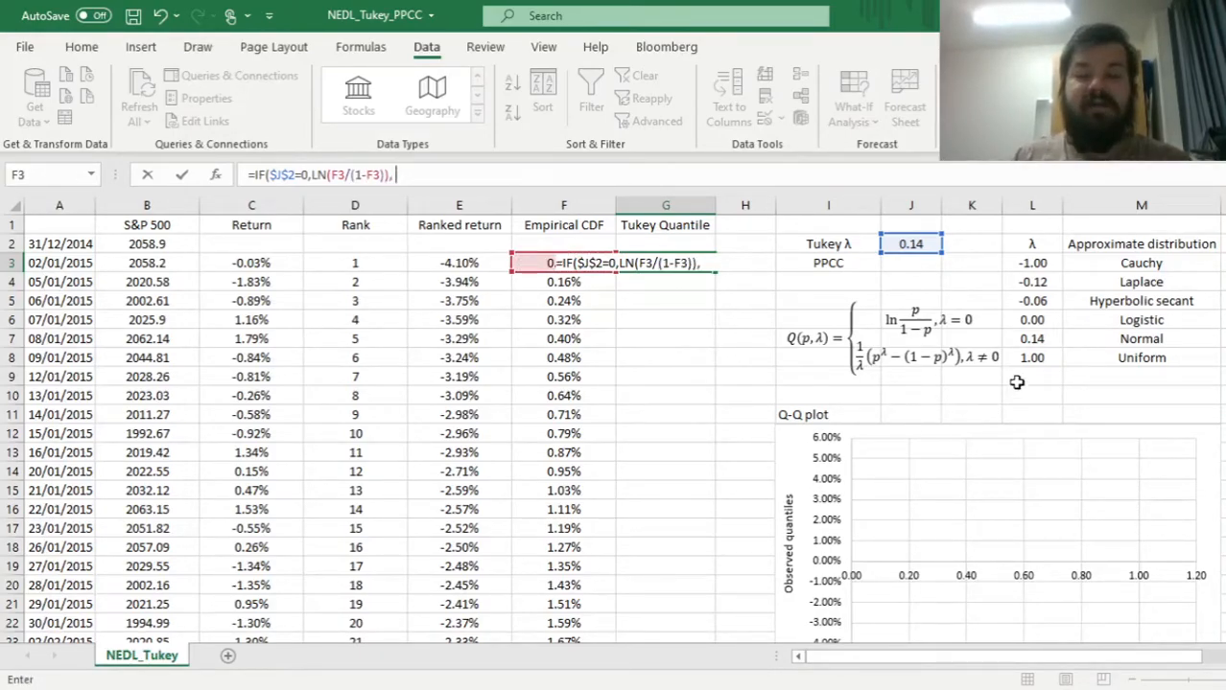
mouse_move(631, 165)
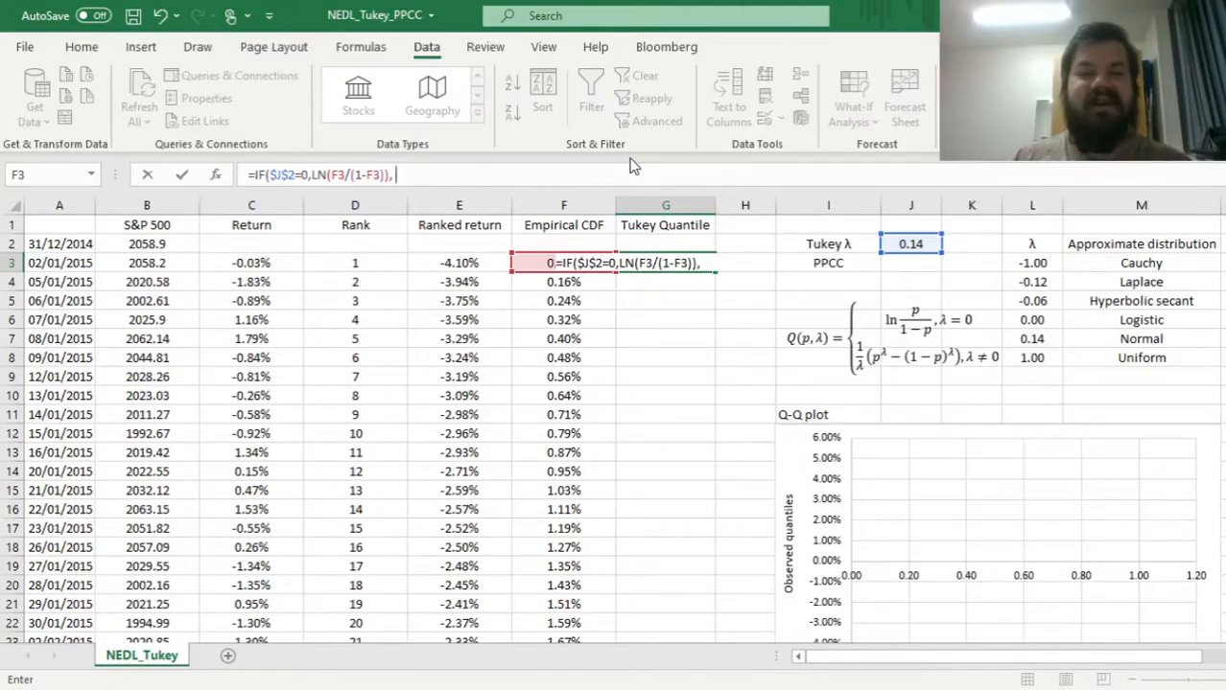
text(1/)
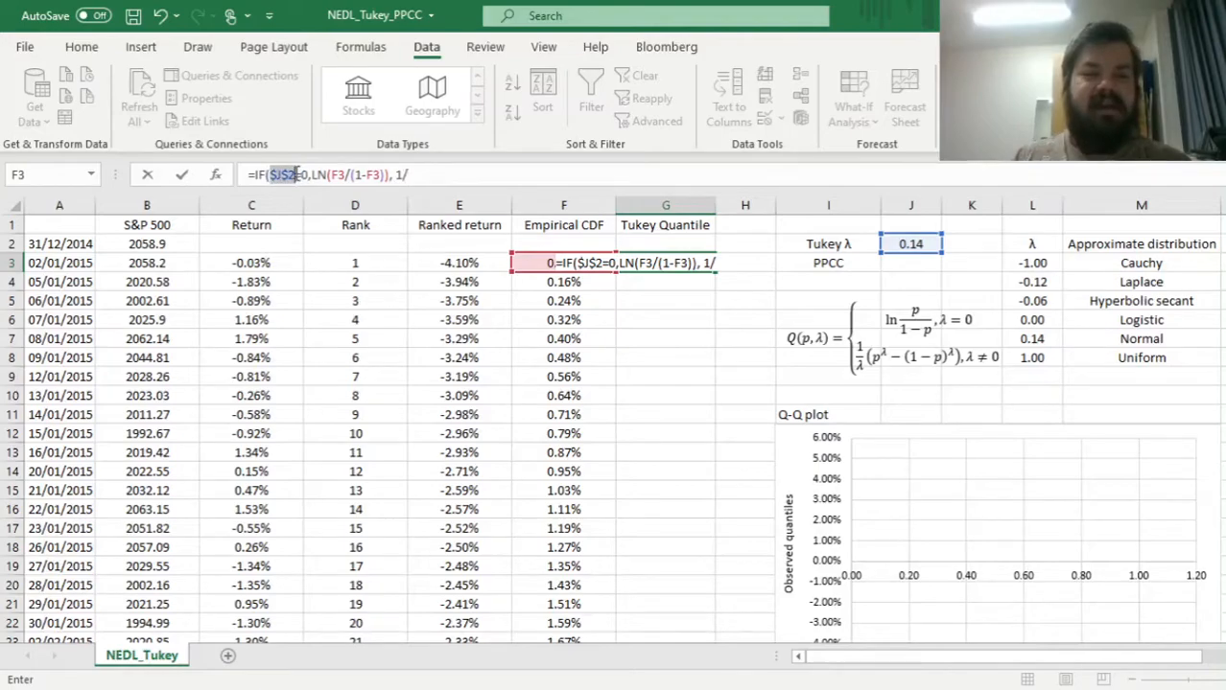
text($J$2*)
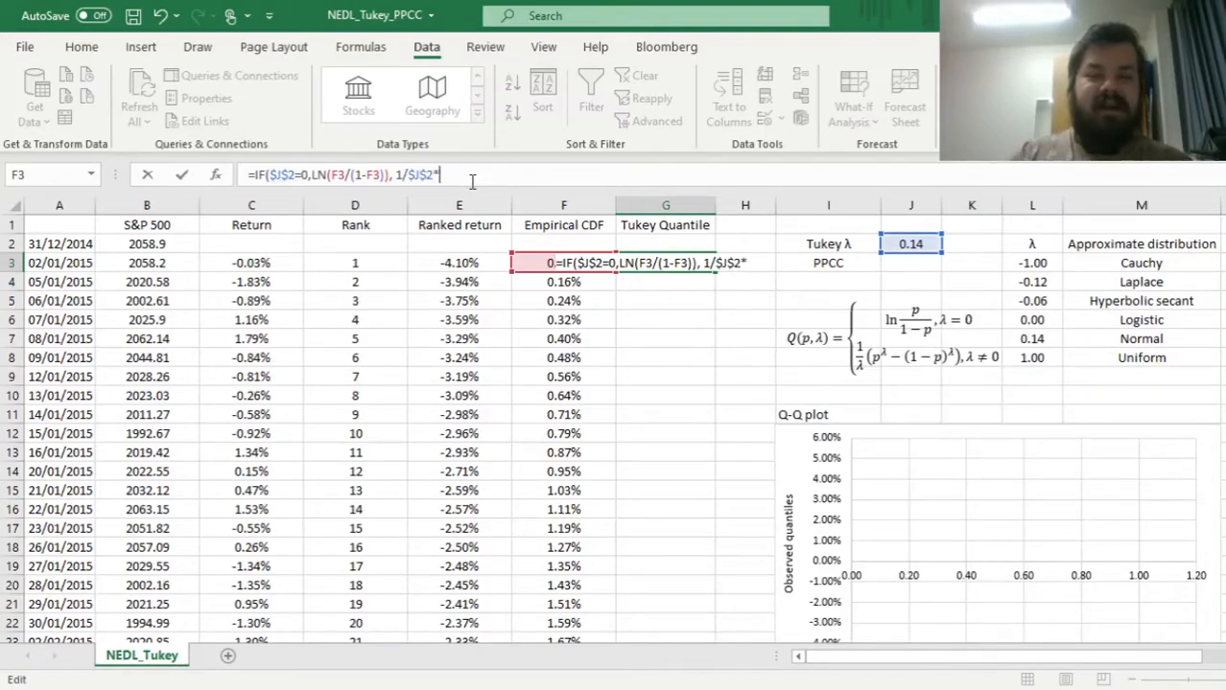
click(563, 301)
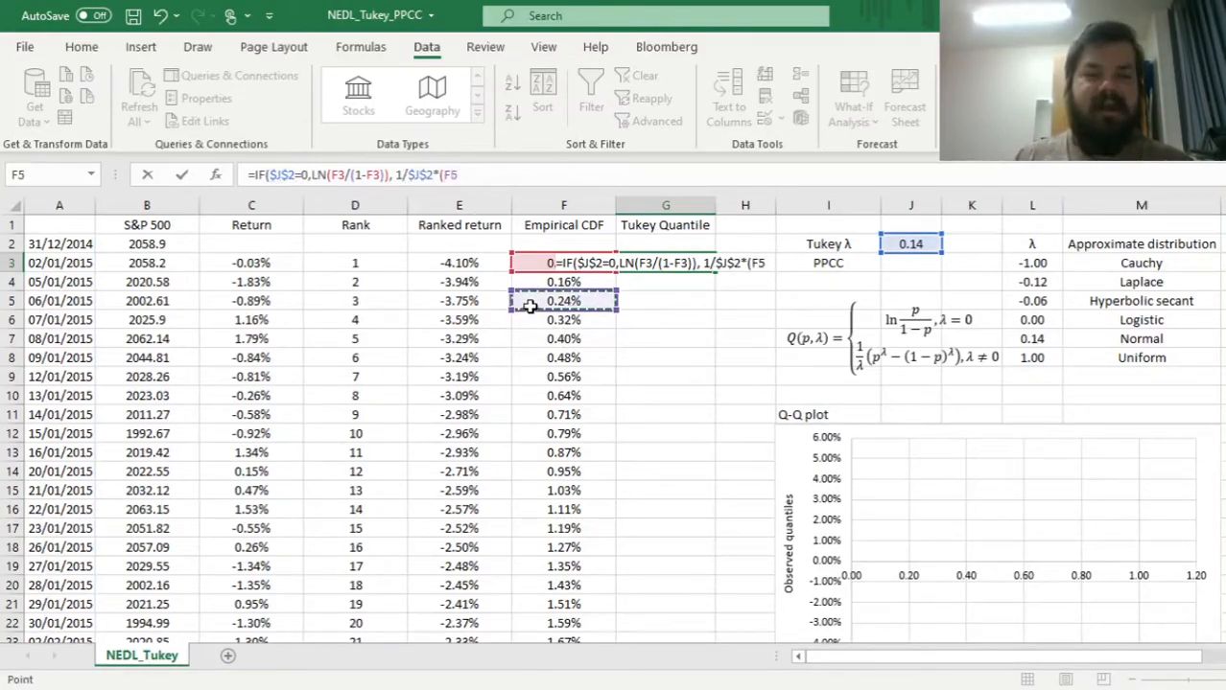
text(F3^$J$2 - (1-F6)
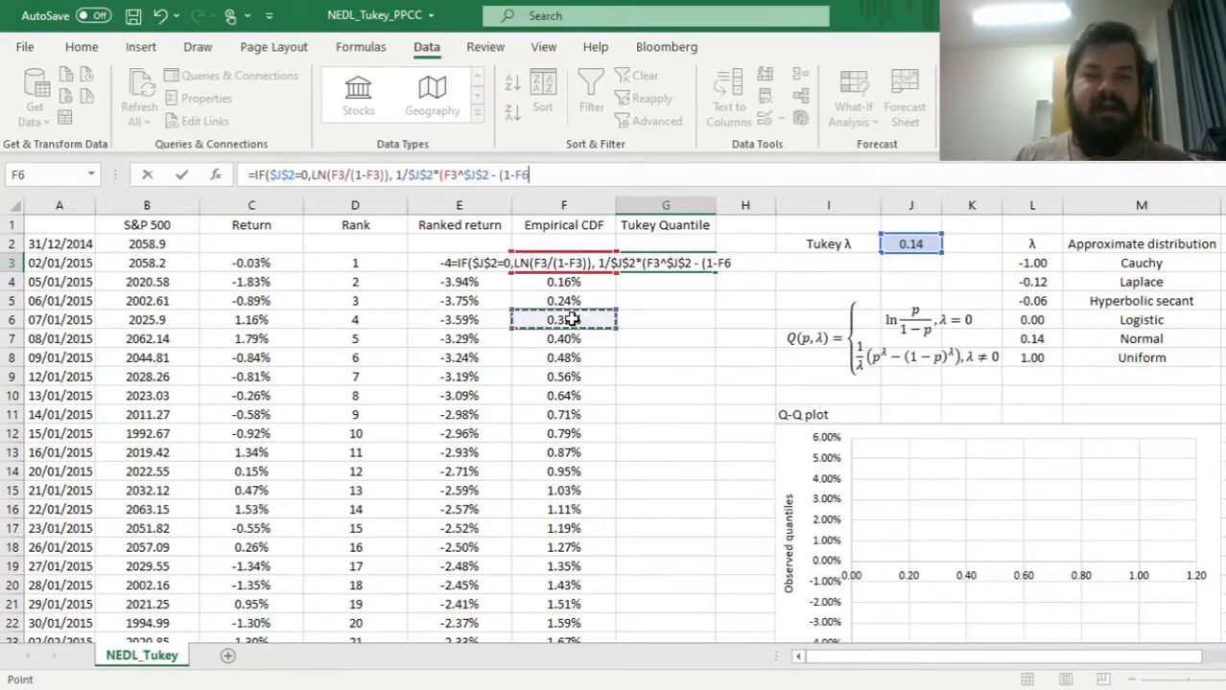
text(^$J$2)))
click(828, 263)
text(PPCC)
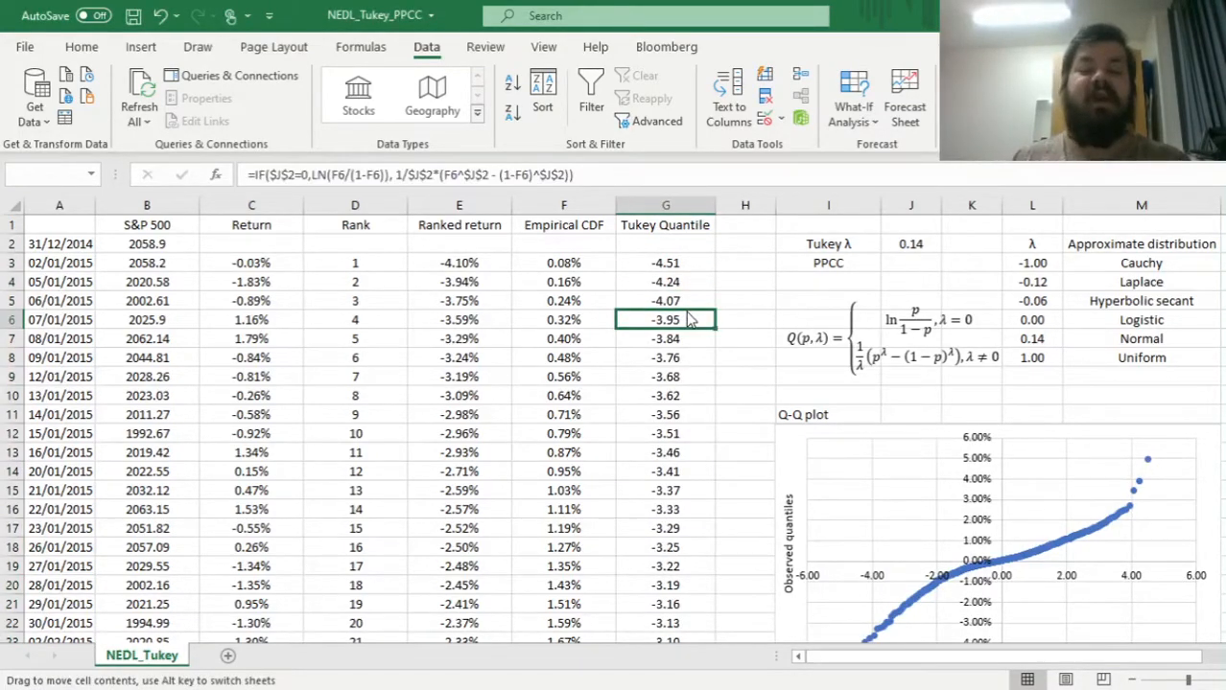
click(745, 300)
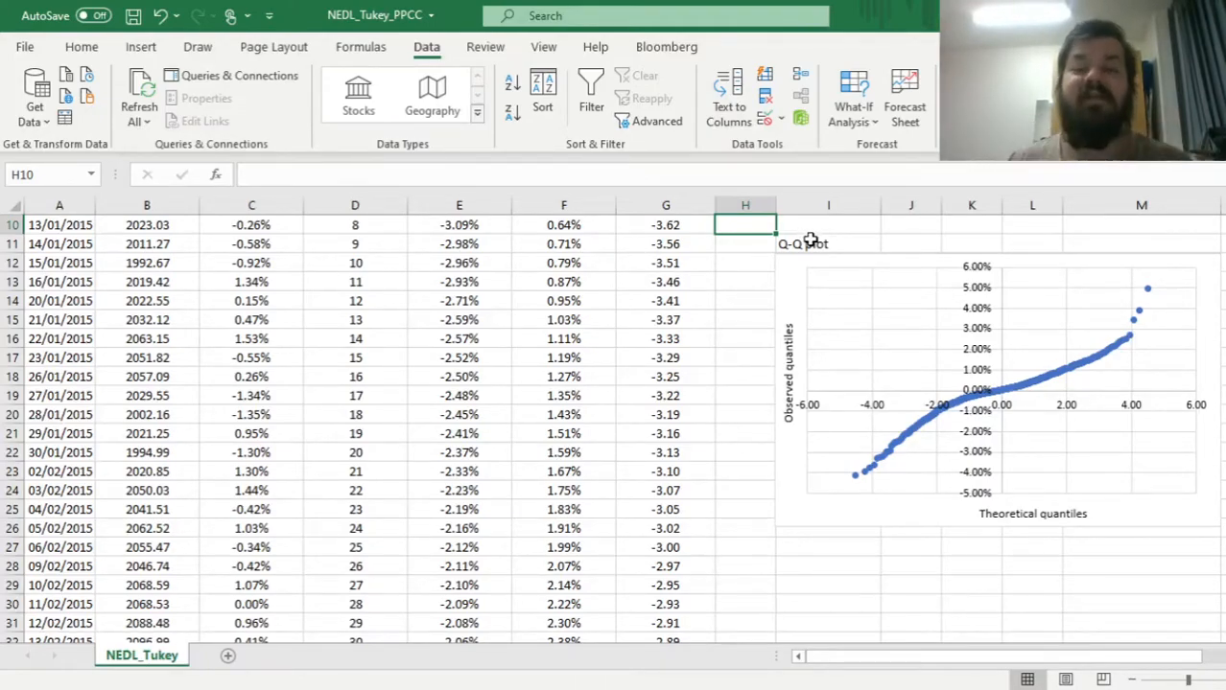
mouse_move(965, 513)
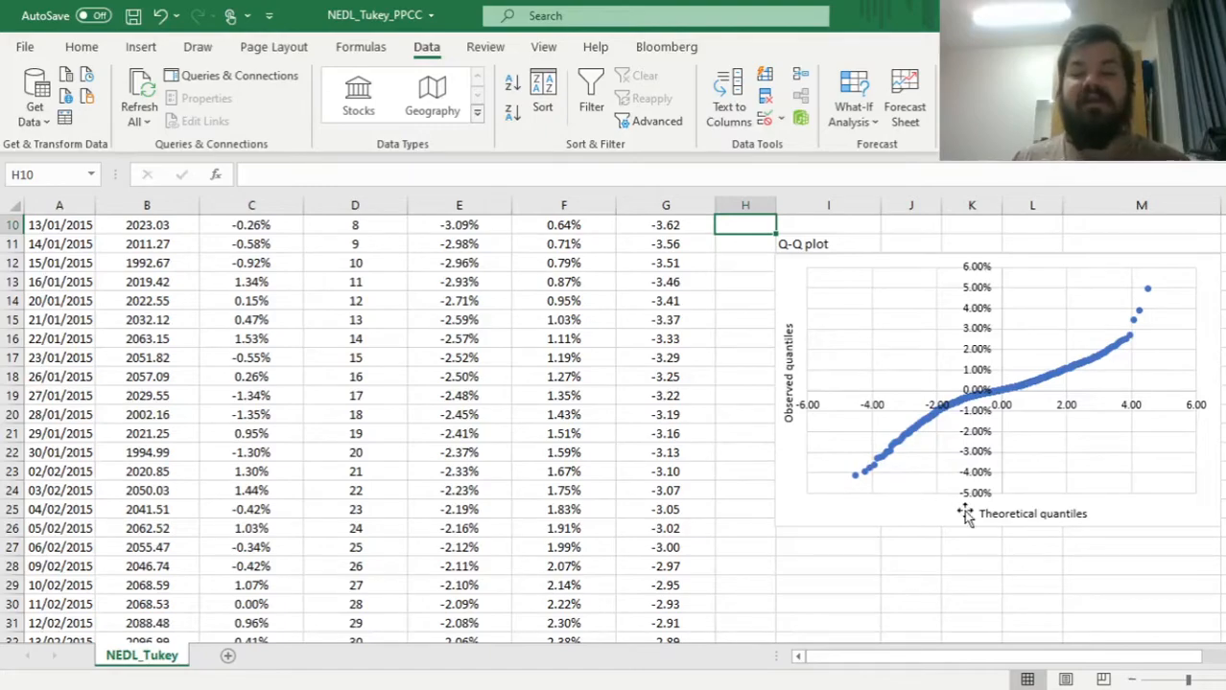
mouse_move(898, 577)
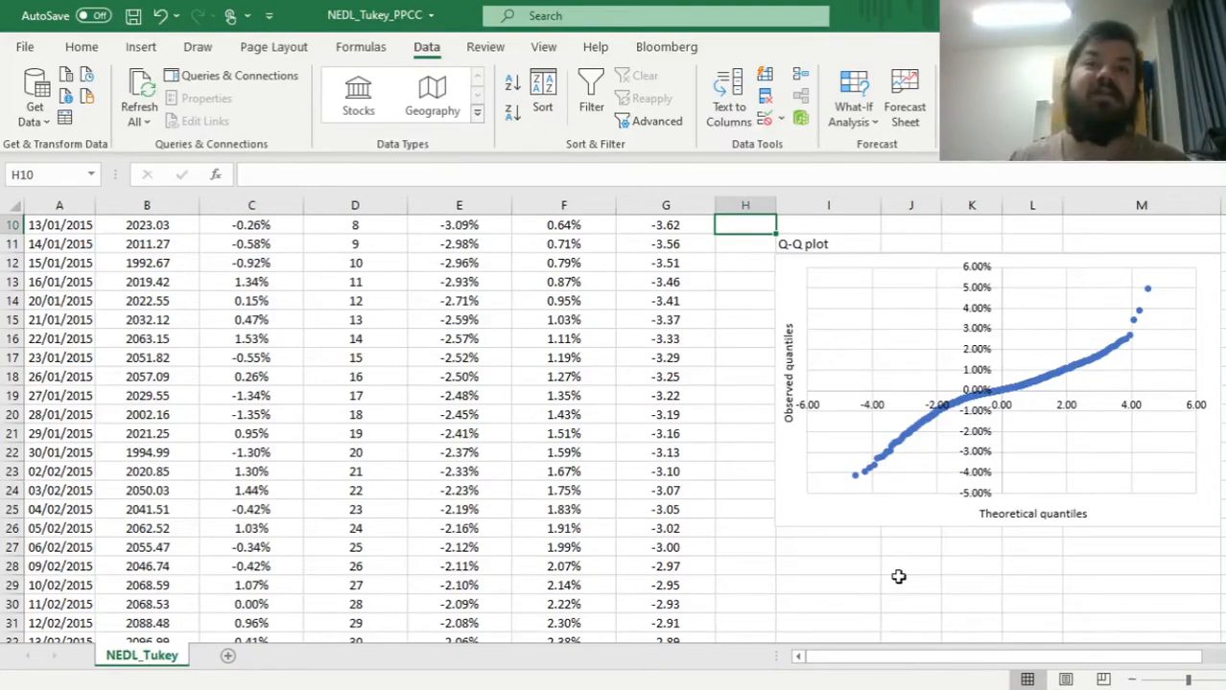
mouse_move(898, 468)
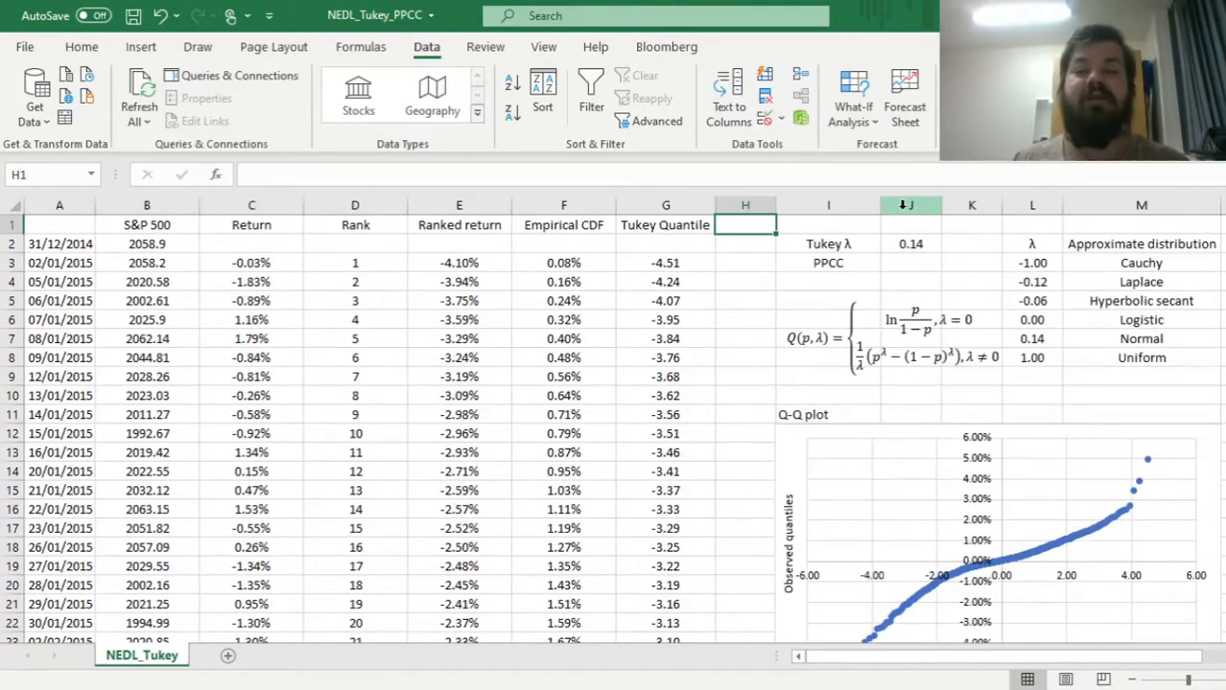
Compute PPCC in J3 as =CORREL of ranked returns and Tukey quantiles, giving 0.9675.
click(909, 263)
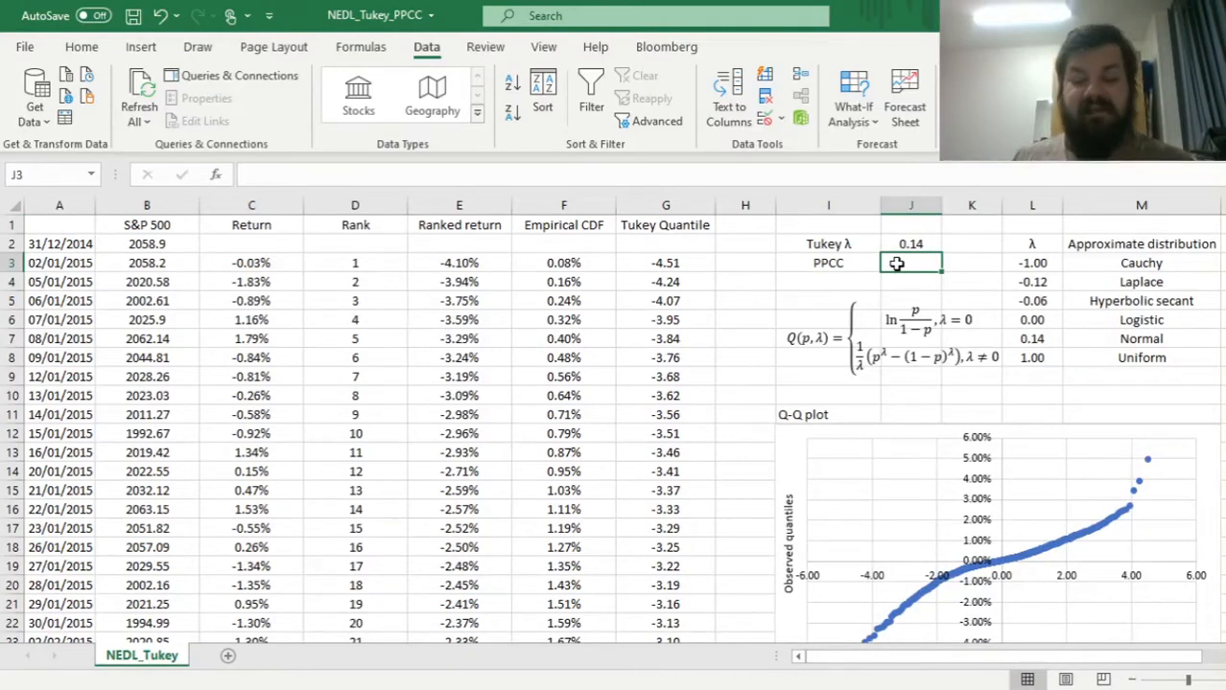
text(=CORREL()
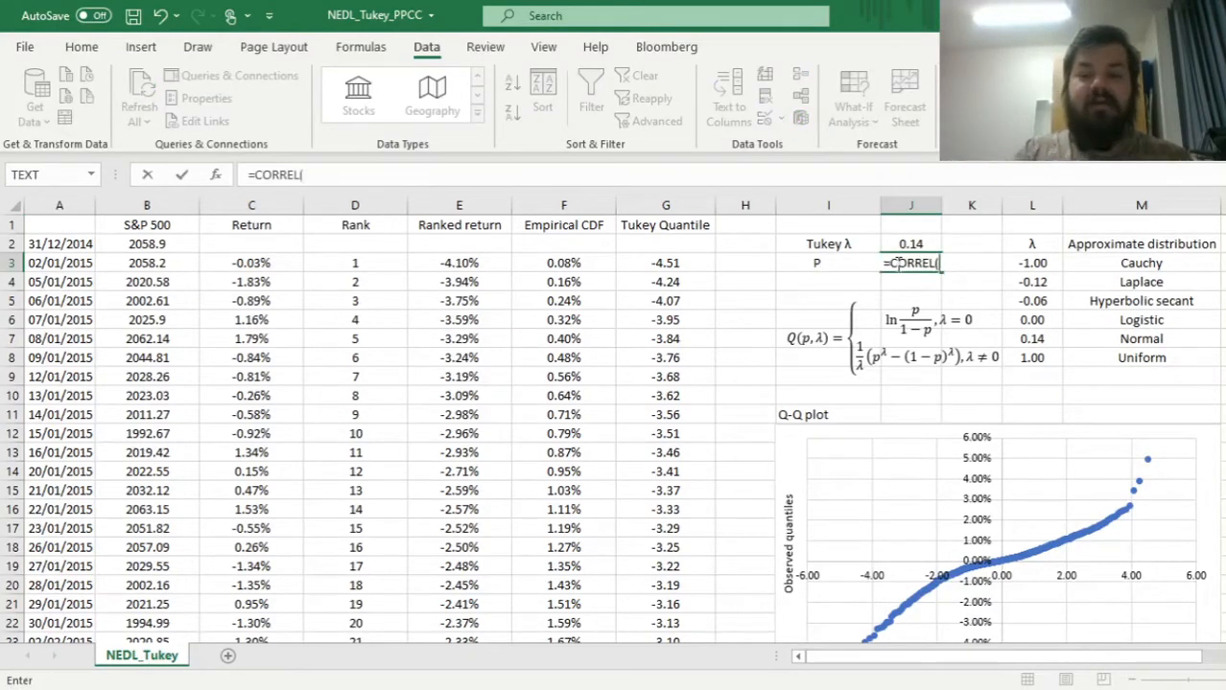
click(459, 262)
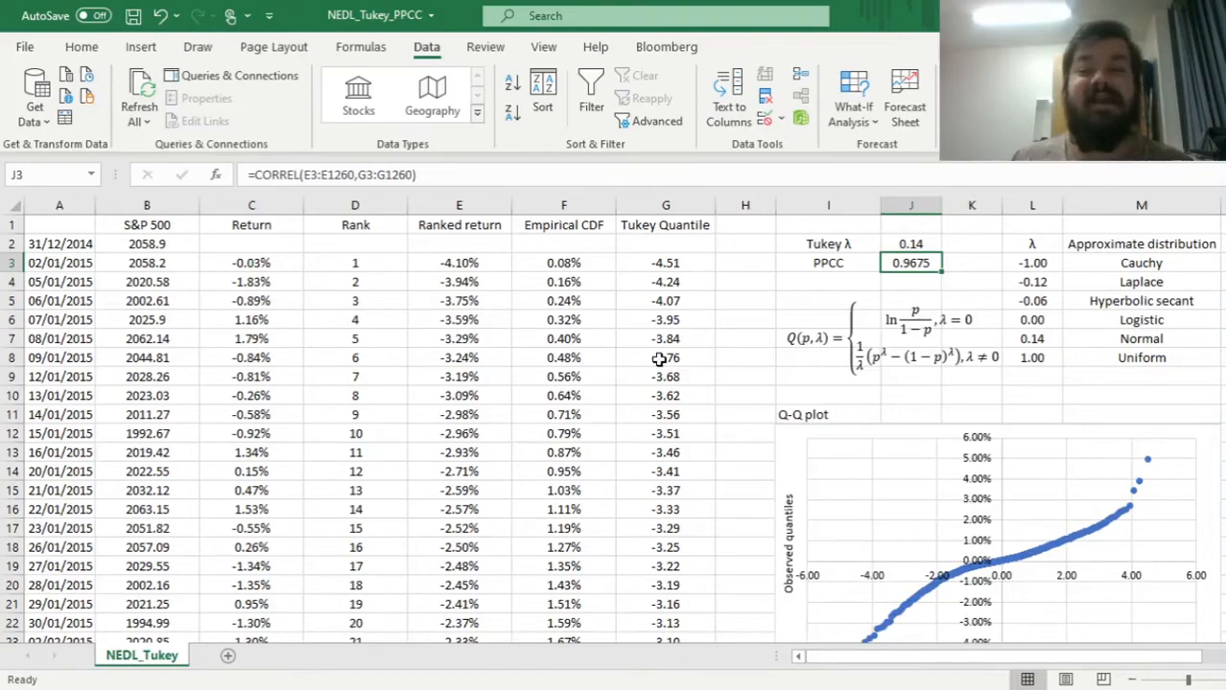
mouse_move(895, 249)
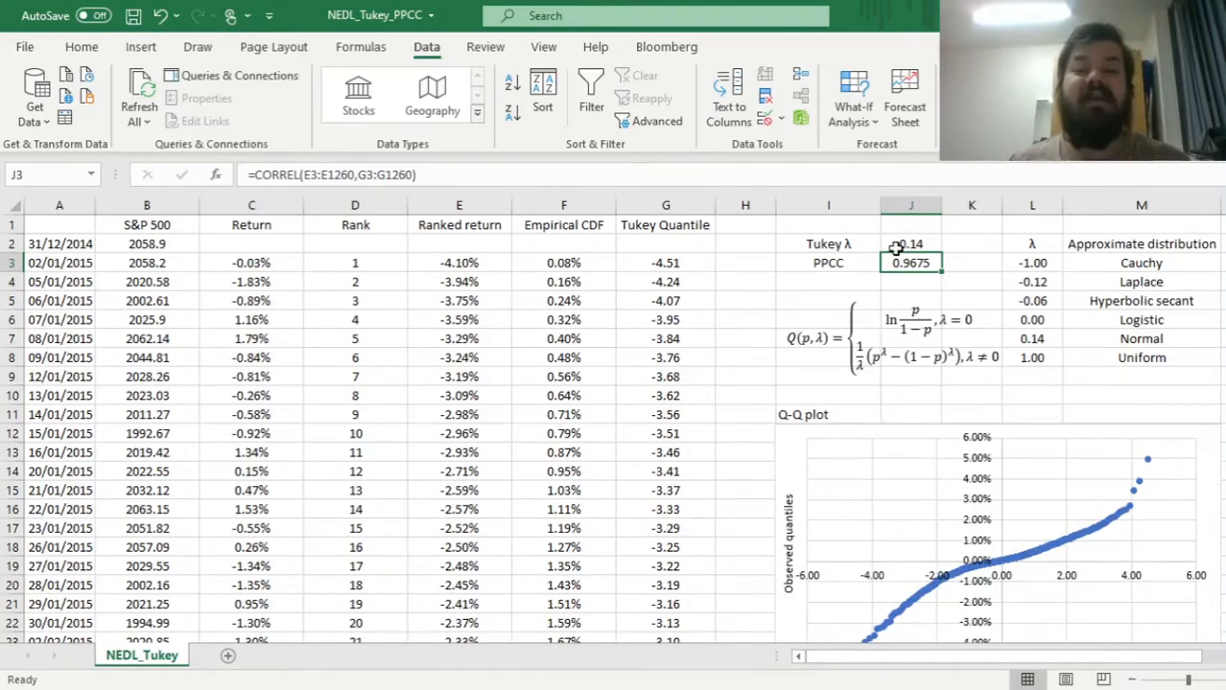
mouse_move(715, 311)
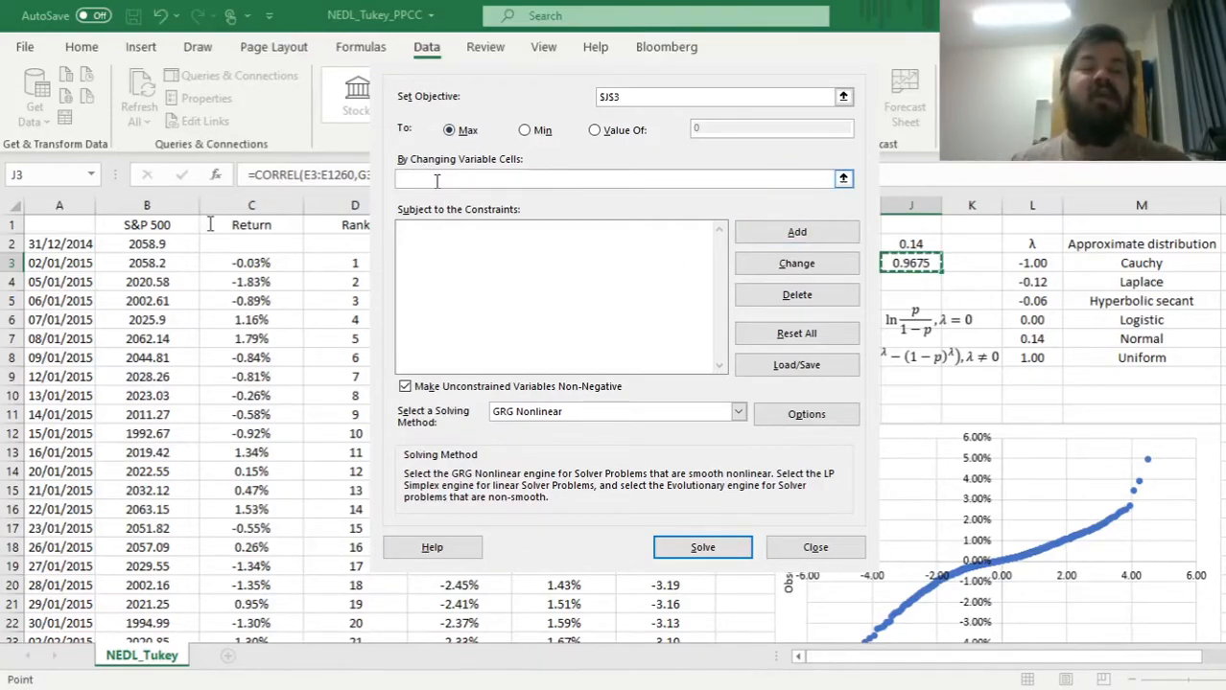
Run Solver maximizing PPCC by varying λ, reaching λ = -0.17 and PPCC 0.9933.
click(613, 178)
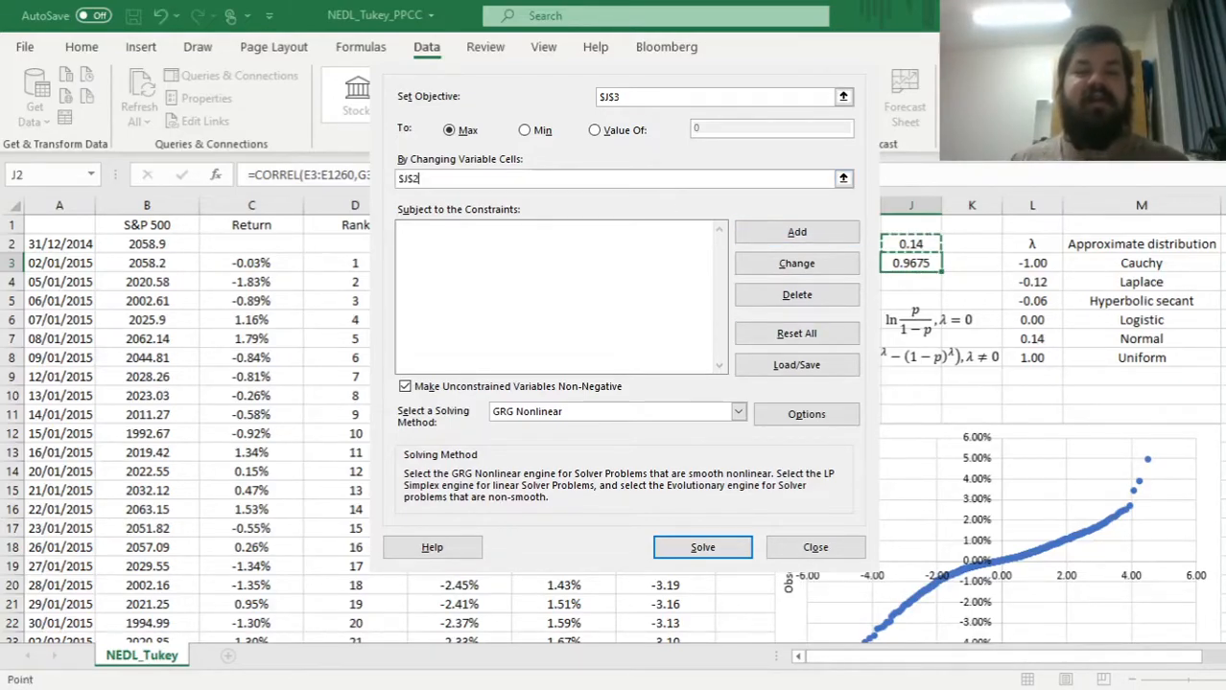
mouse_move(510, 287)
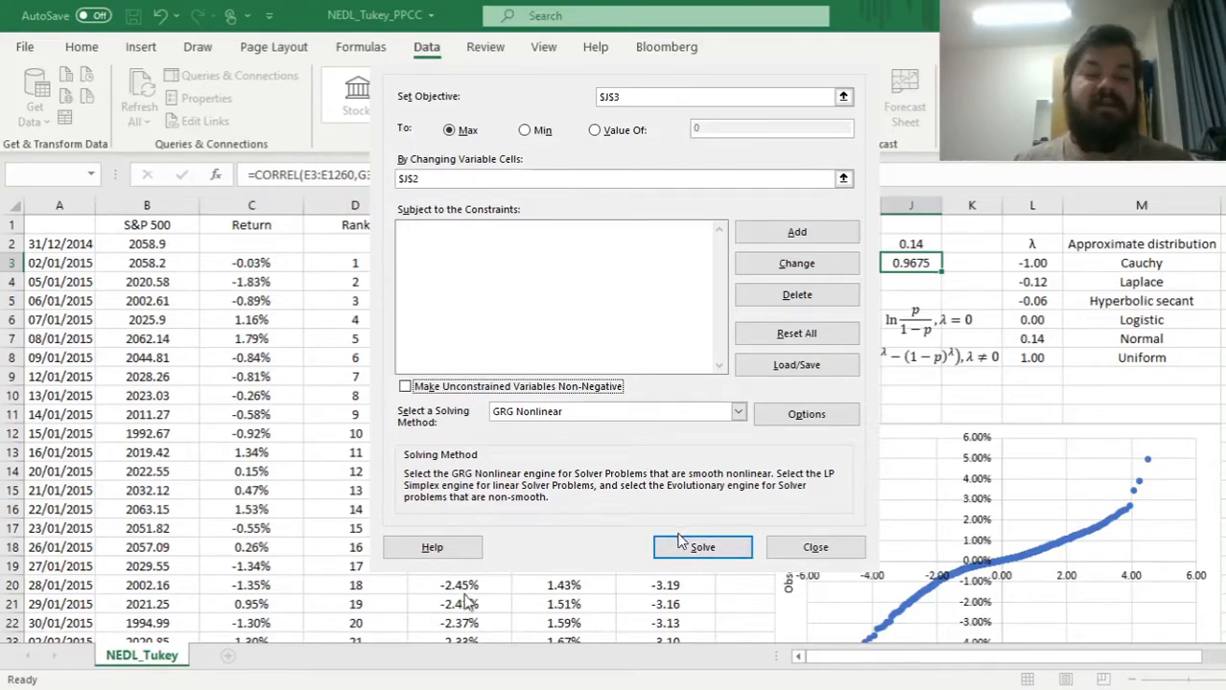
click(702, 546)
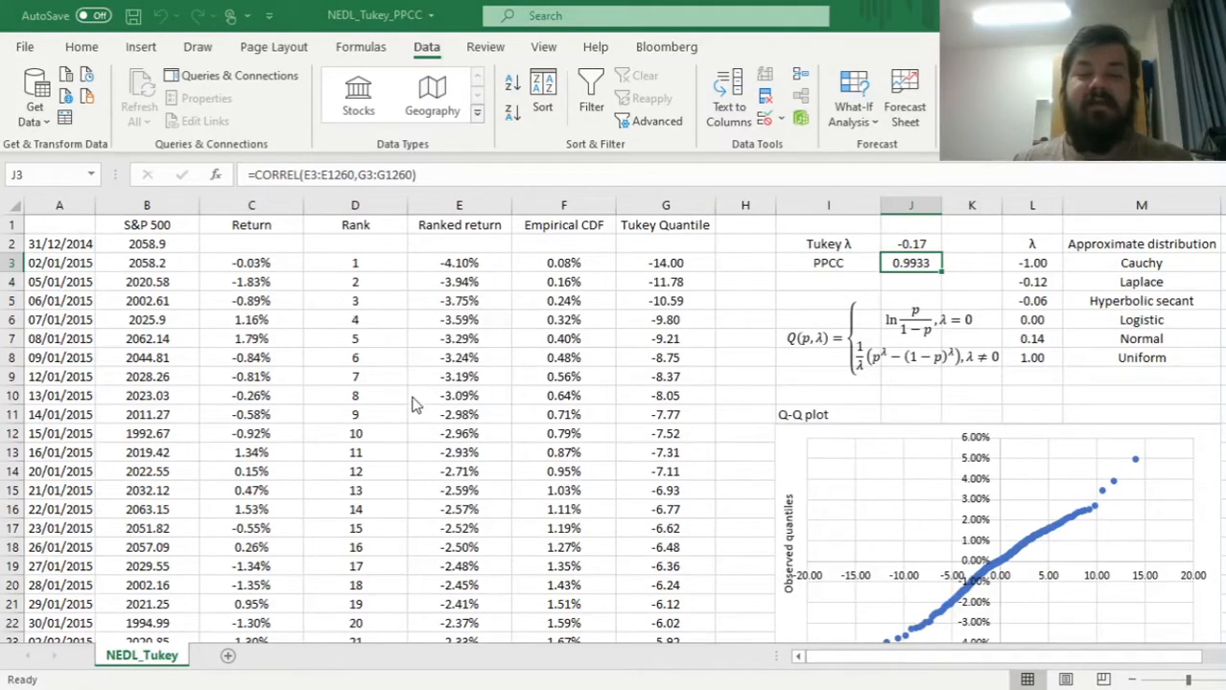
mouse_move(760, 282)
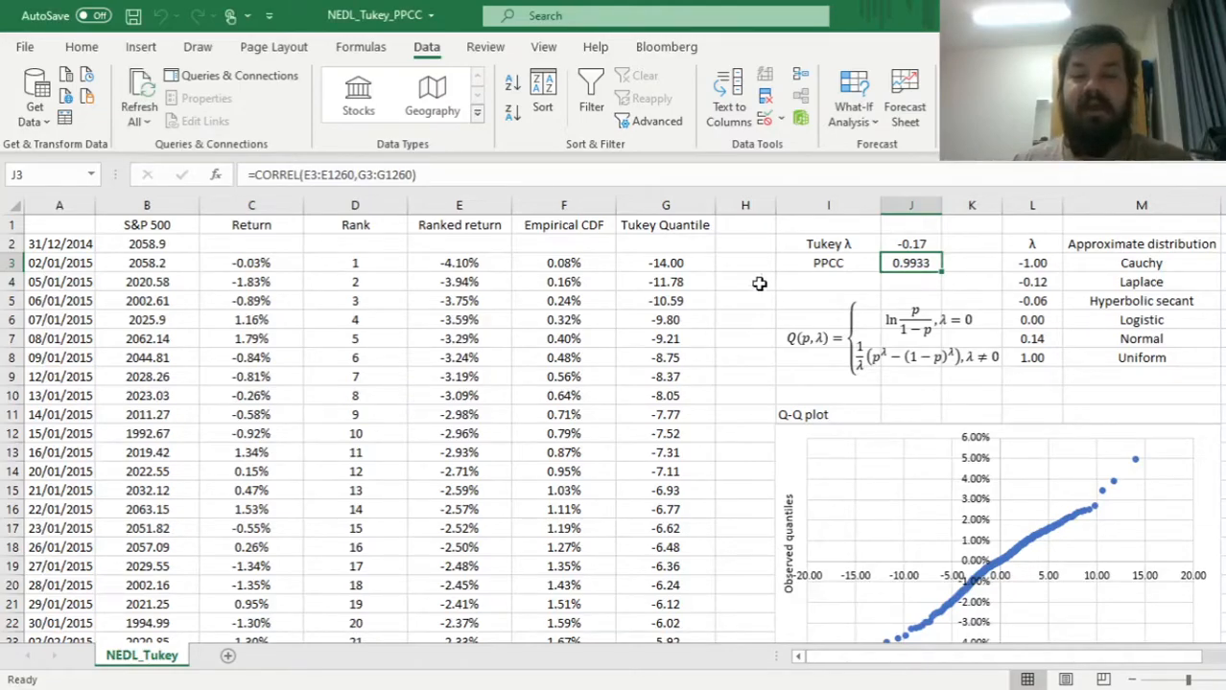
click(910, 244)
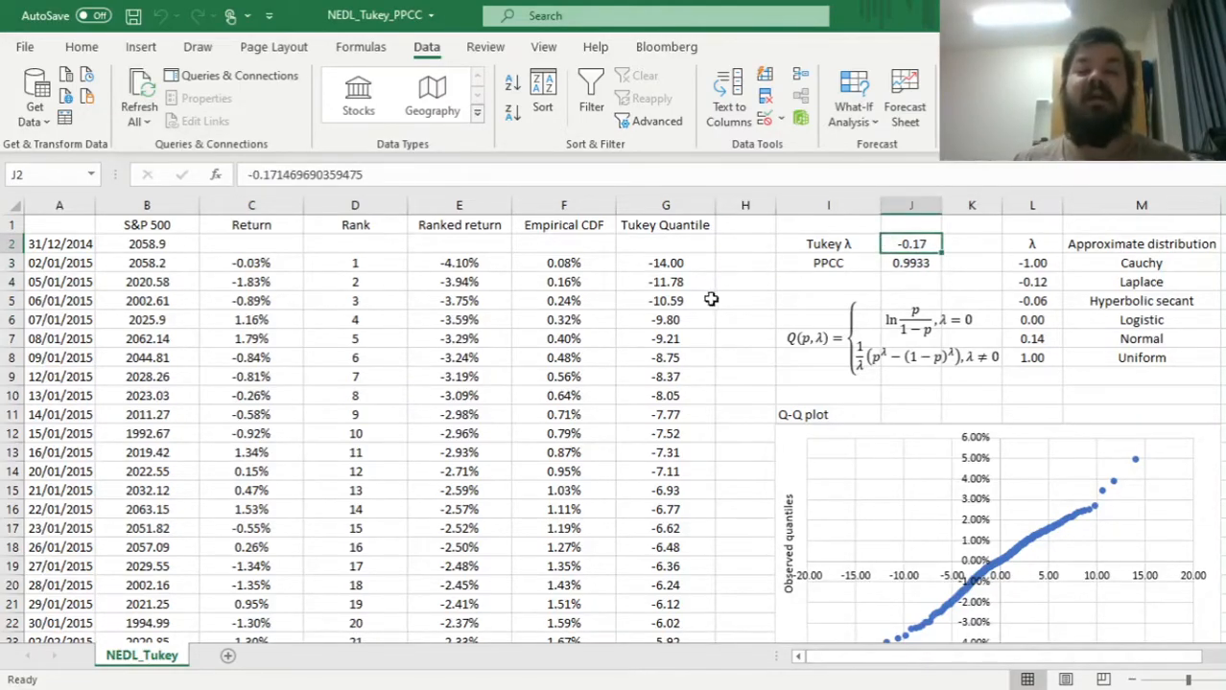
mouse_move(916, 263)
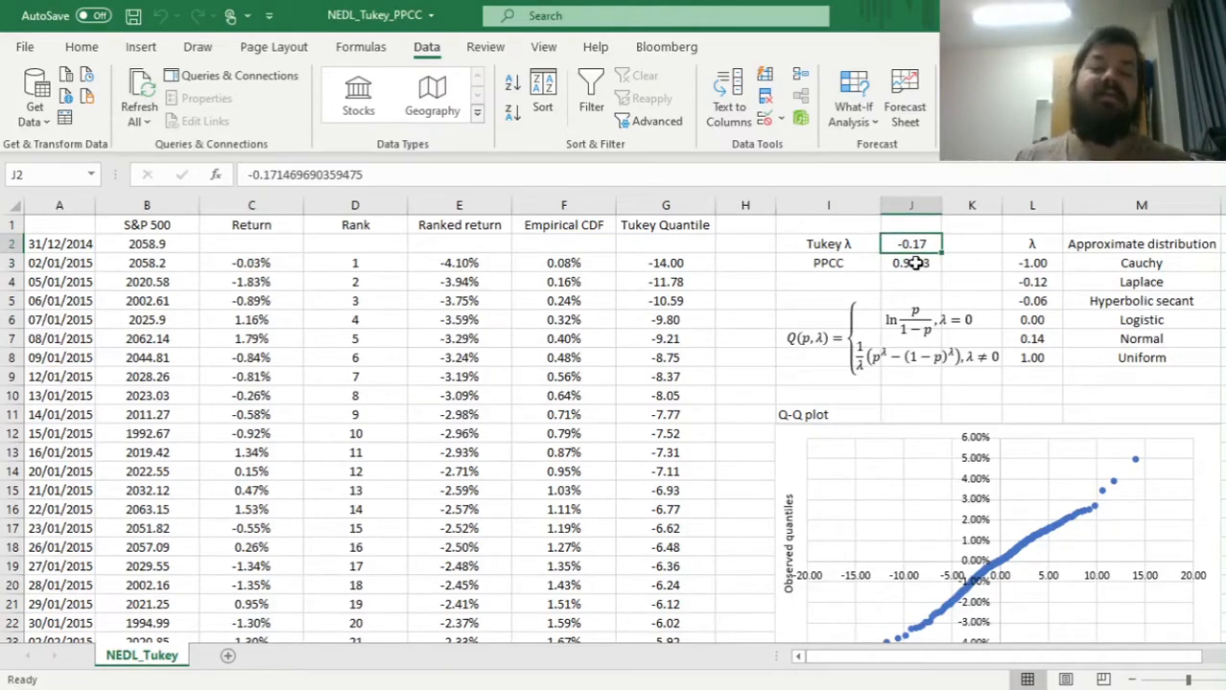
click(910, 262)
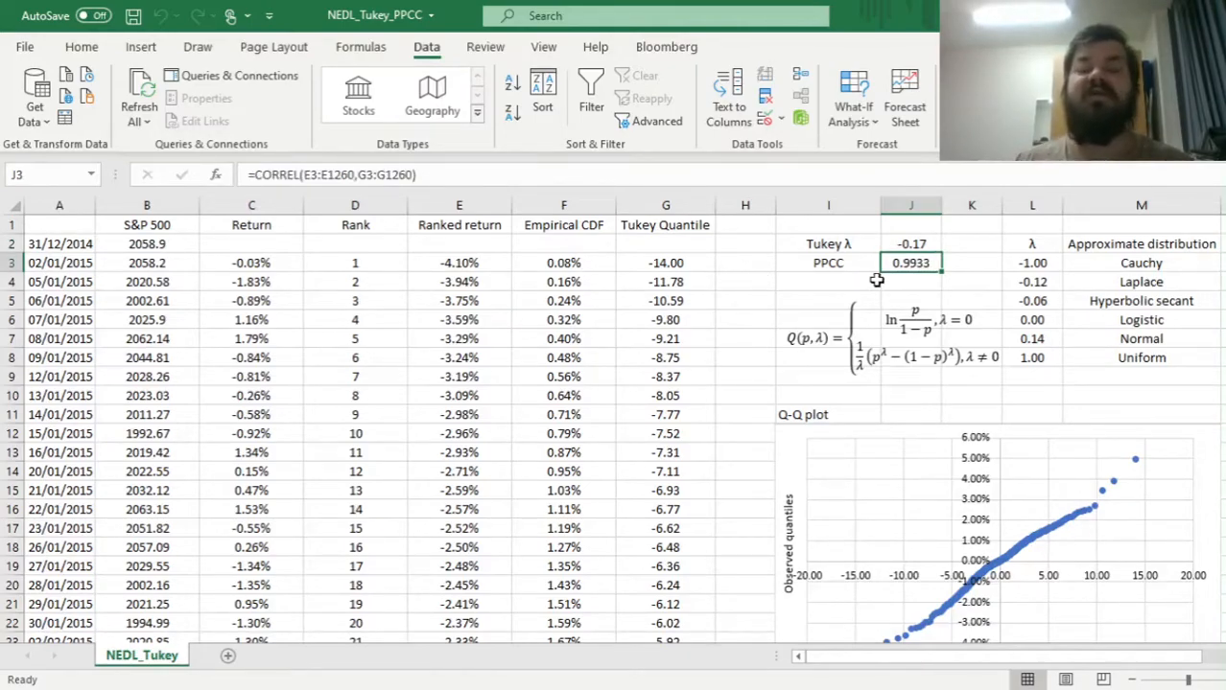
click(910, 244)
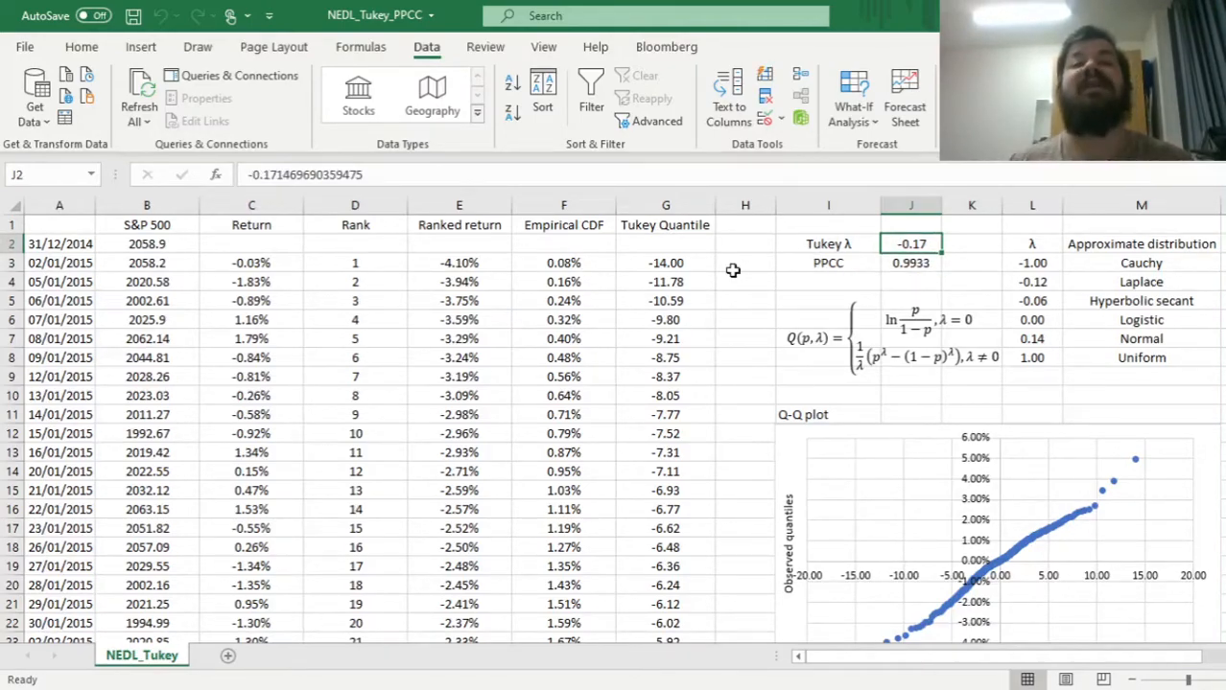
click(910, 262)
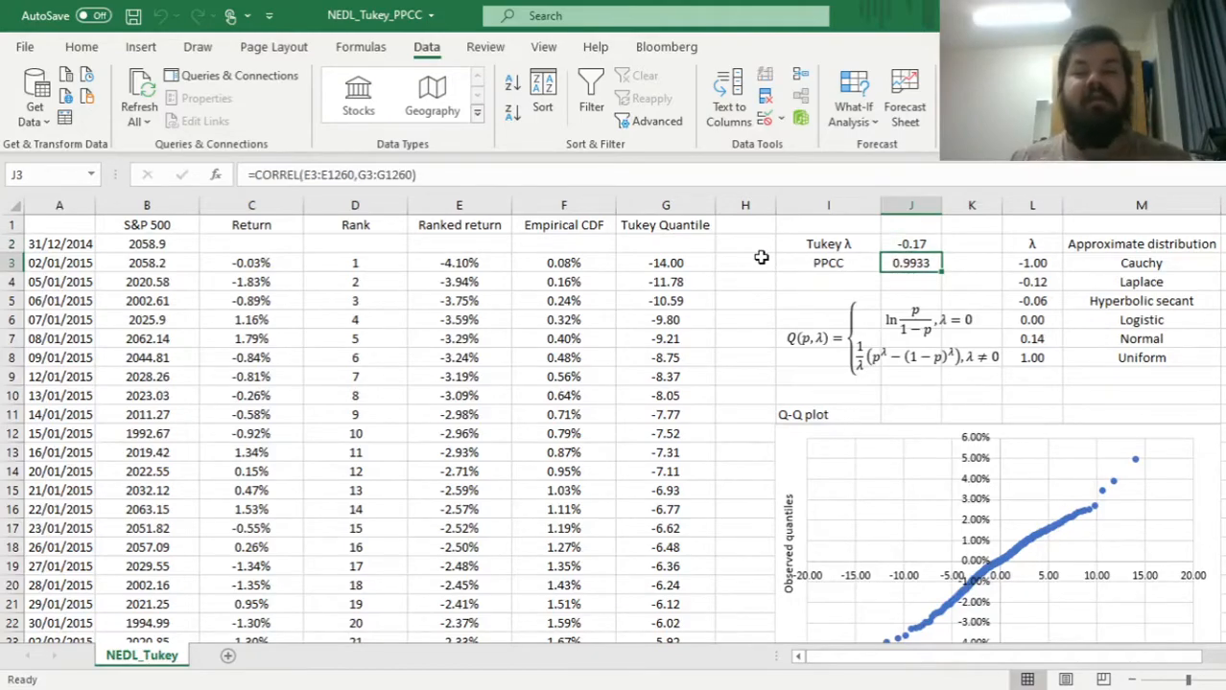
click(910, 546)
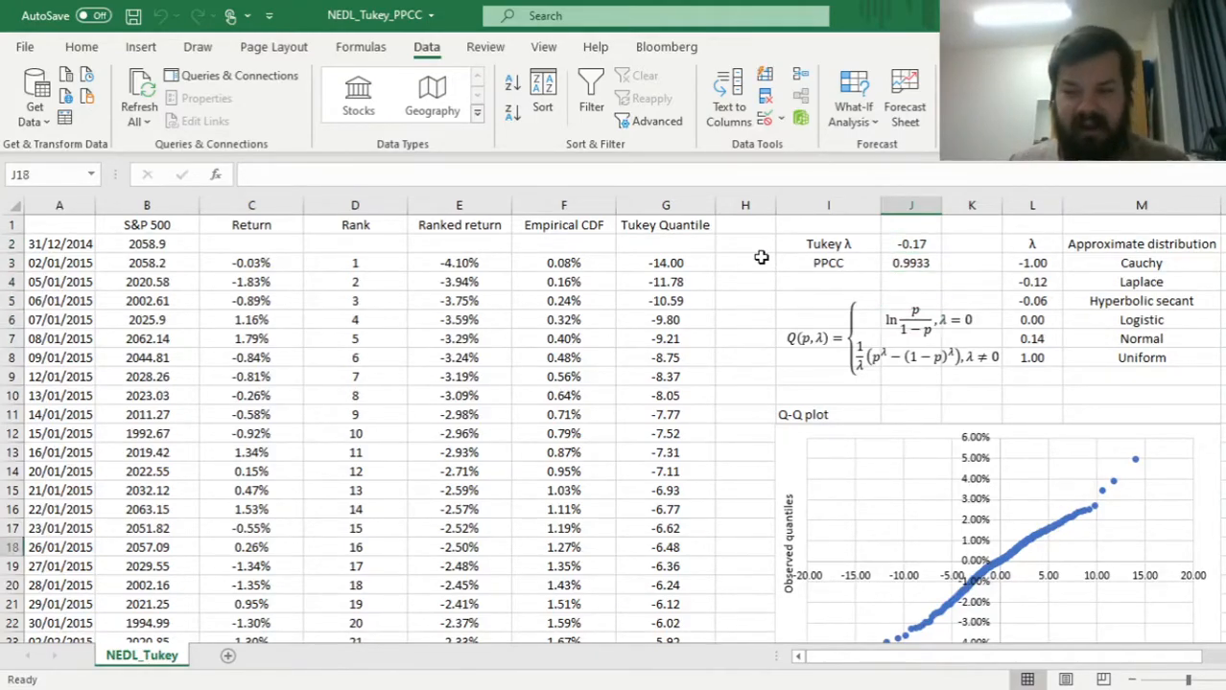
scroll(down, 3)
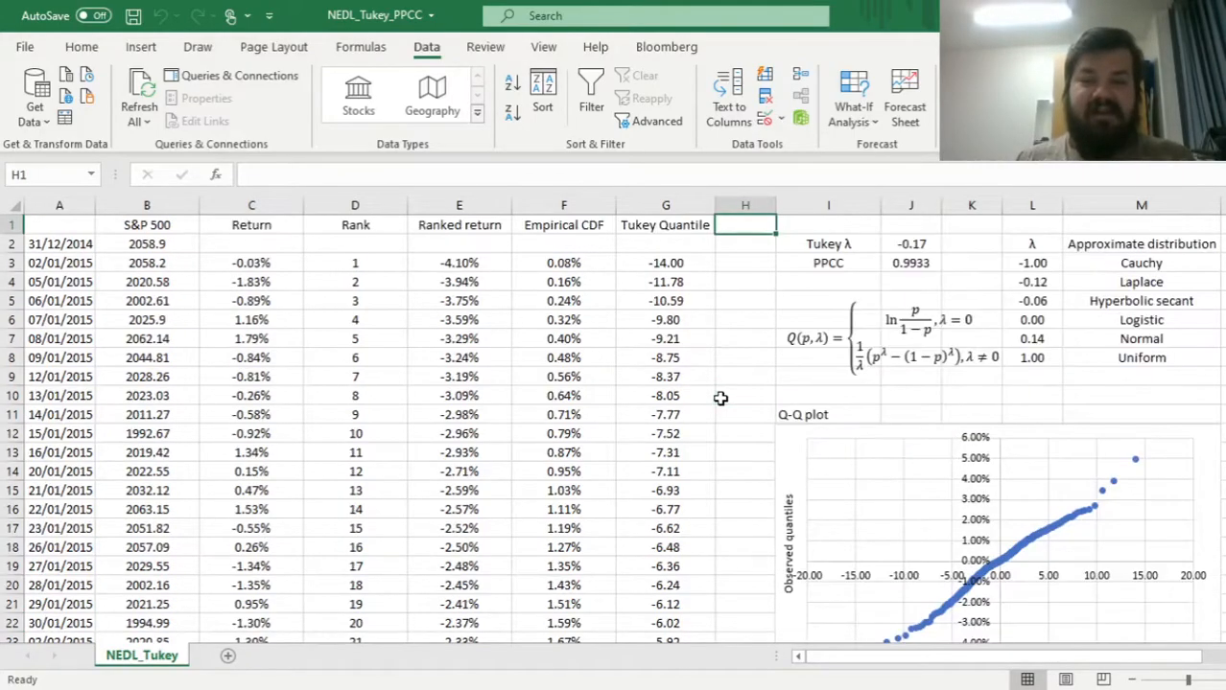
click(910, 262)
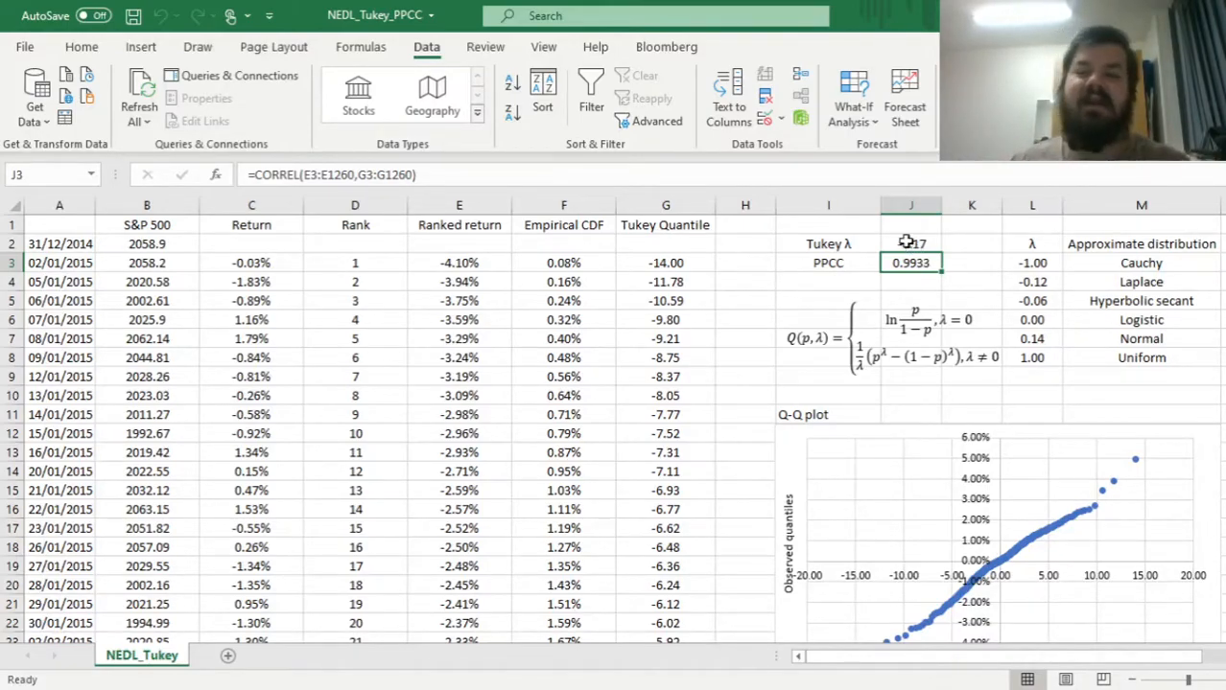
click(911, 243)
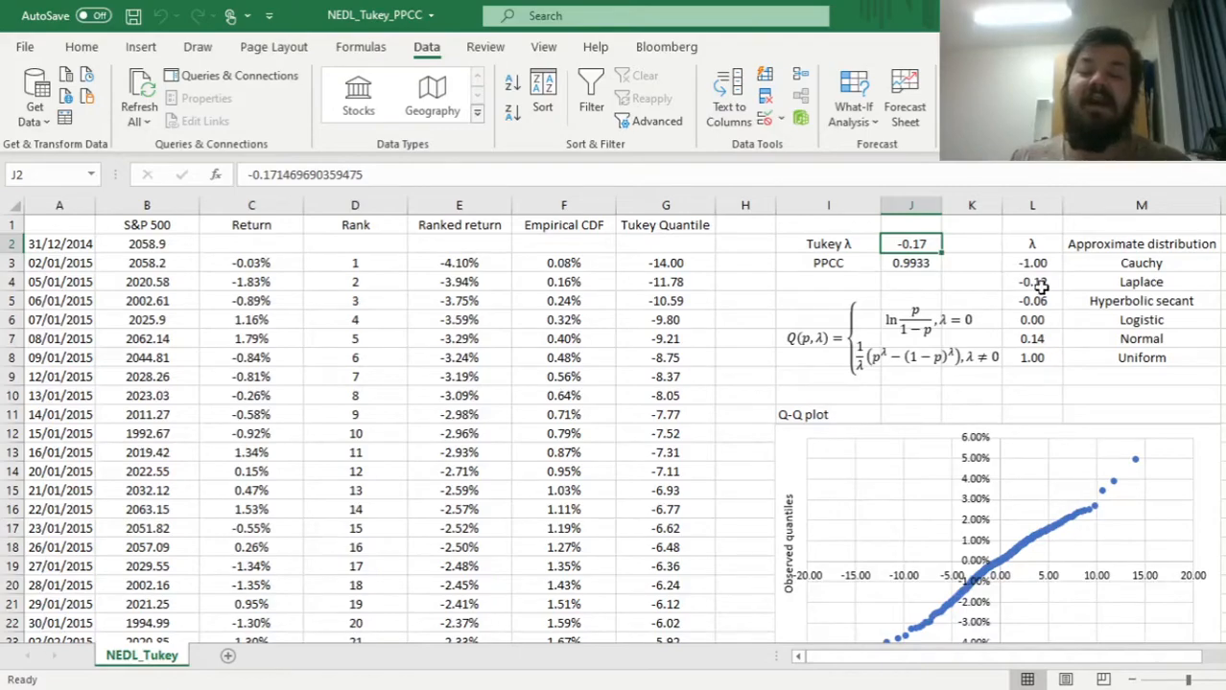
click(1032, 281)
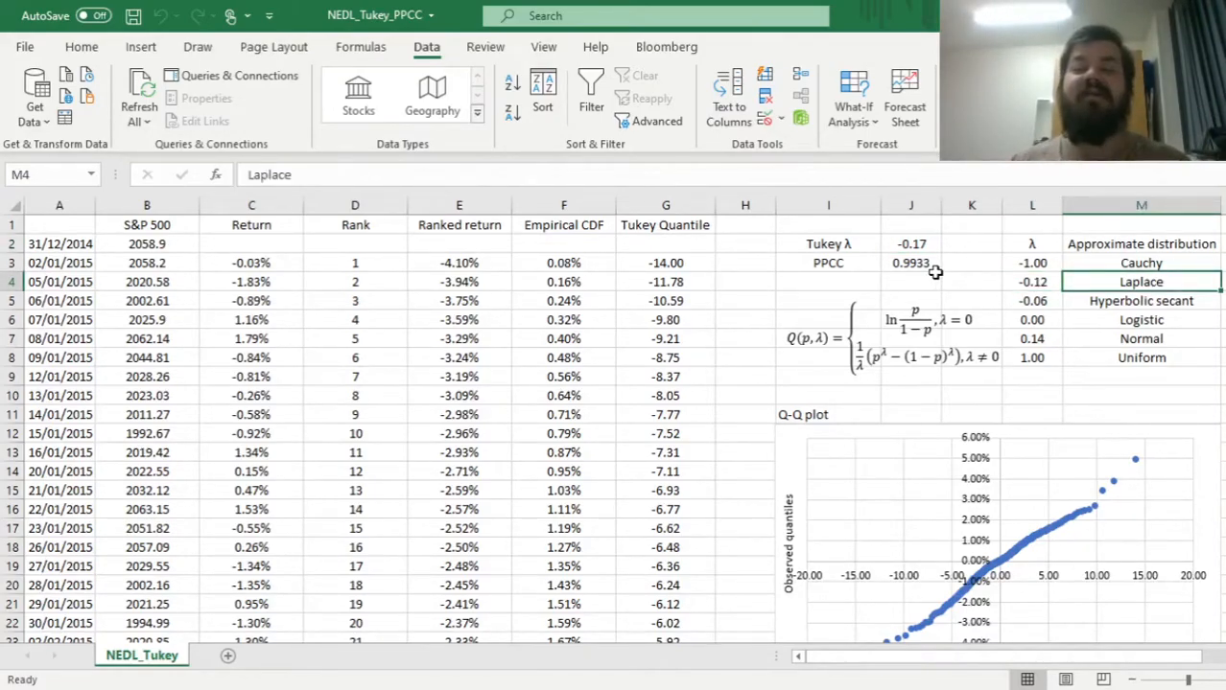
click(1032, 281)
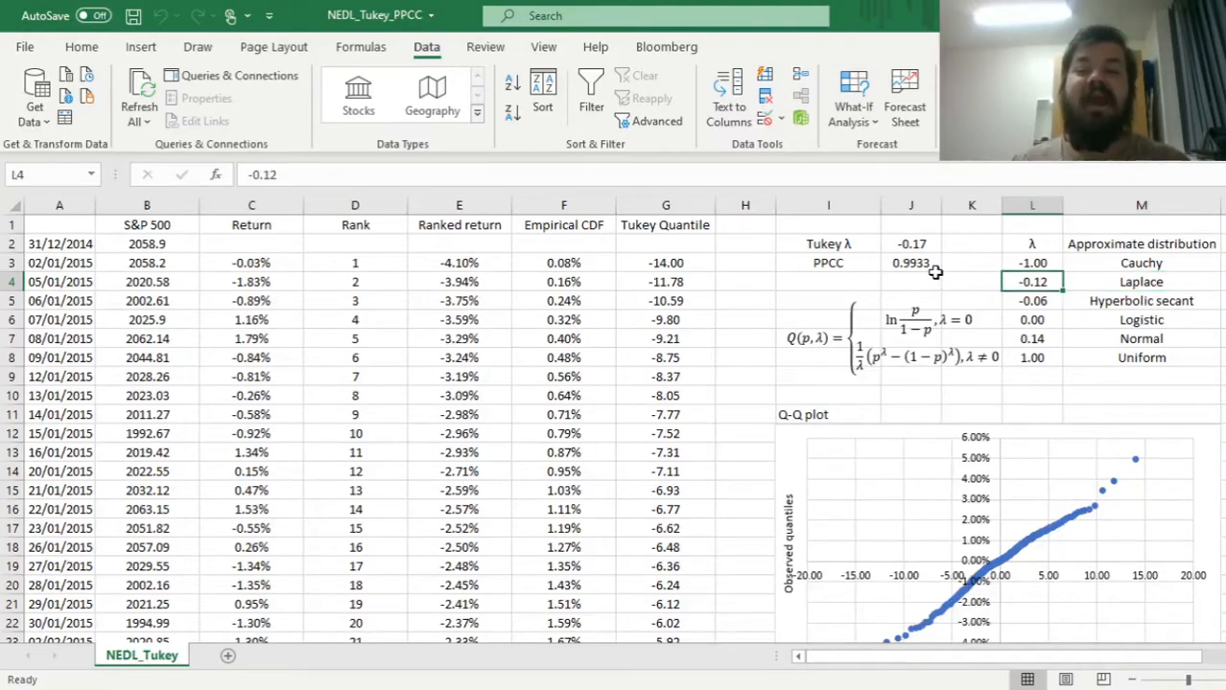
click(1032, 263)
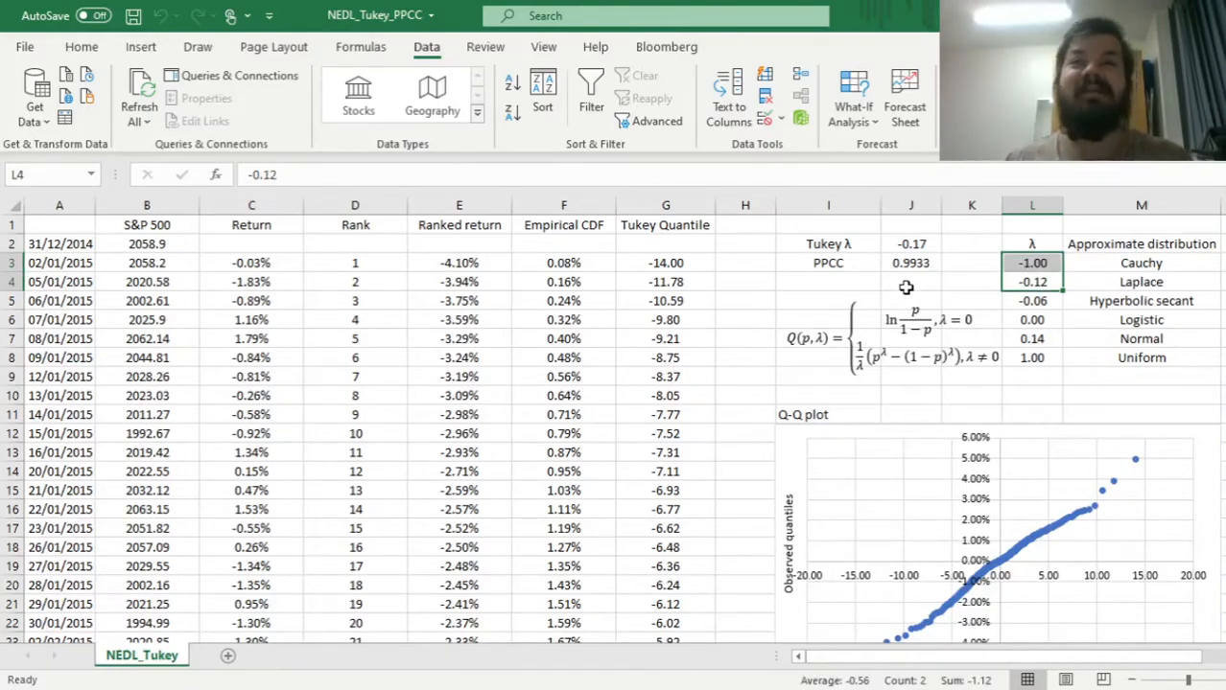
click(1140, 281)
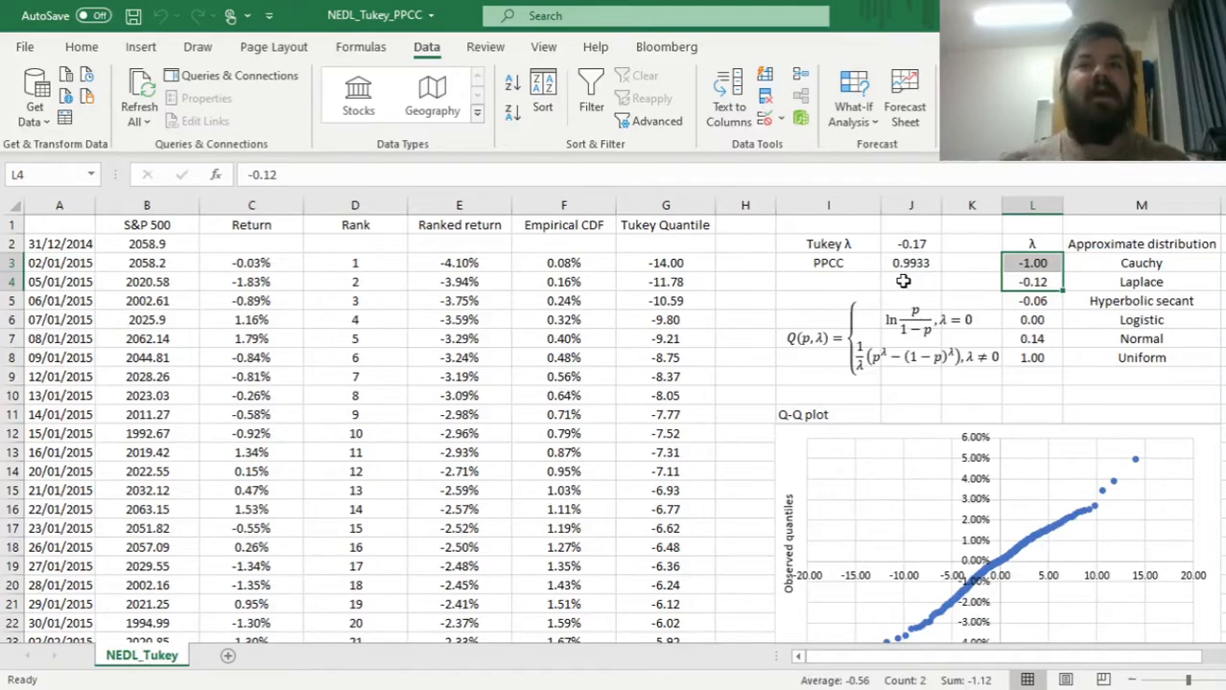
mouse_move(949, 273)
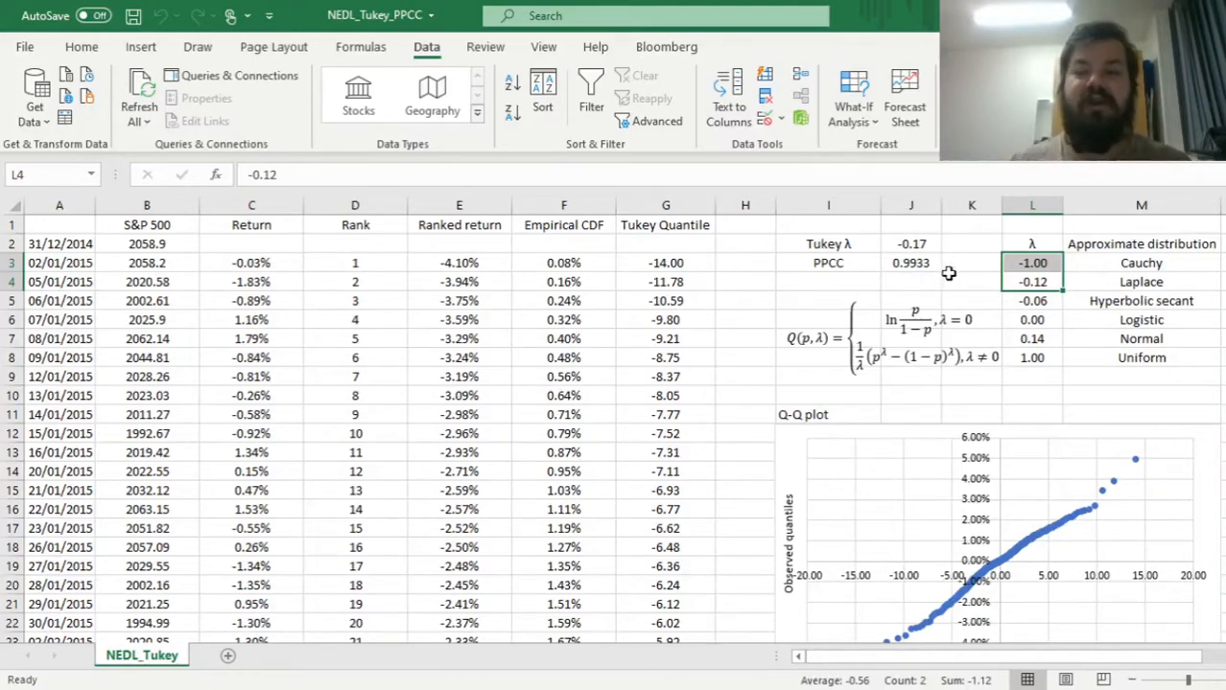
click(1032, 281)
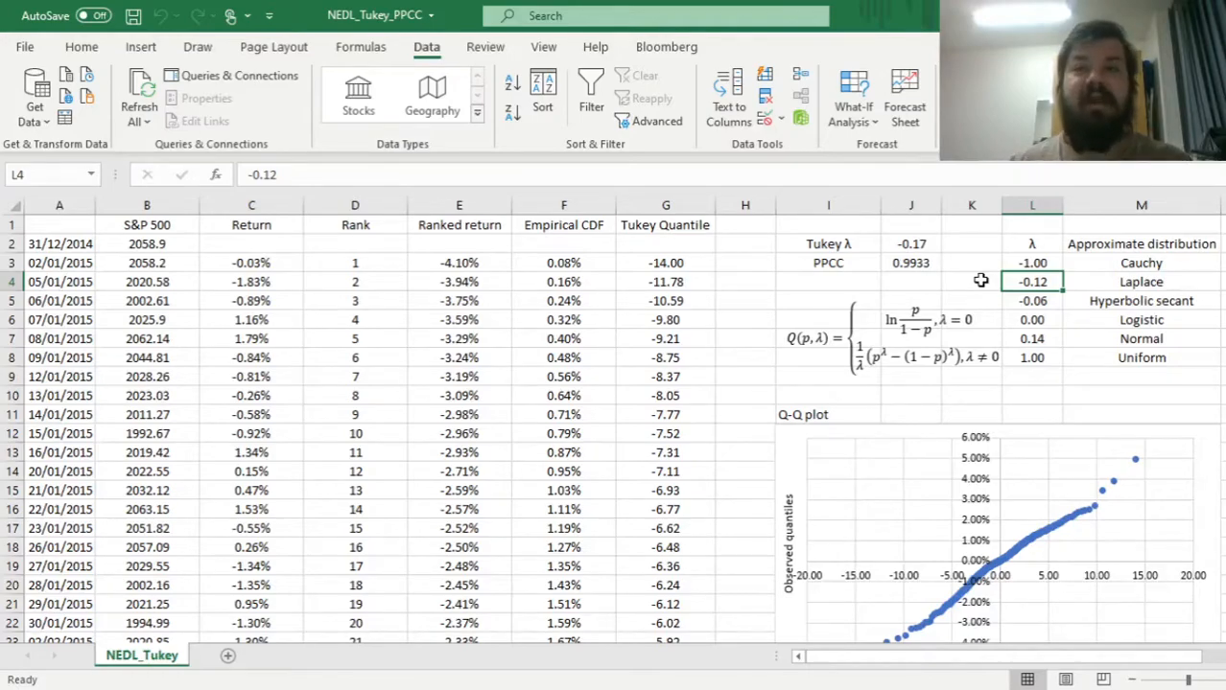
mouse_move(969, 280)
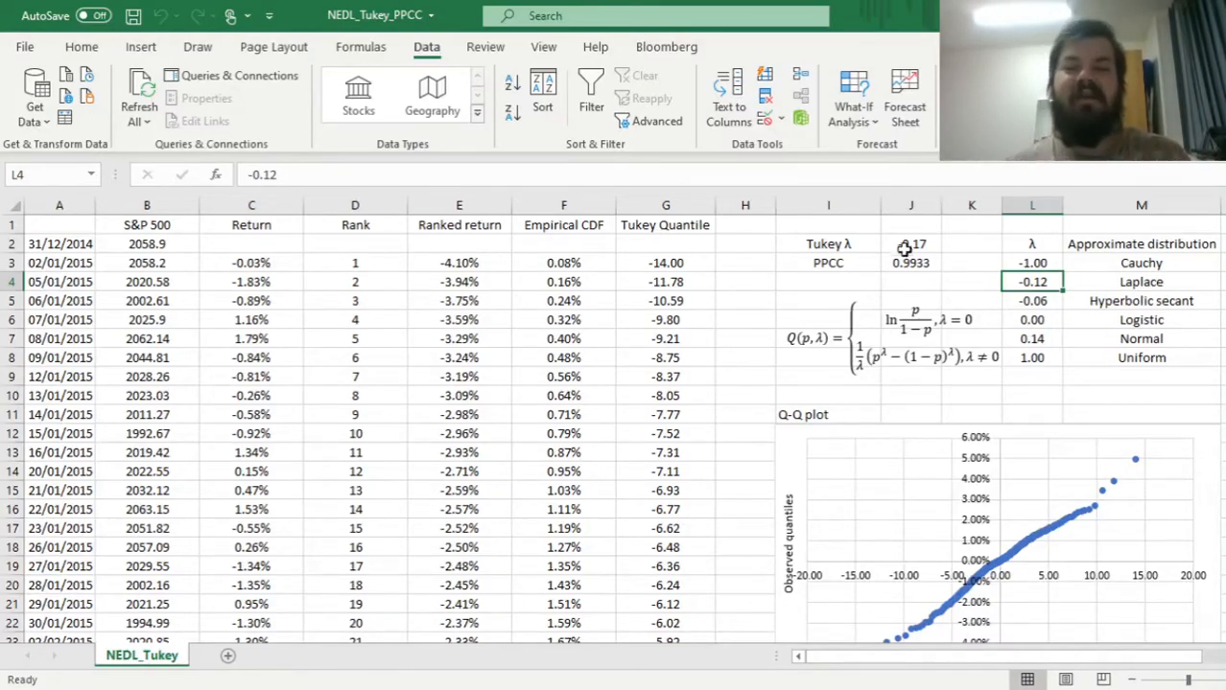
click(910, 243)
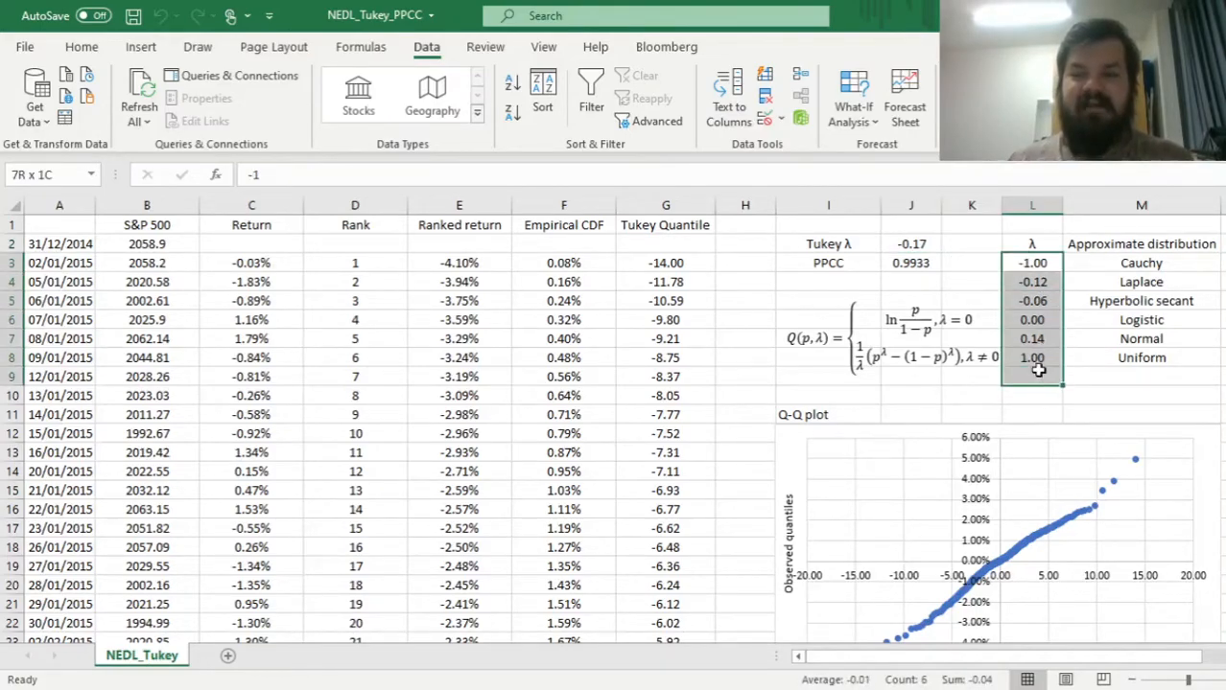
click(971, 243)
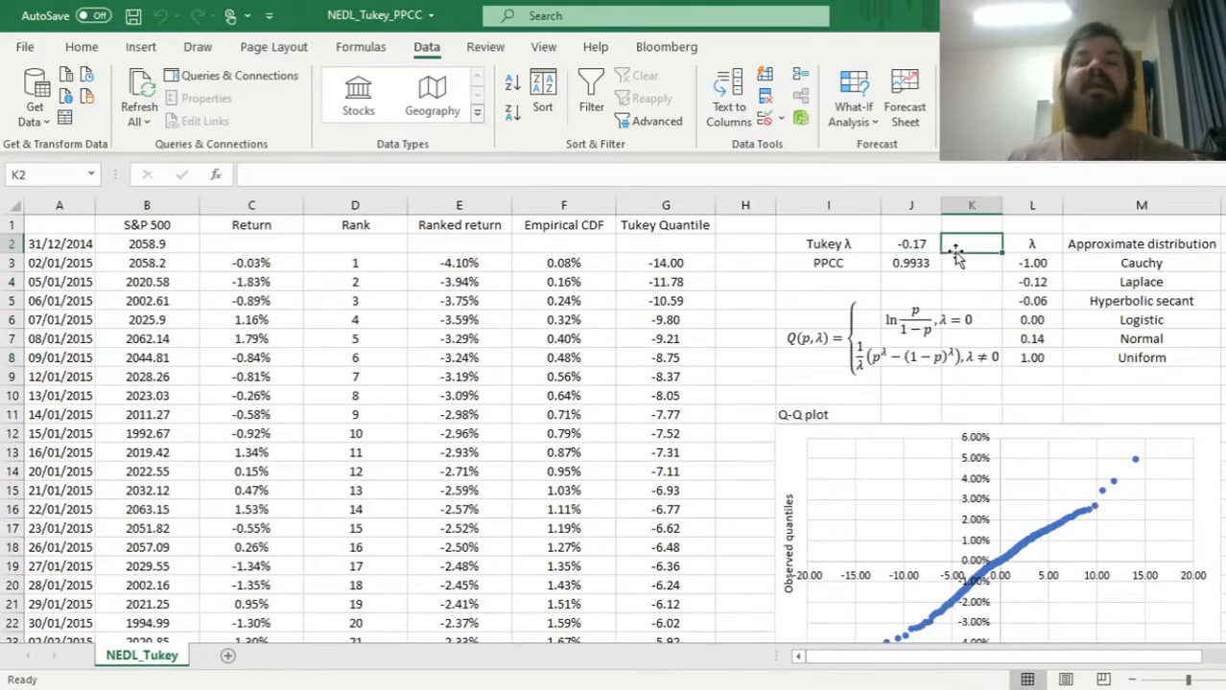
click(971, 263)
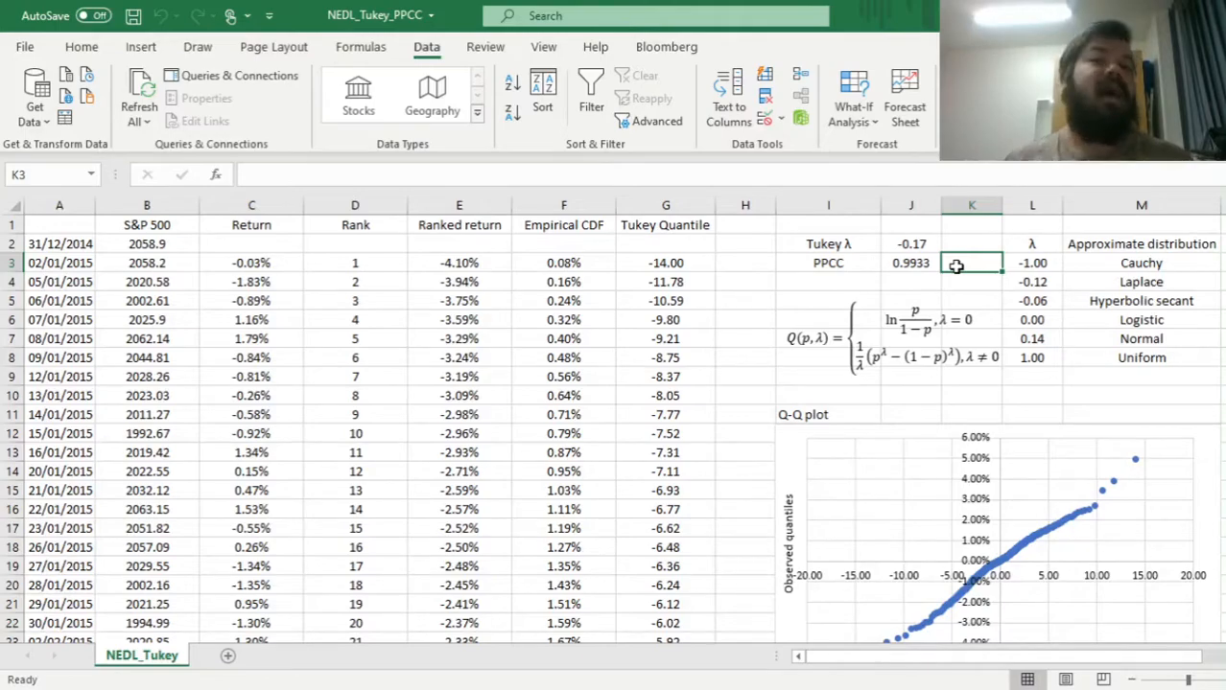
click(910, 244)
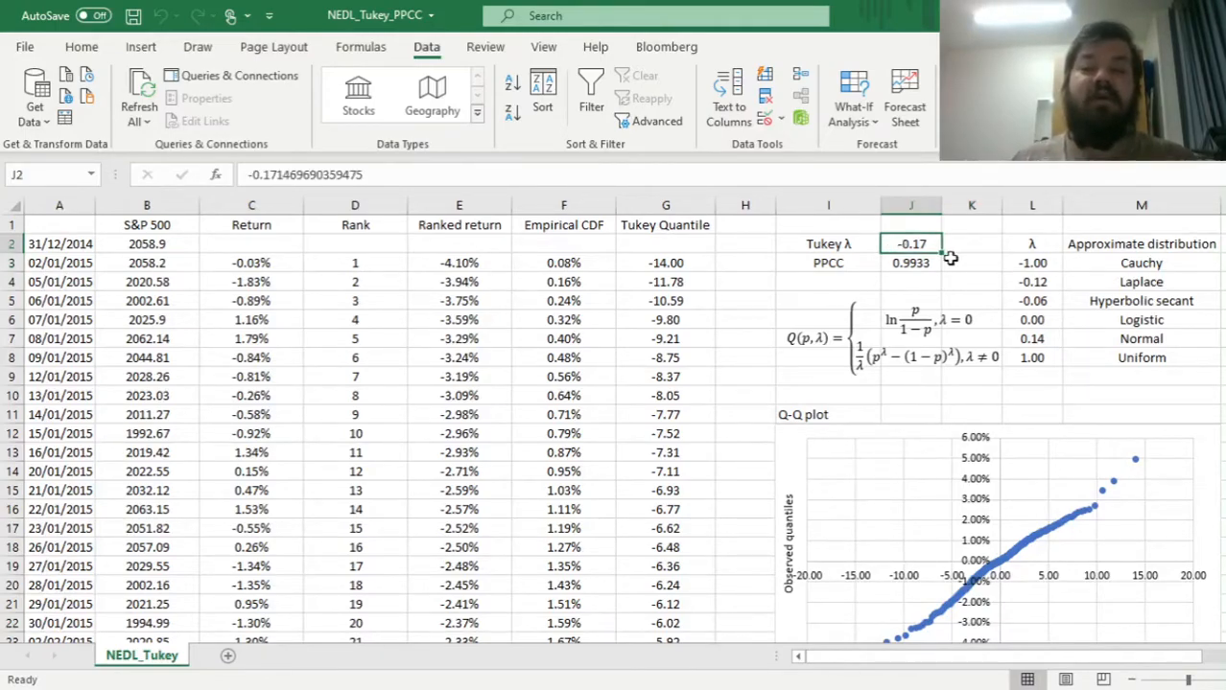
mouse_move(1033, 268)
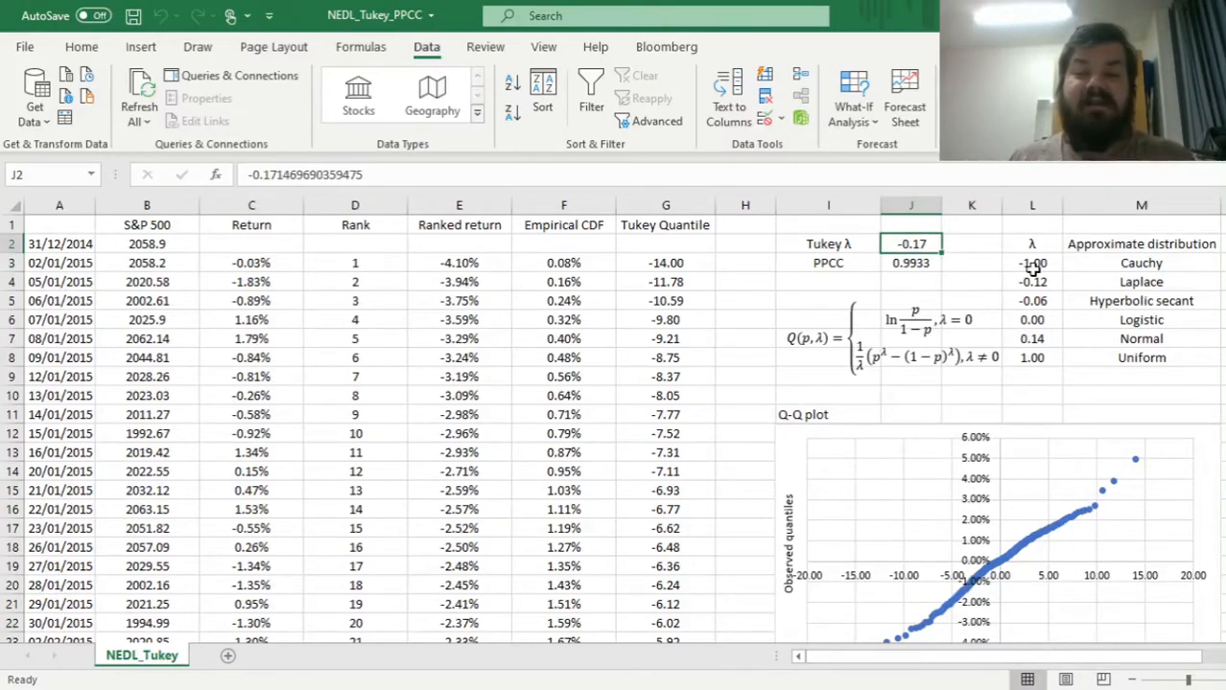
drag(1032, 263, 1032, 358)
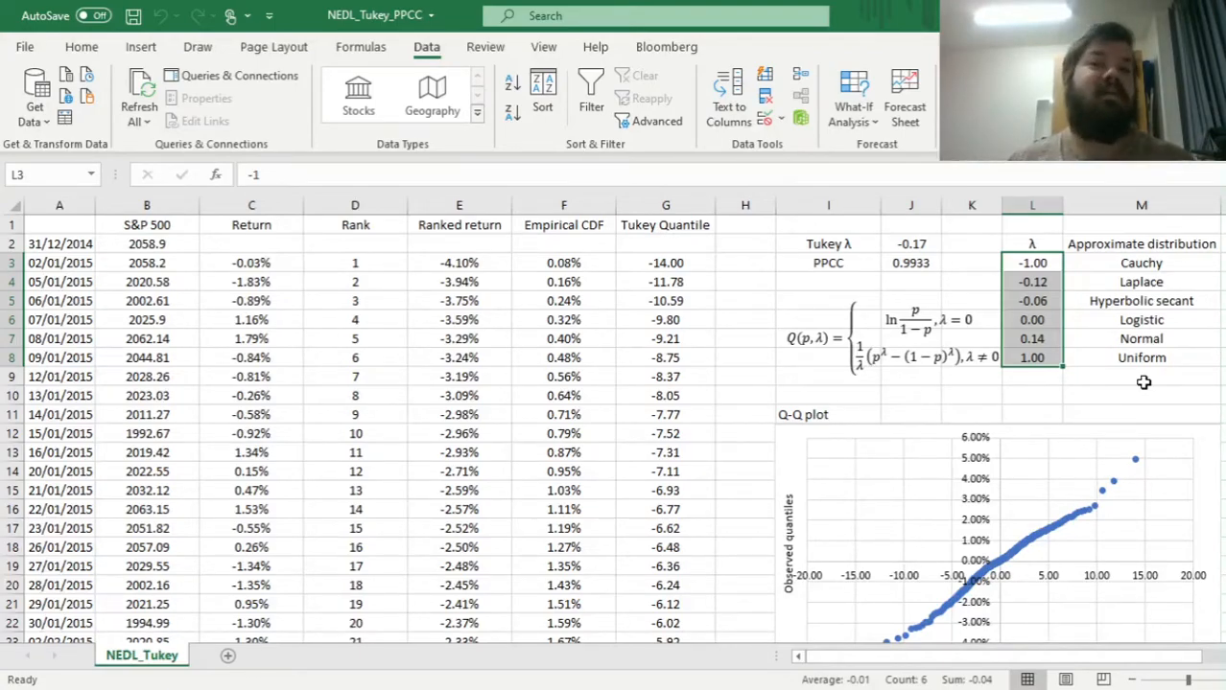
click(971, 243)
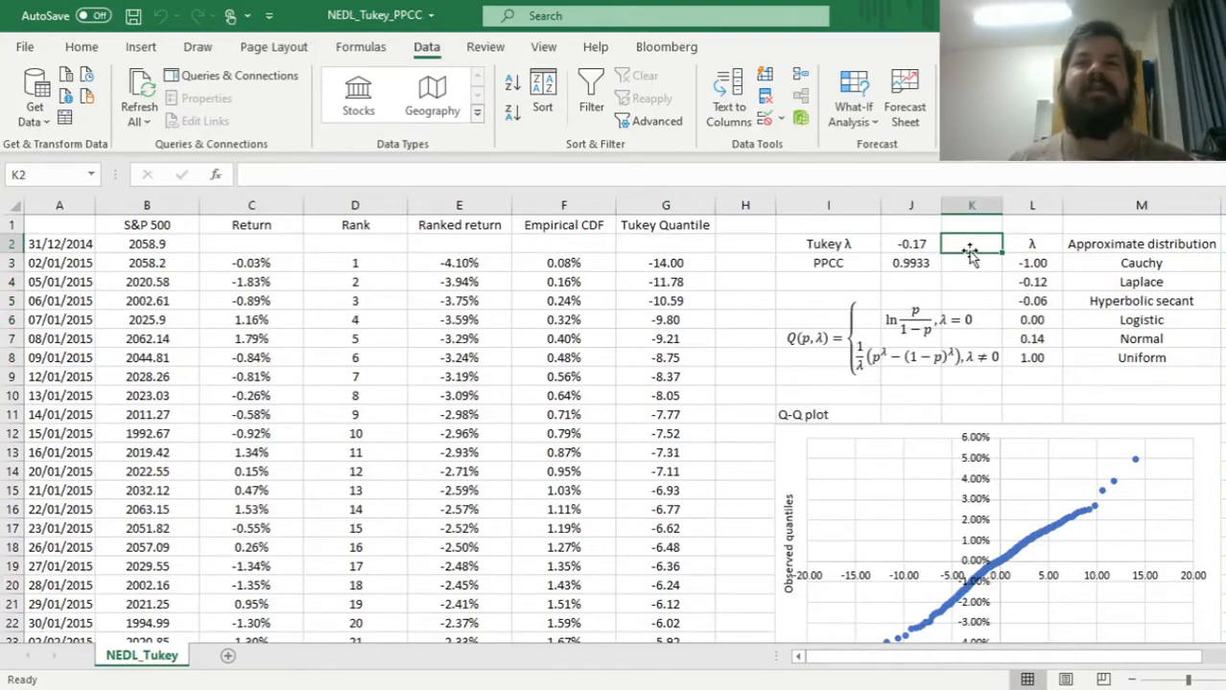